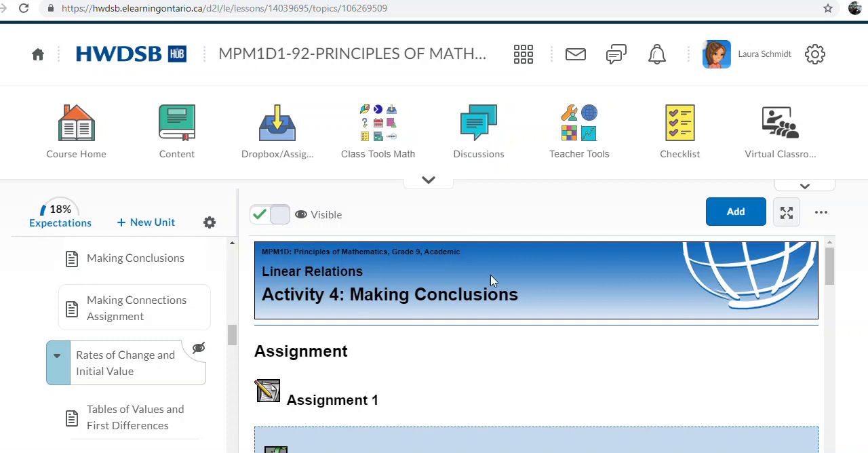
mouse_move(284, 339)
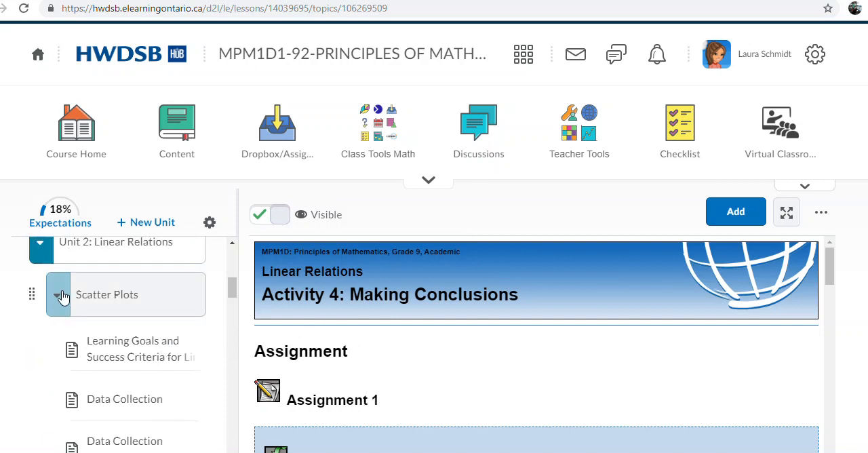
- Browse the Scatter Plots module's lesson list on the course page
left_click(106, 294)
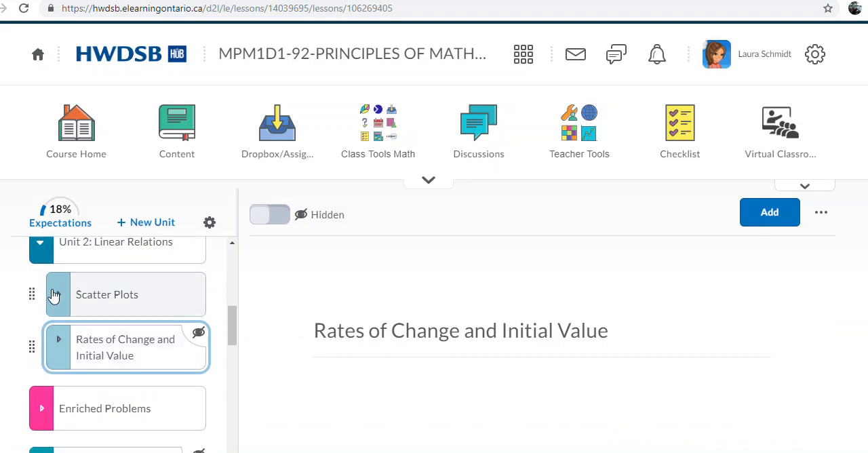
left_click(106, 294)
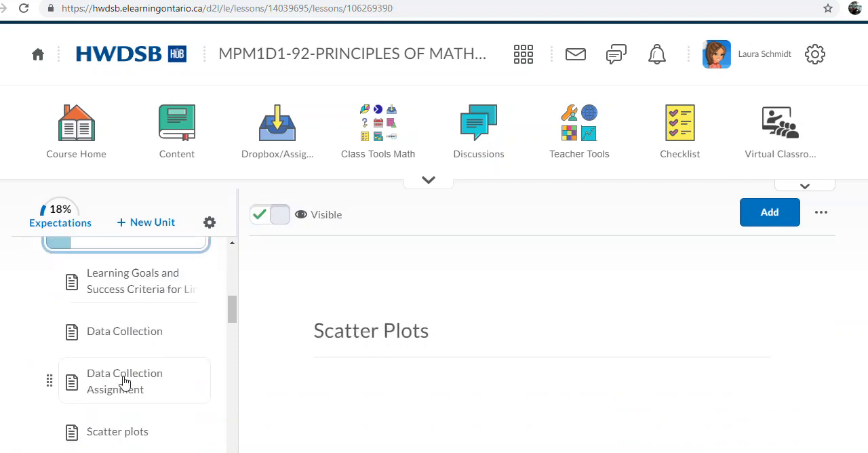
scroll("down", 3)
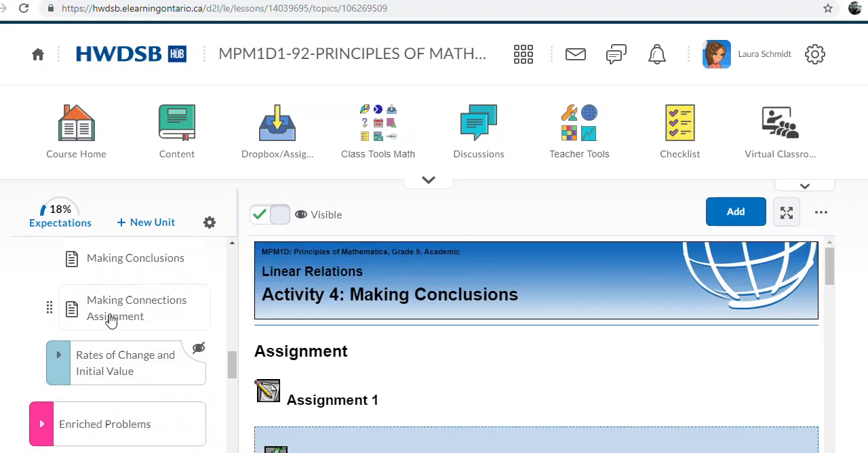
scroll("down", 3)
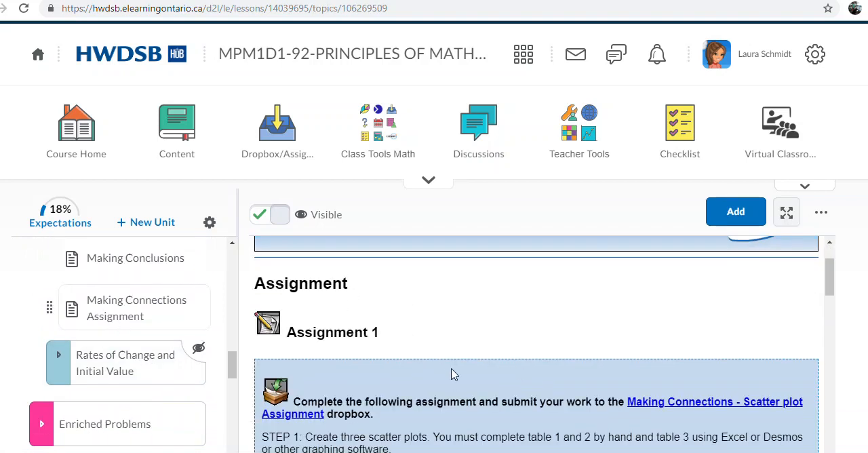
scroll("down", 3)
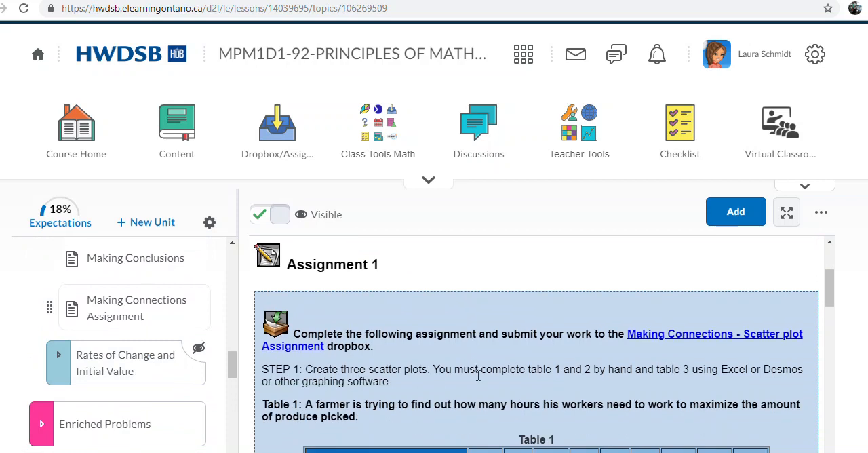
scroll("down", 3)
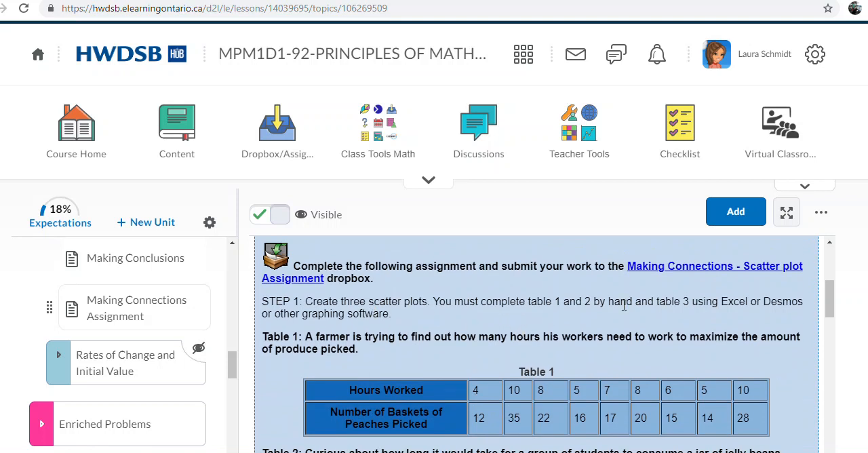
mouse_move(697, 303)
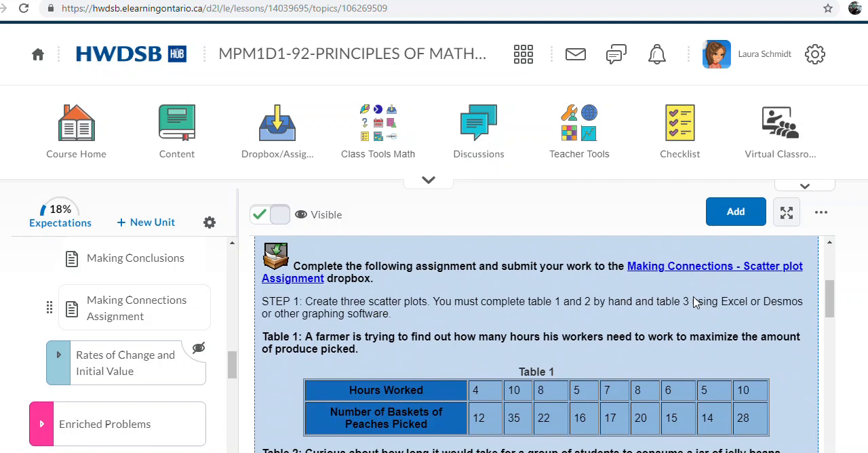
scroll("down", 3)
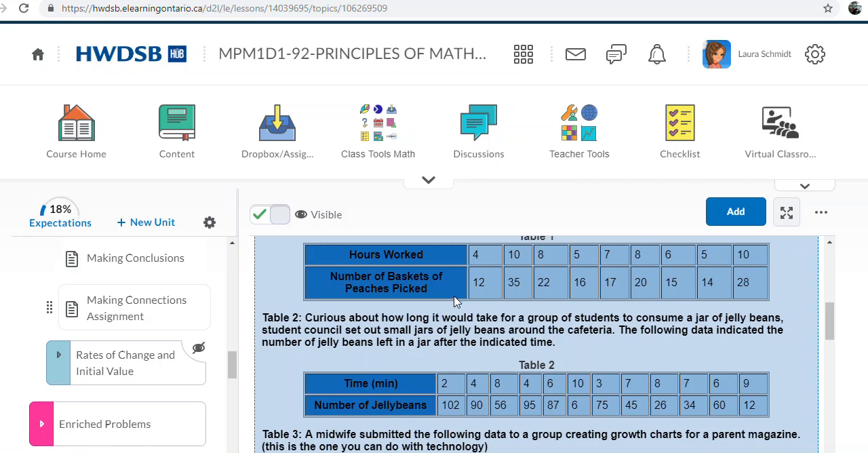
mouse_move(546, 305)
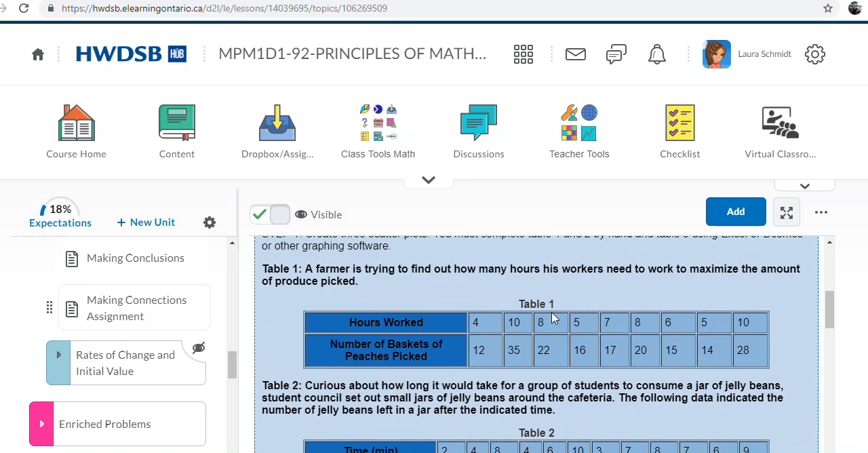
mouse_move(550, 332)
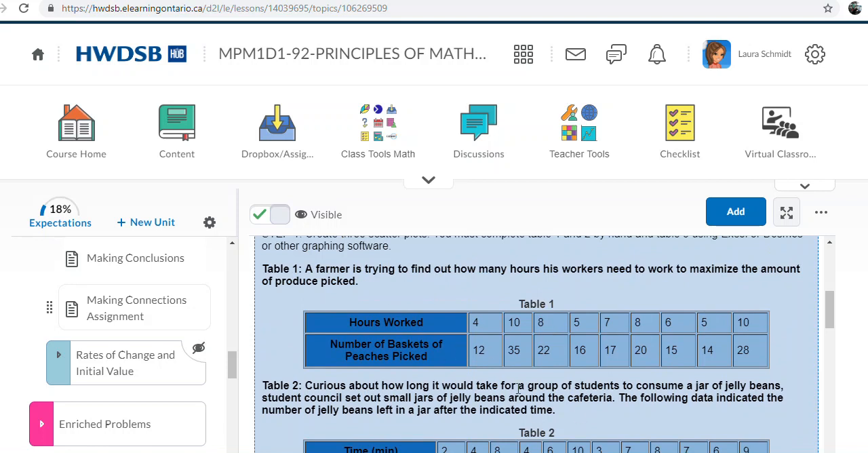
mouse_move(518, 385)
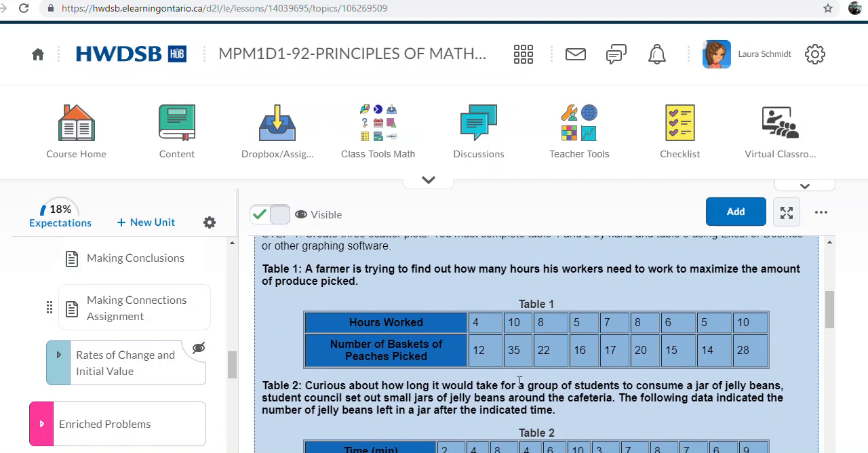
mouse_move(507, 384)
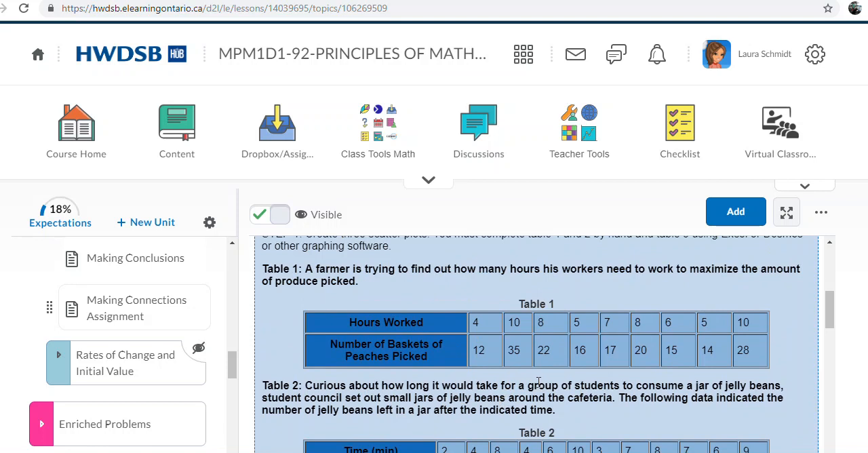
scroll("down", 3)
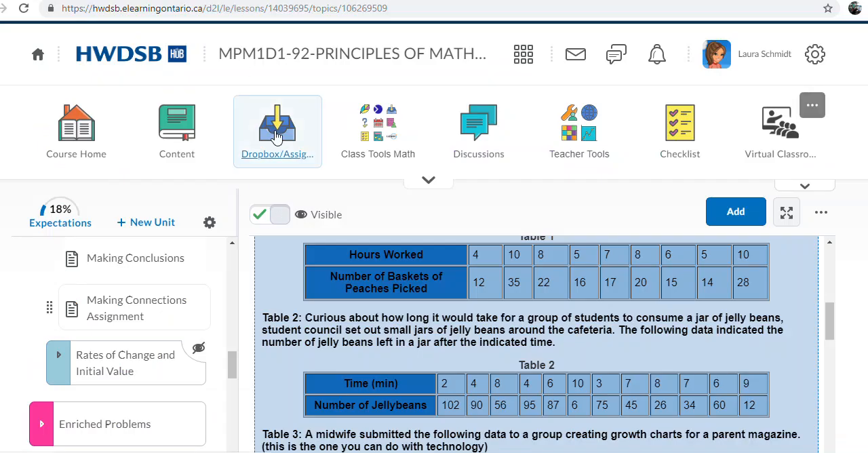
mouse_move(276, 136)
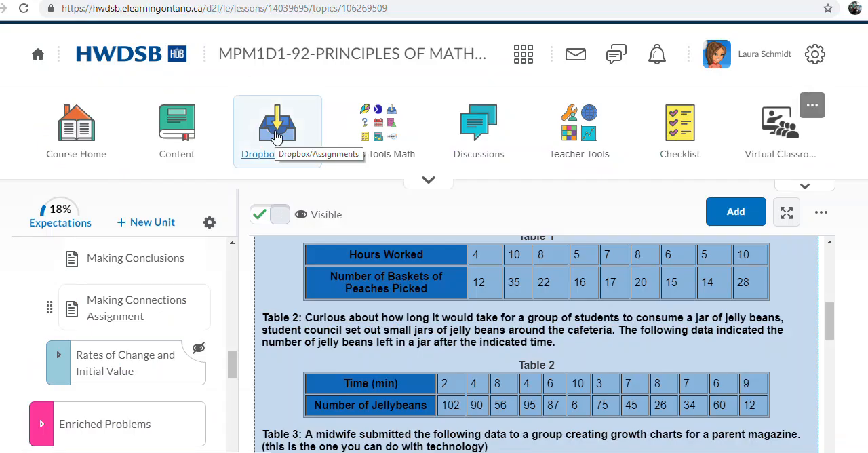
mouse_move(464, 377)
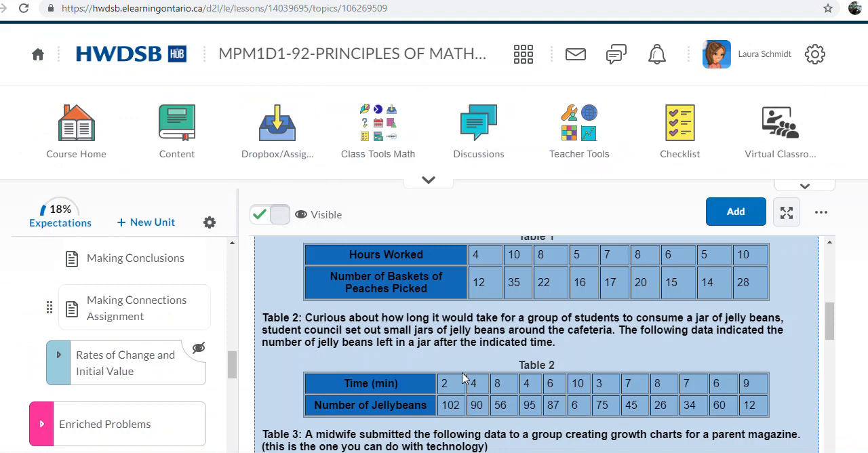
scroll("down", 3)
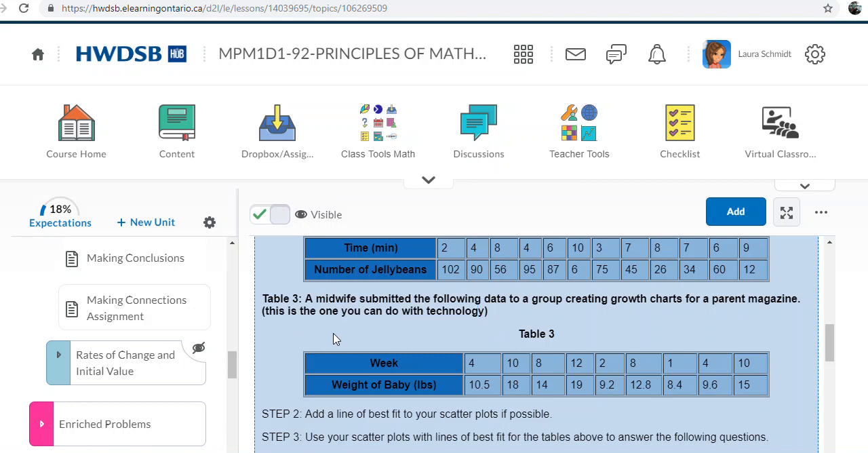
mouse_move(361, 327)
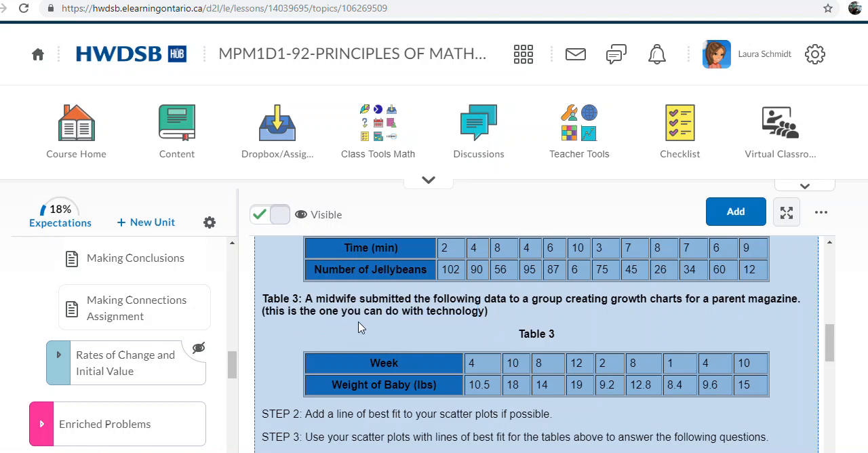
scroll("down", 3)
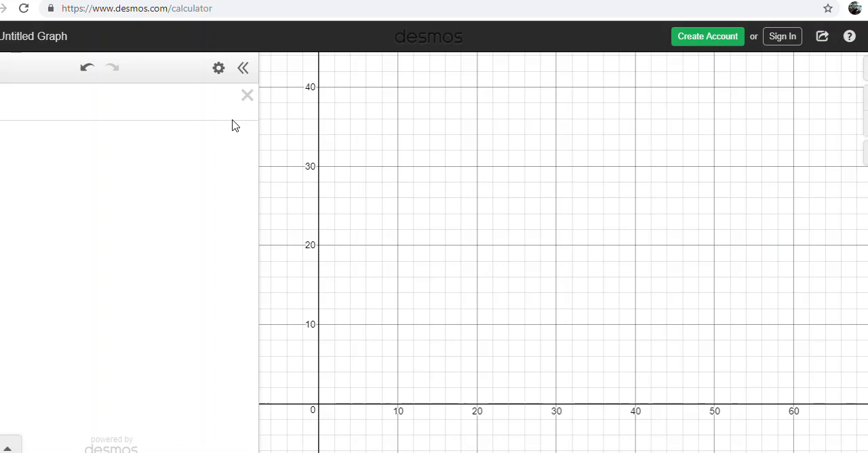
mouse_move(28, 187)
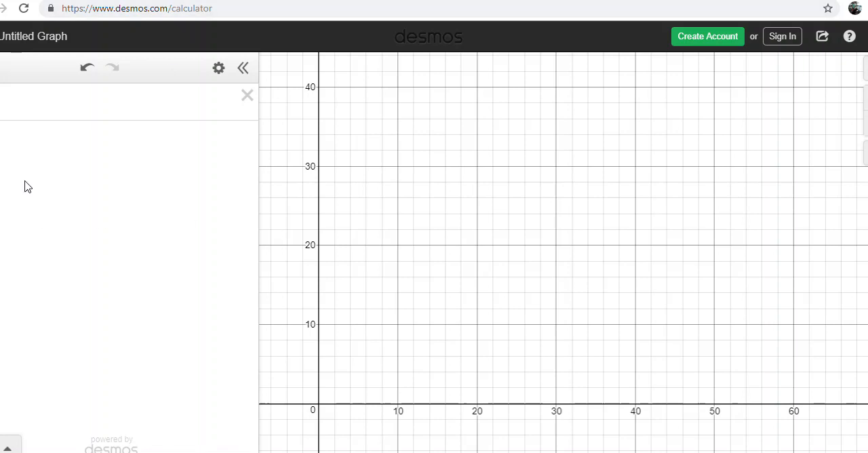
mouse_move(657, 42)
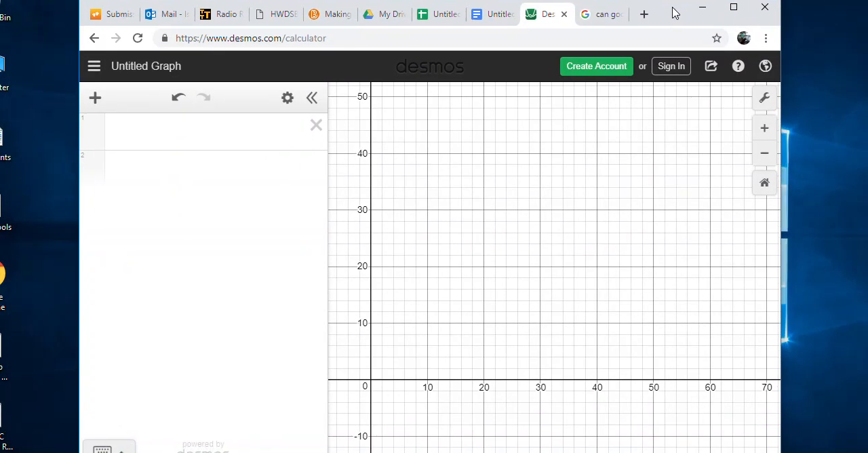
- Select the first empty expression line in Desmos and nudge the graph view
left_click(166, 129)
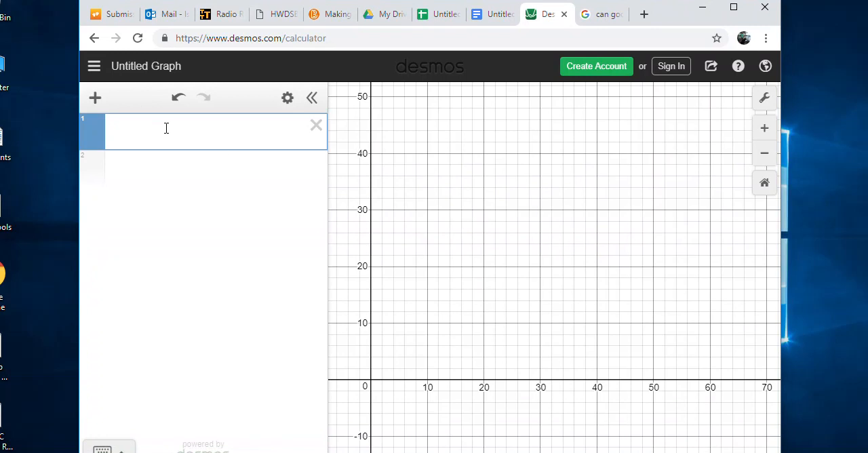
mouse_move(400, 346)
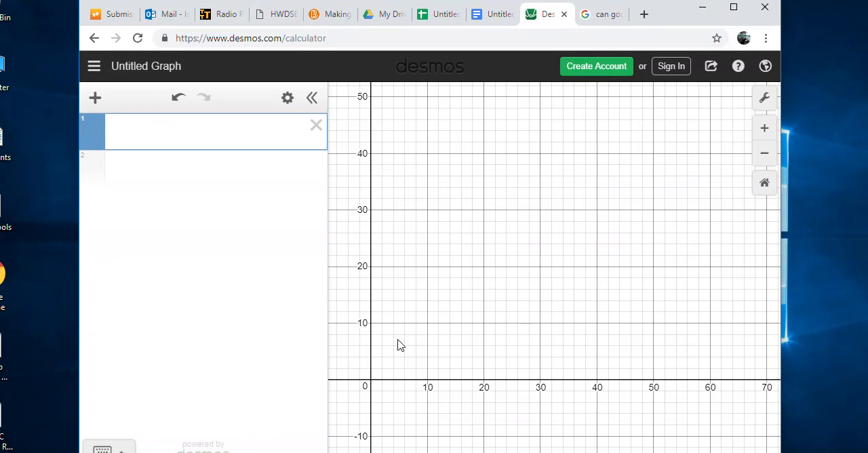
left_click_drag(396, 344, 651, 120)
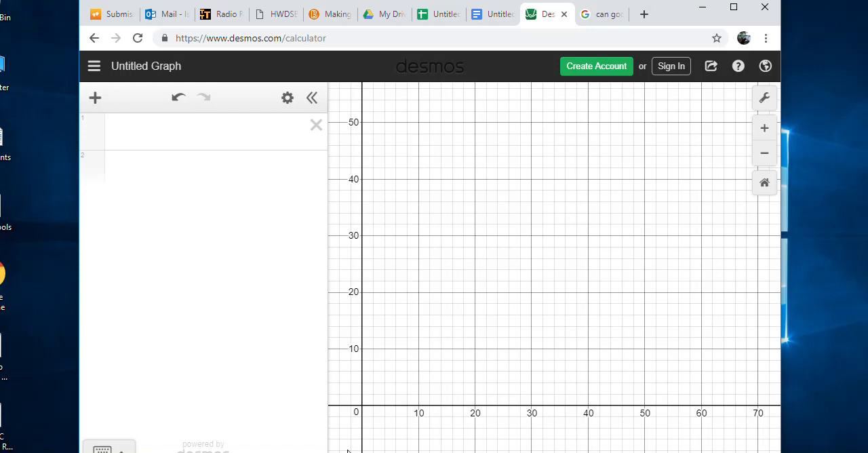
mouse_move(280, 181)
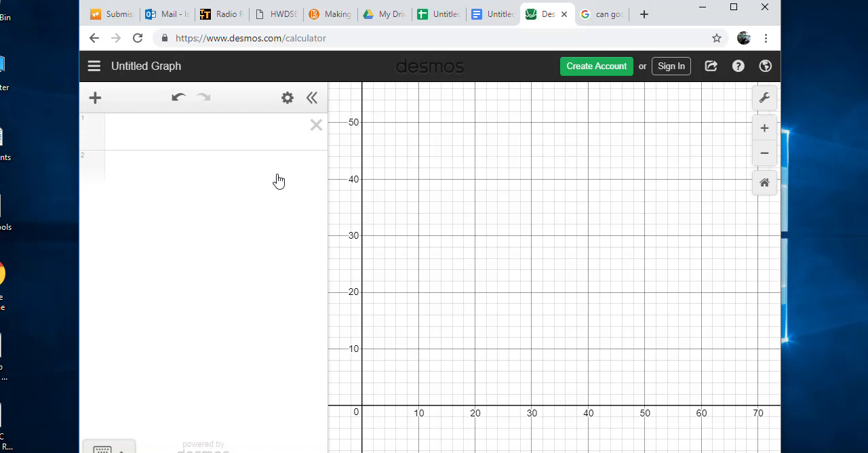
mouse_move(175, 179)
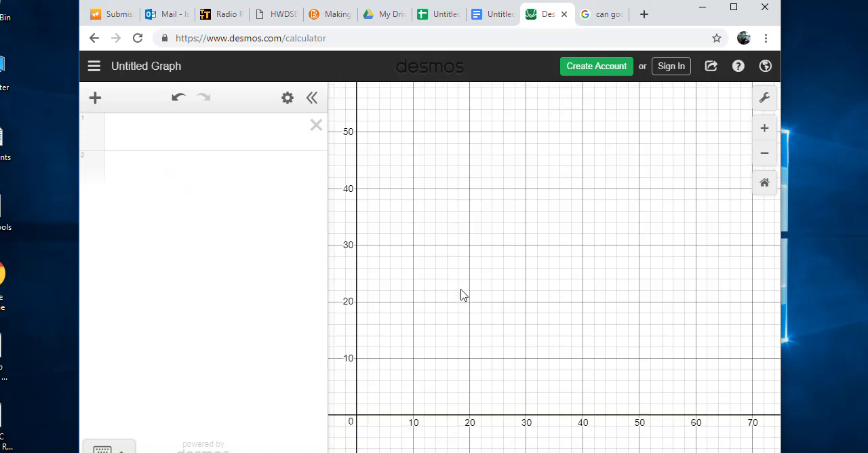
- Add an empty x-y data table from the add-item menu
left_click(95, 97)
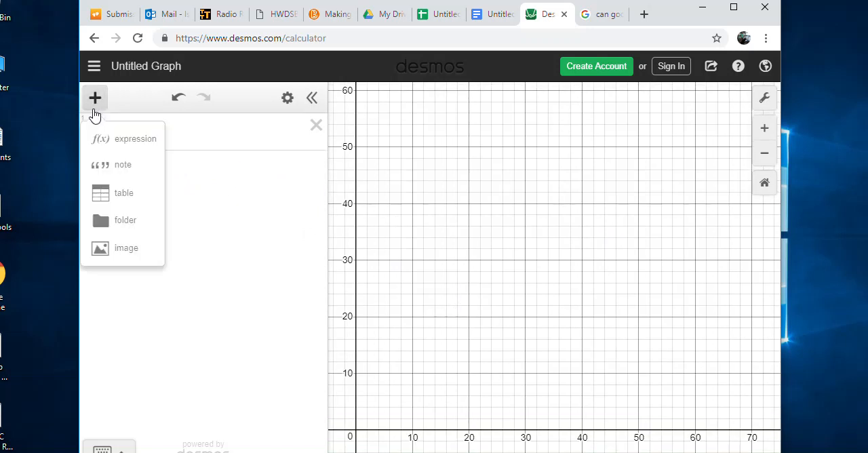
left_click(123, 193)
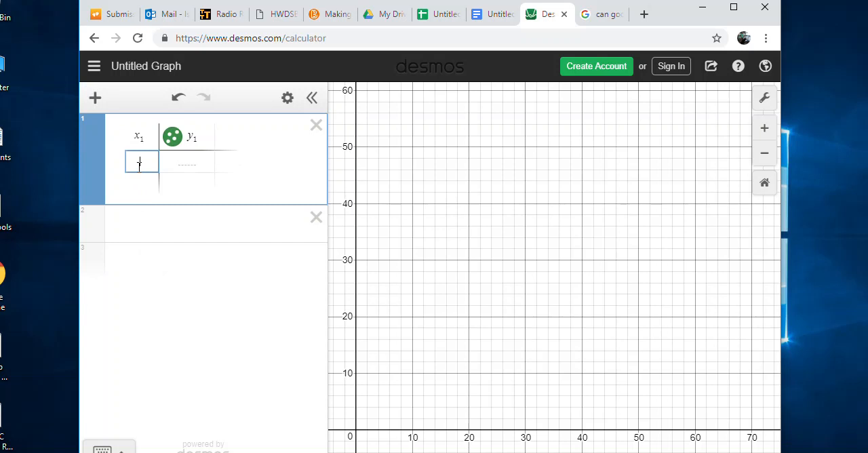
left_click(94, 98)
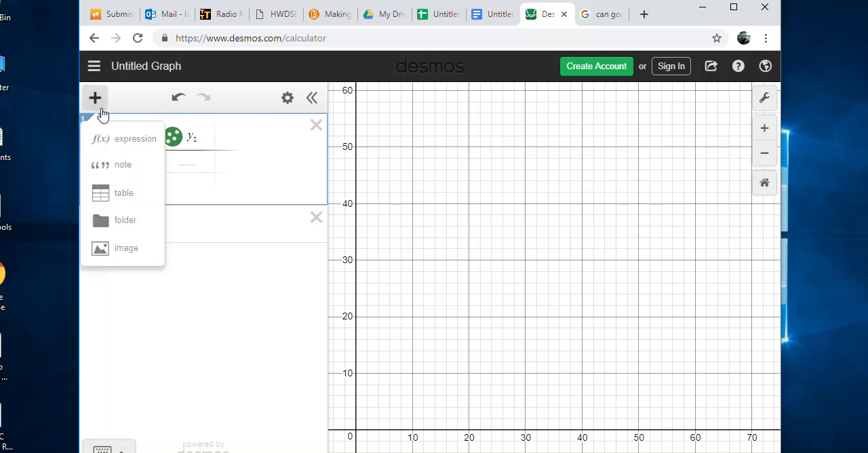
left_click(124, 193)
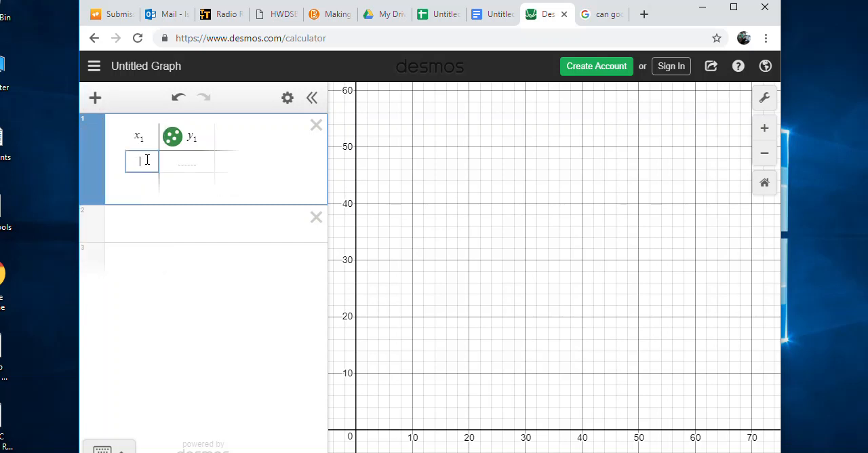
mouse_move(228, 188)
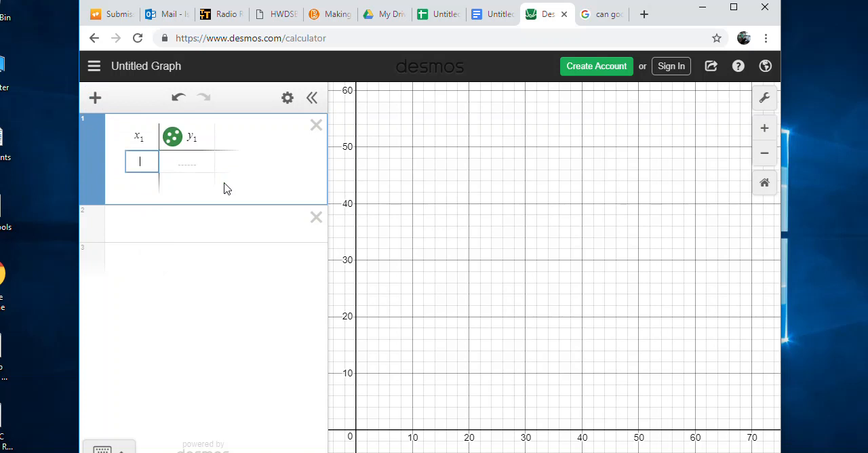
- Fill the table with pairs (4, 10.5), (10, 18), (8, 14), (12, 19)
type("4")
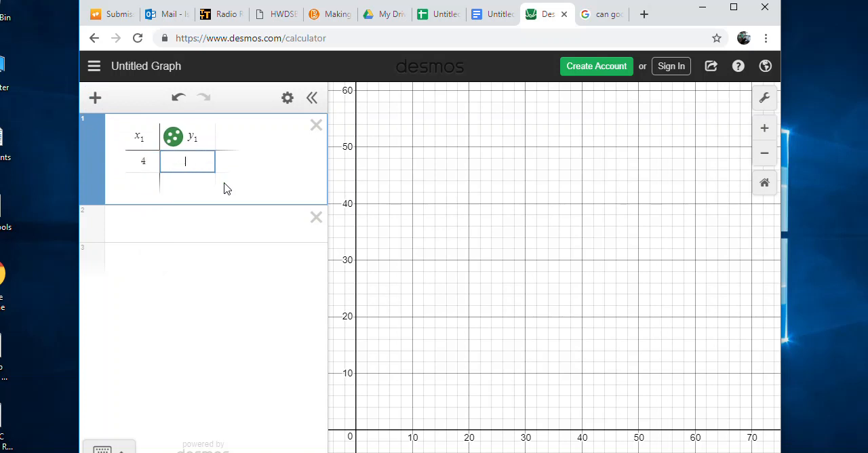
type("10.6")
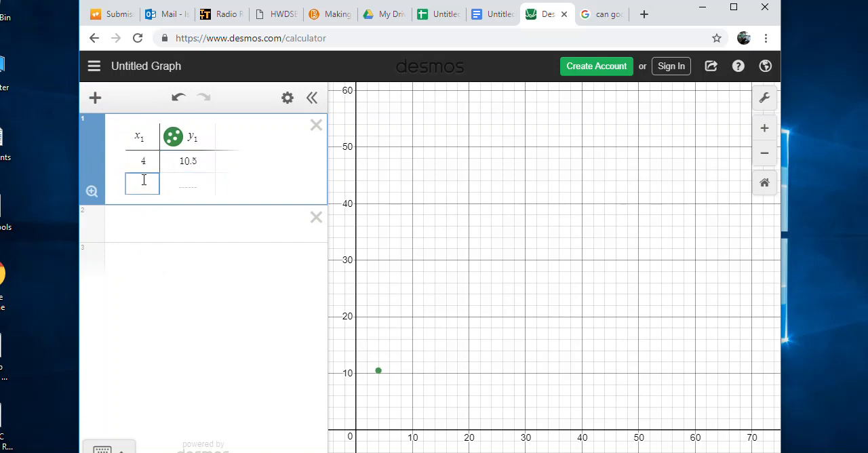
type("10")
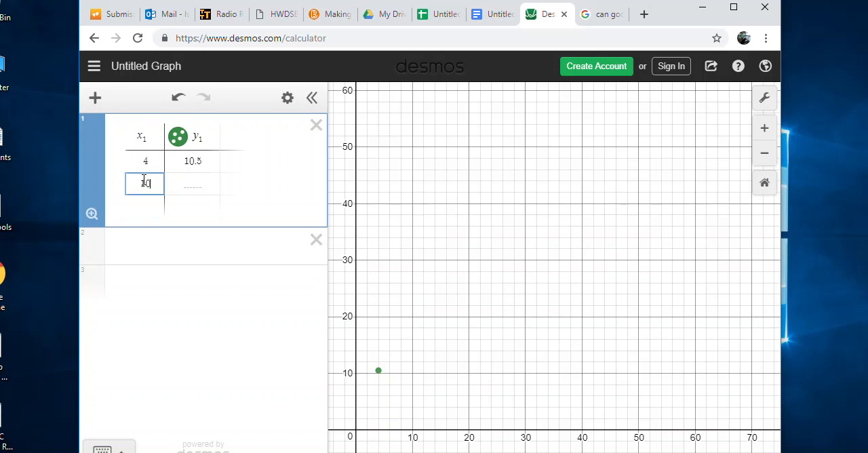
type("18")
type("8")
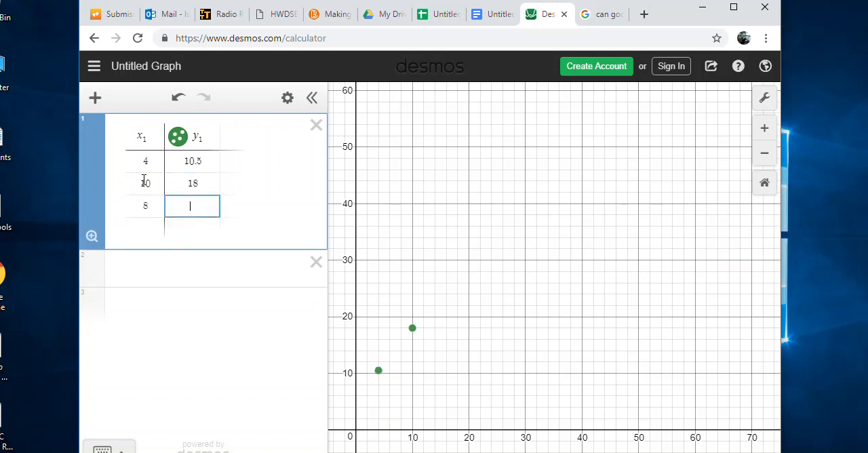
type("14")
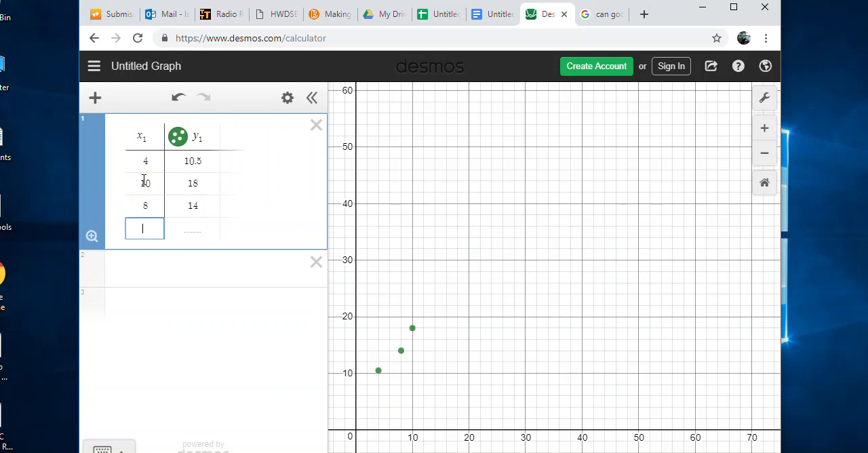
type("12")
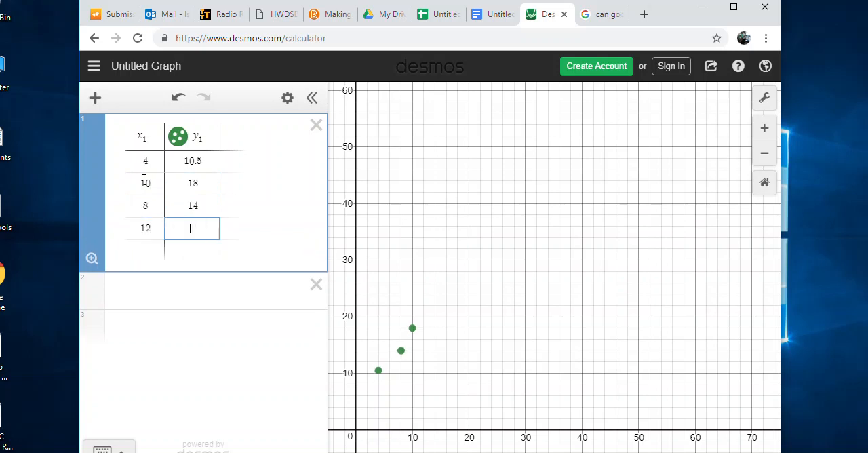
type("19")
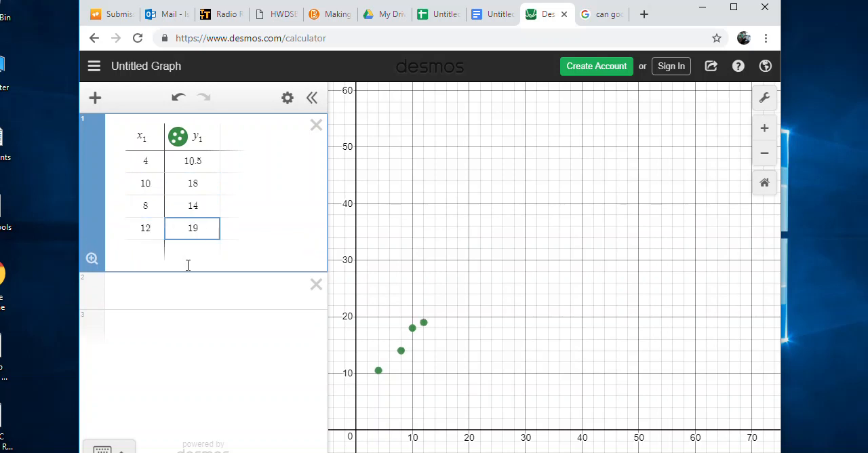
mouse_move(231, 260)
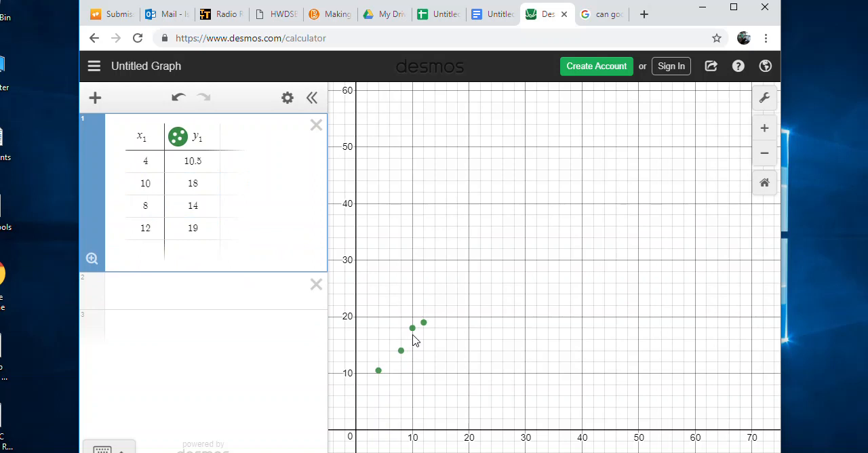
mouse_move(504, 380)
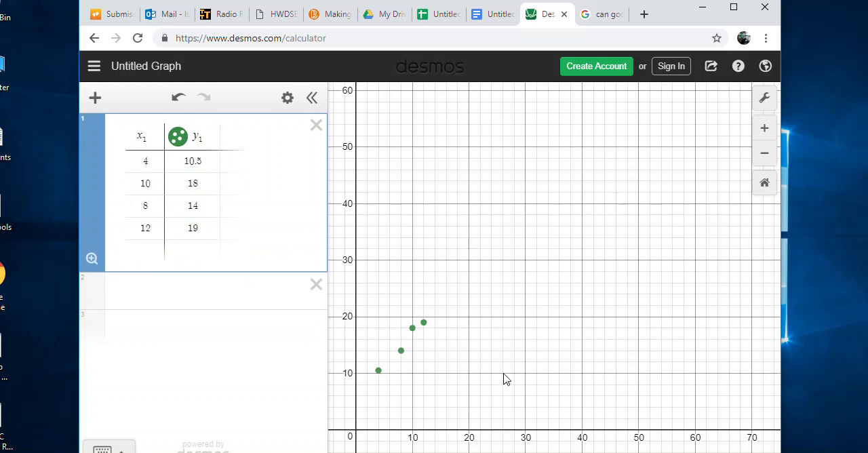
mouse_move(608, 315)
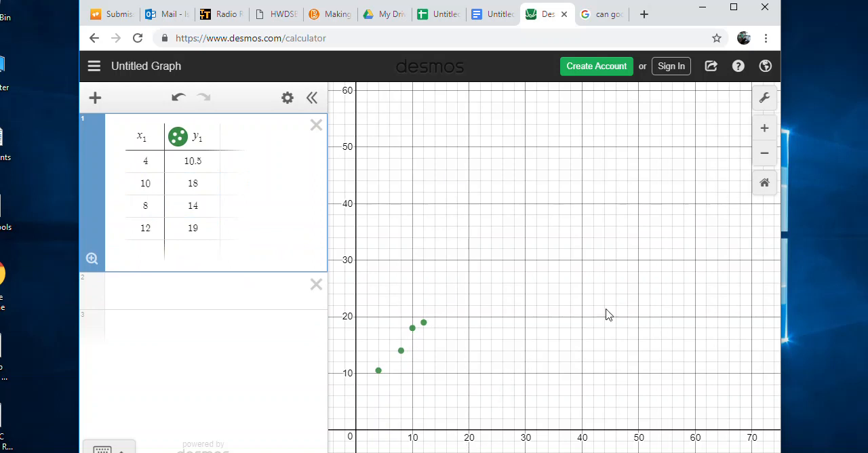
mouse_move(633, 443)
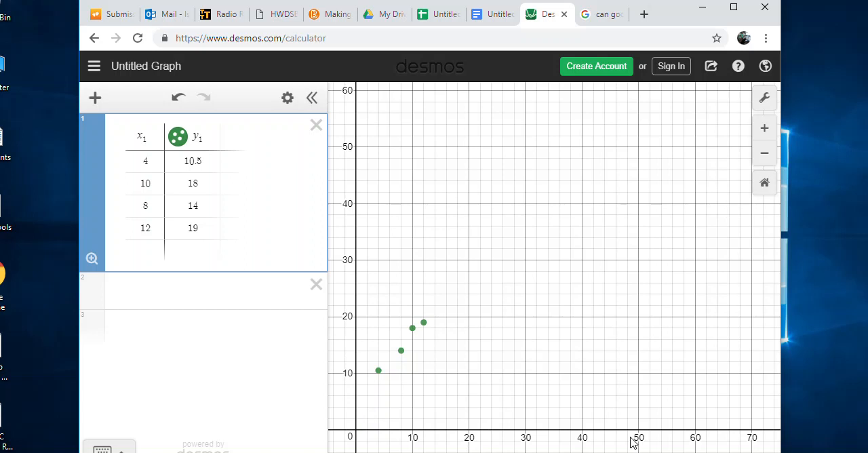
- Make a first pass at the axis bounds in Graph Settings and close it
left_click(764, 97)
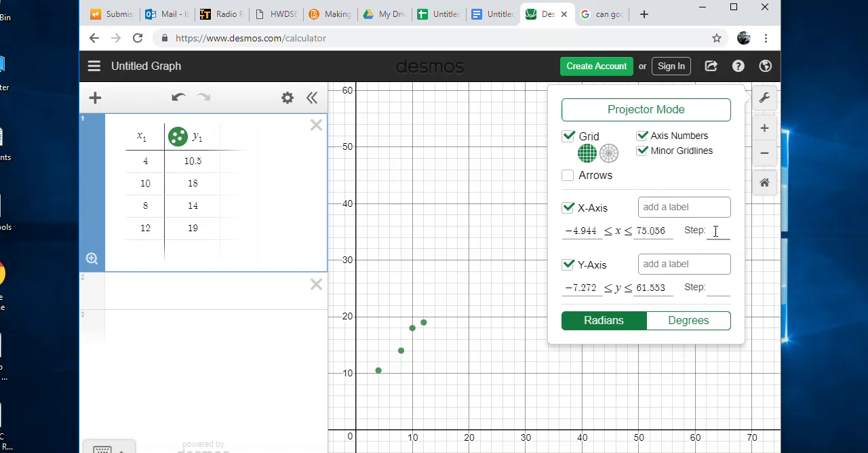
type("1")
type("0")
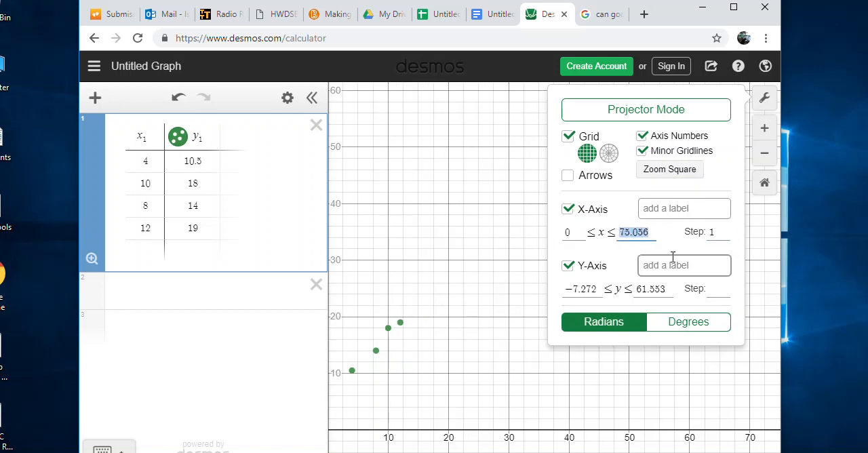
mouse_move(256, 230)
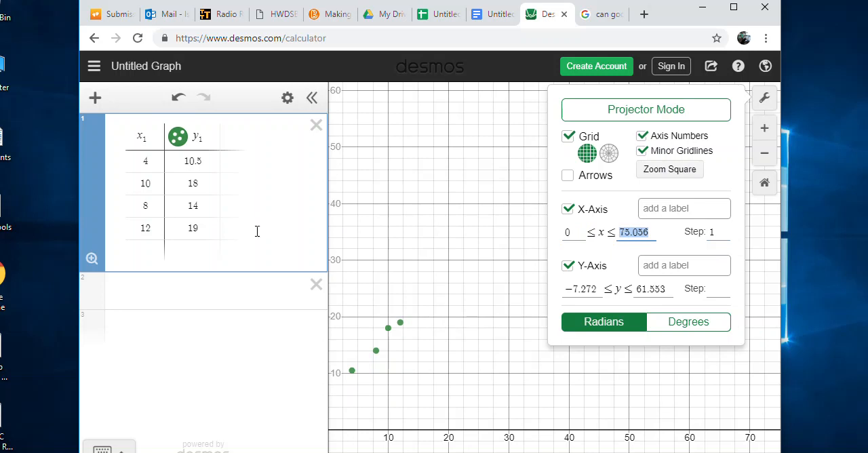
type("15")
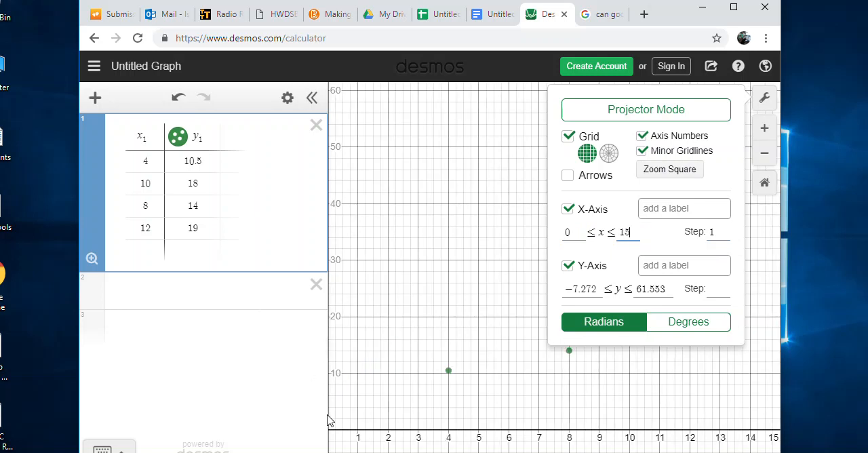
left_click(684, 266)
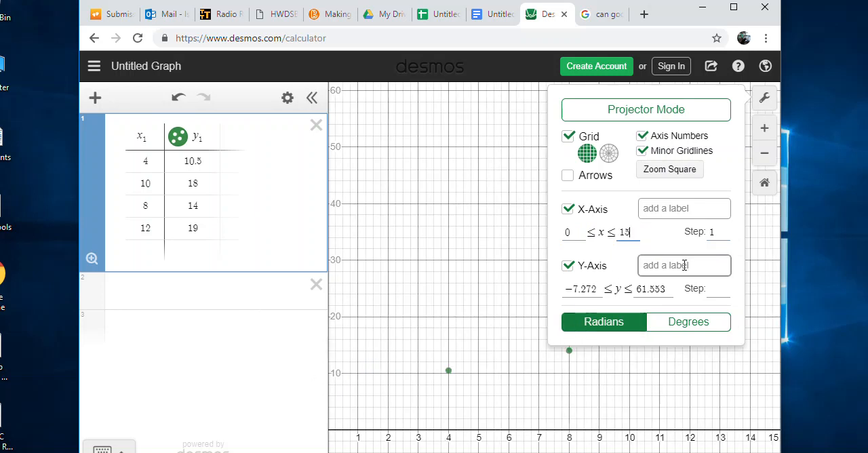
left_click(684, 266)
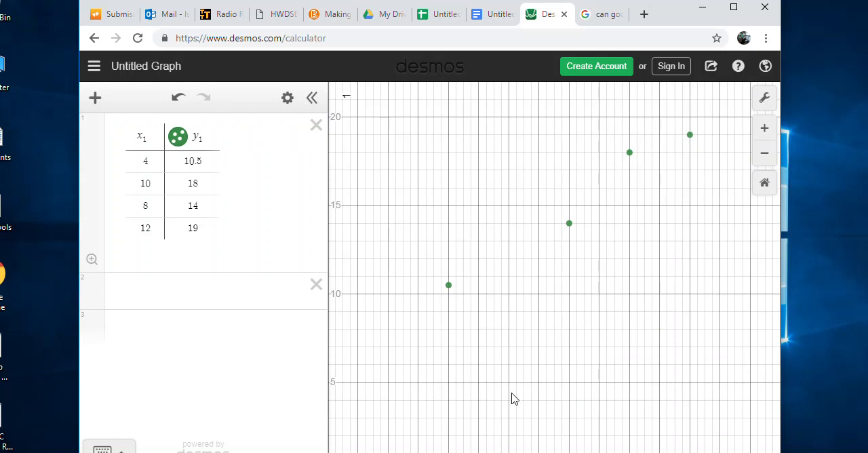
mouse_move(765, 110)
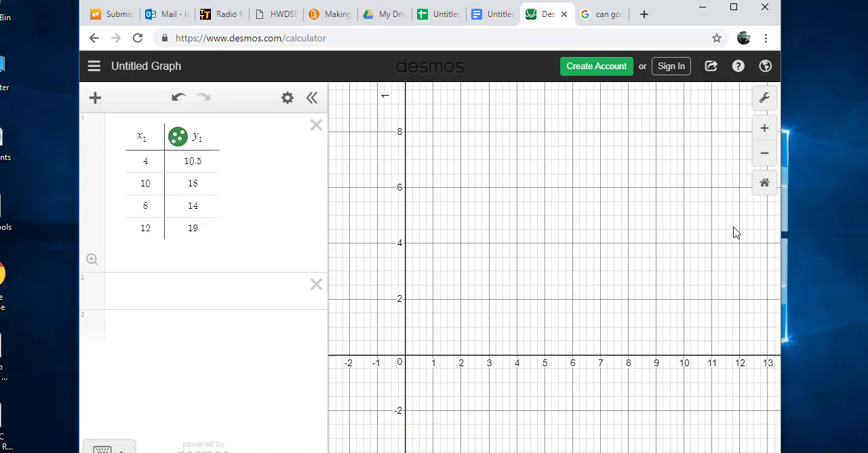
- Set the x-axis max to 25 with step 2 and begin editing the y-axis max
left_click(765, 98)
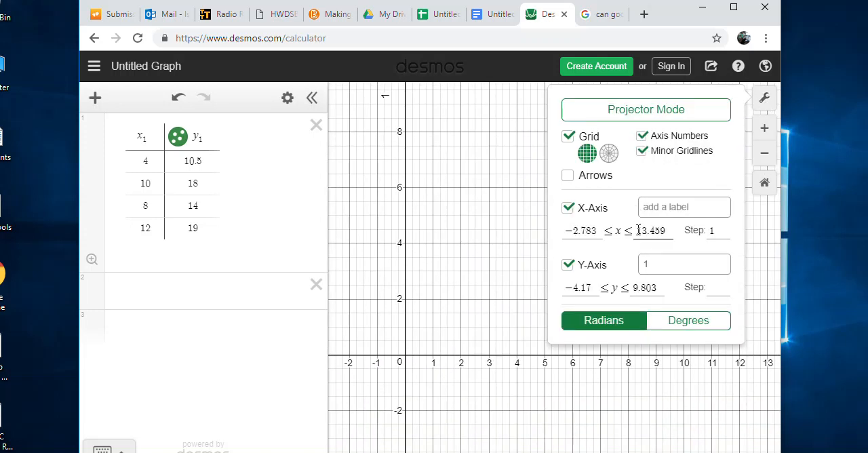
double_click(653, 231)
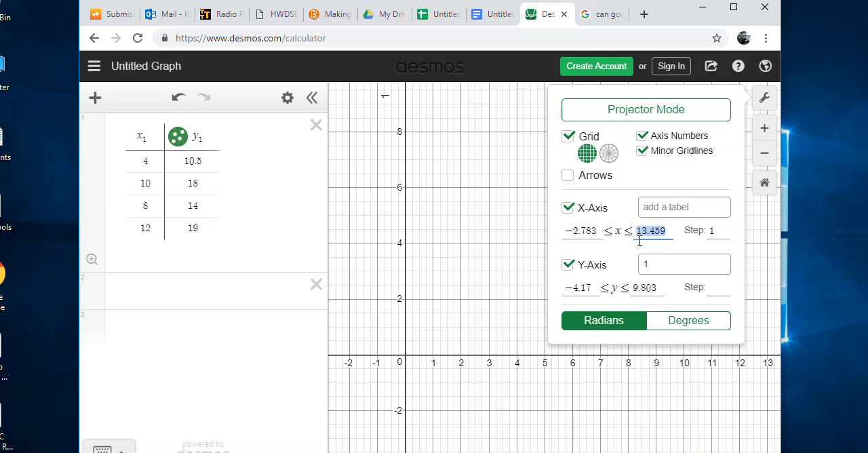
type("25")
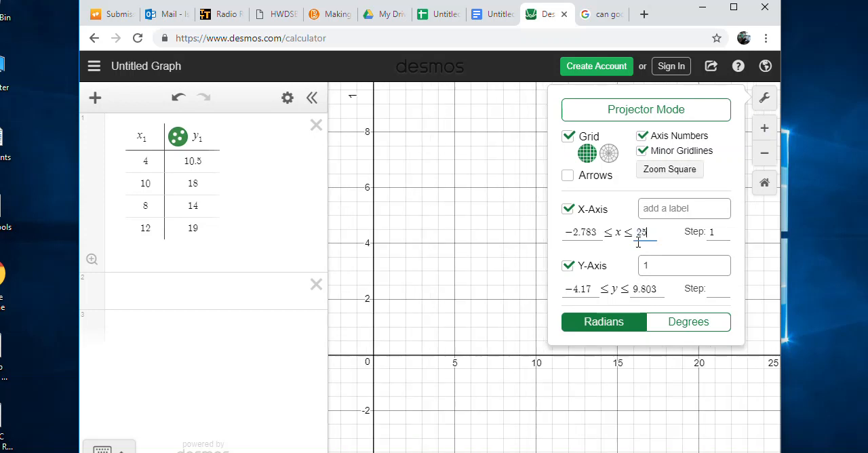
mouse_move(741, 224)
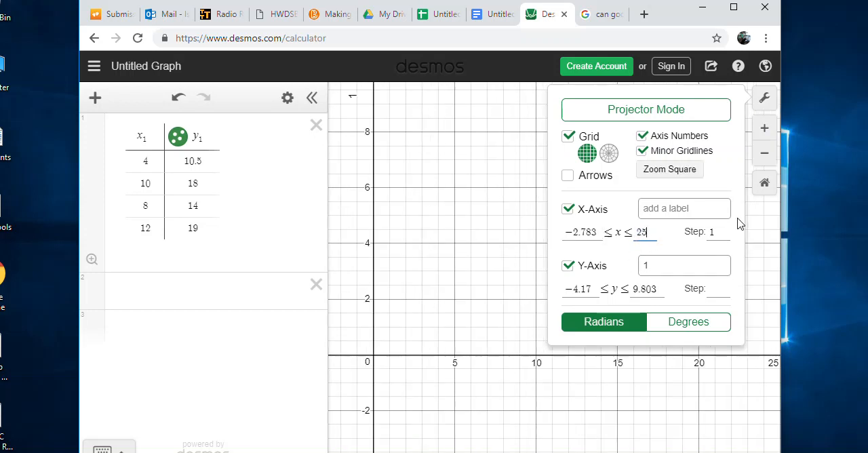
type("2")
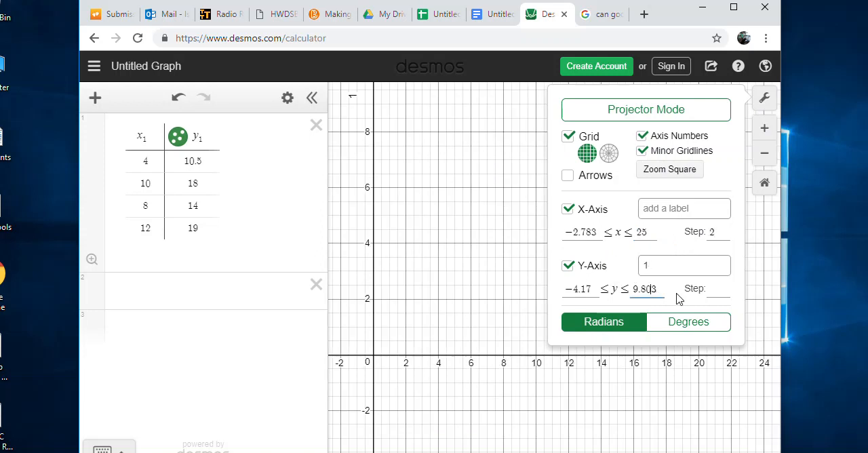
left_click(713, 290)
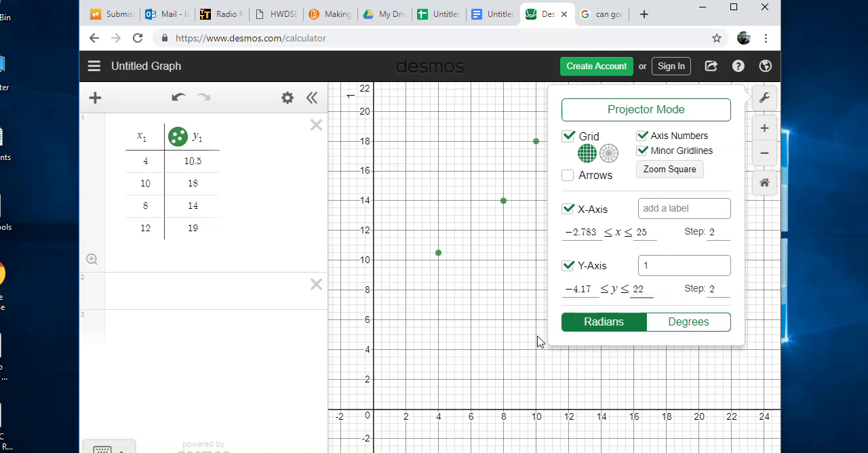
left_click(683, 209)
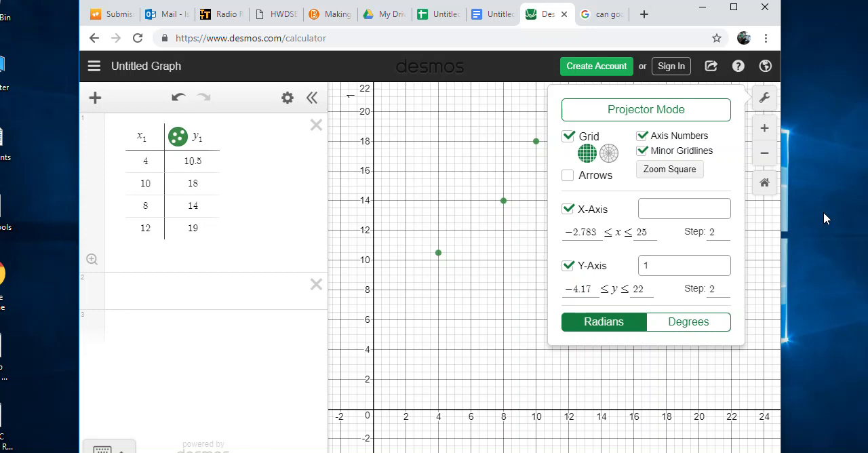
type("Weeks")
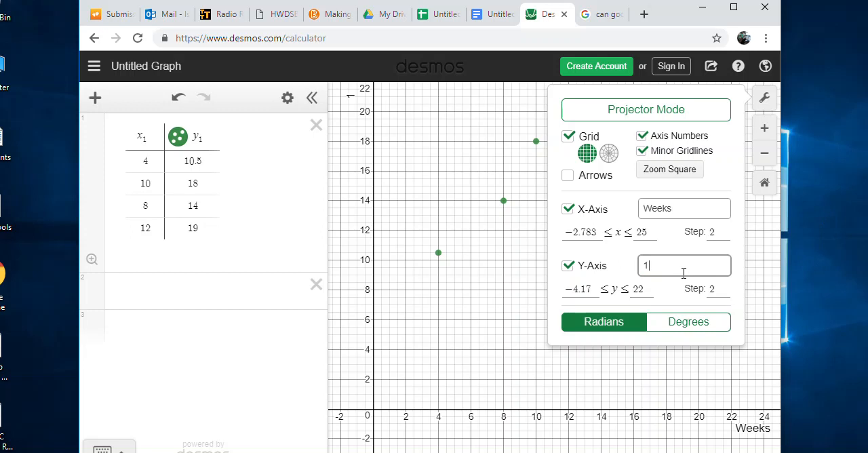
type("Weight")
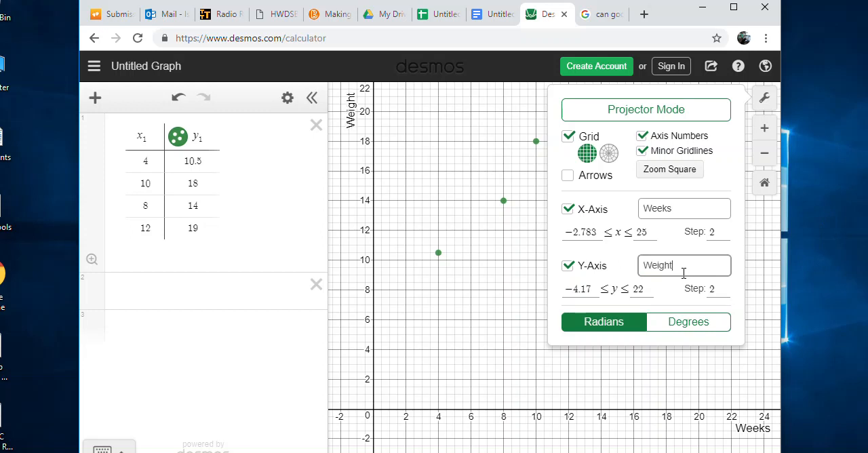
type("(lbs)")
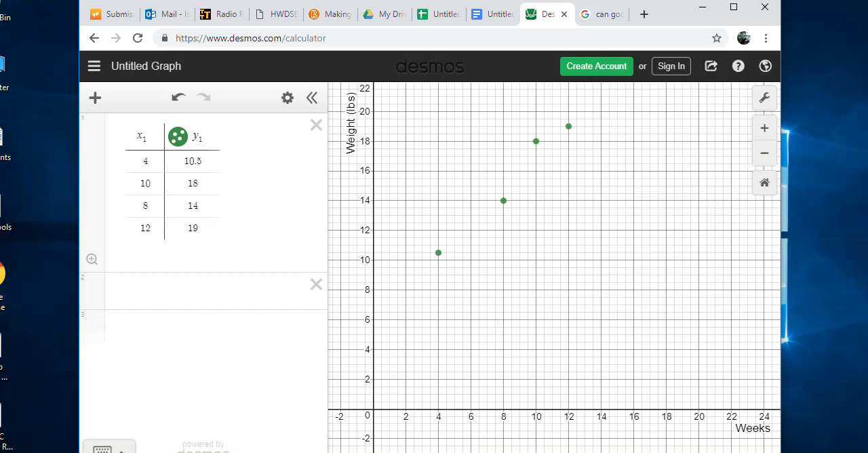
mouse_move(781, 133)
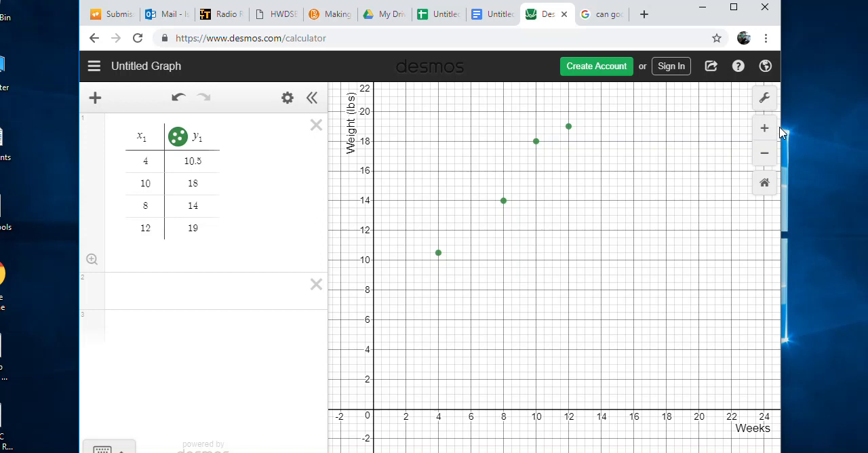
- Start a new expression line below the table beginning with y=m
left_click(765, 97)
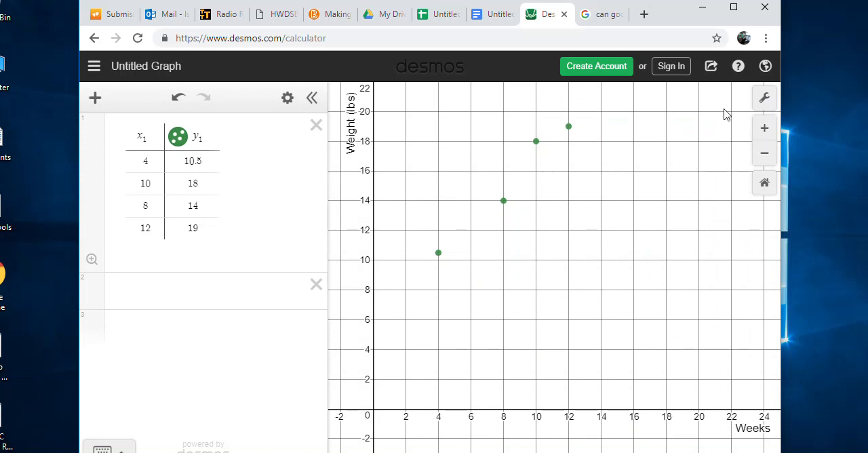
mouse_move(599, 225)
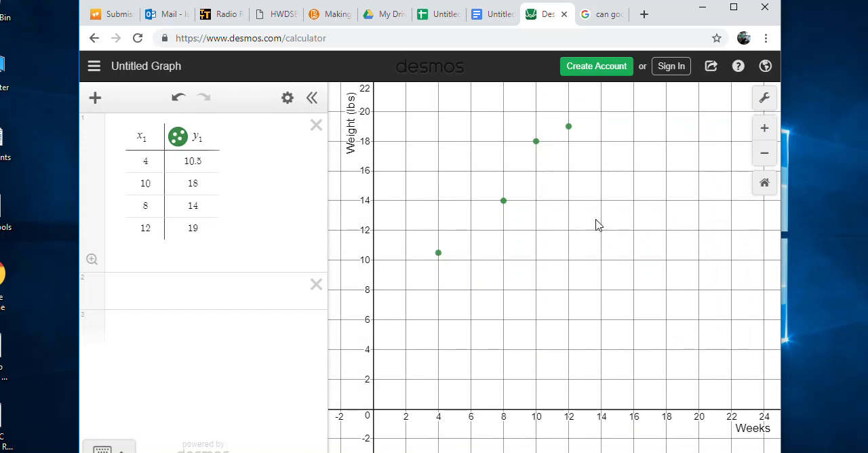
mouse_move(617, 236)
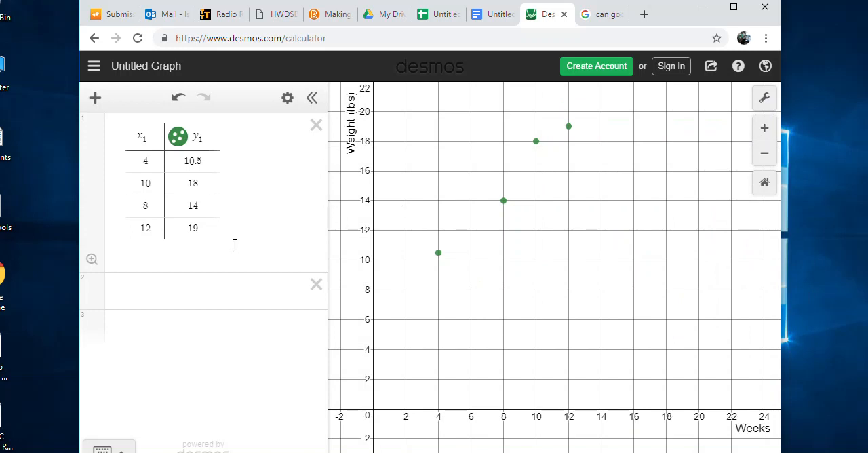
left_click(203, 291)
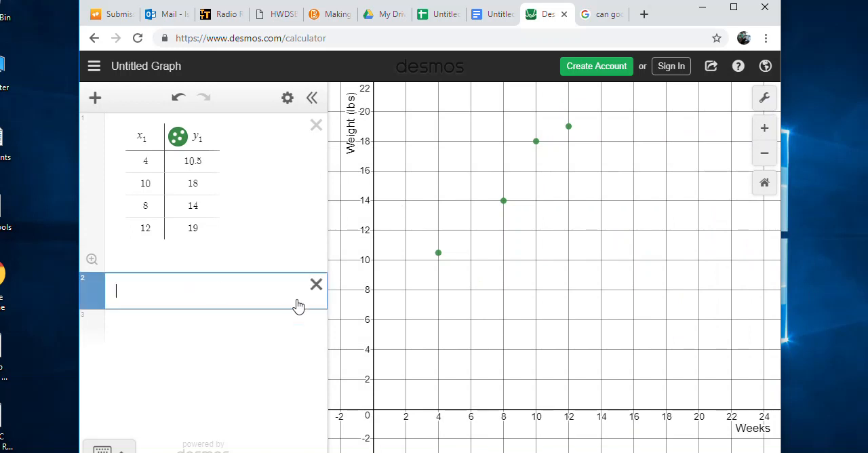
mouse_move(422, 232)
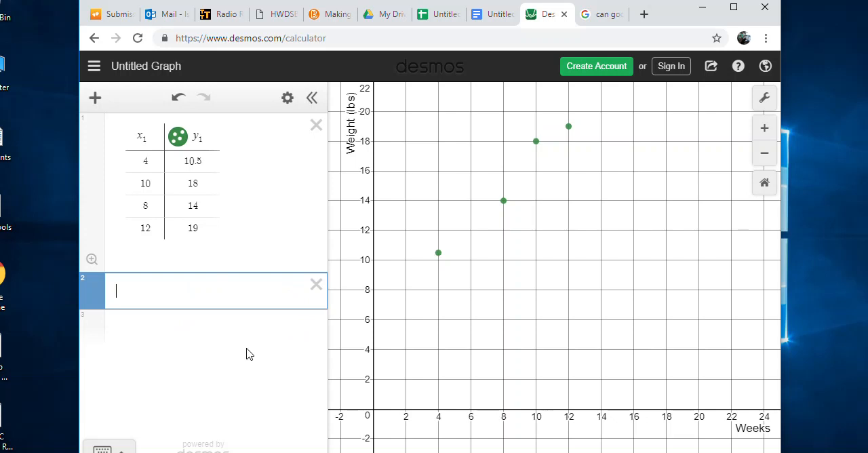
type("y=m")
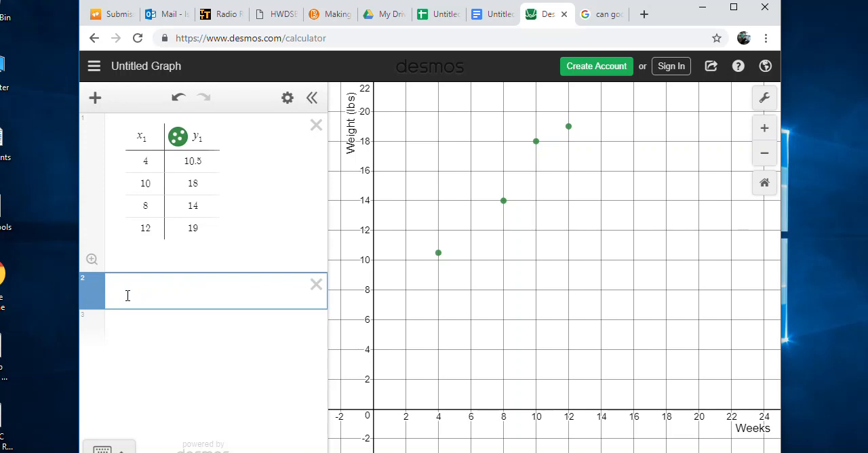
- Enter the regression y_1 ~ m x_1 + b to draw the linear best-fit line
type("y_1")
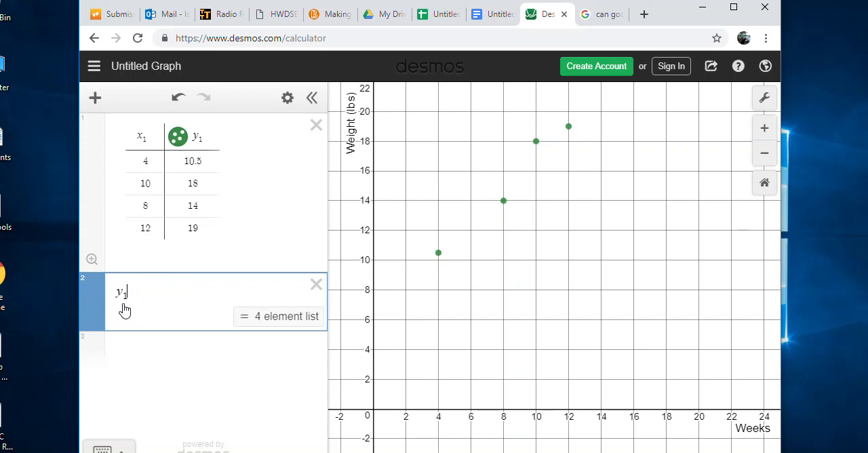
left_click(198, 135)
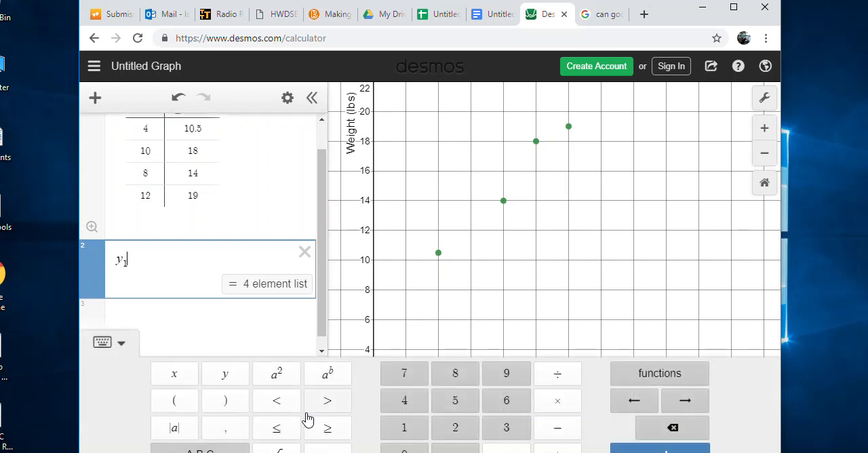
mouse_move(663, 15)
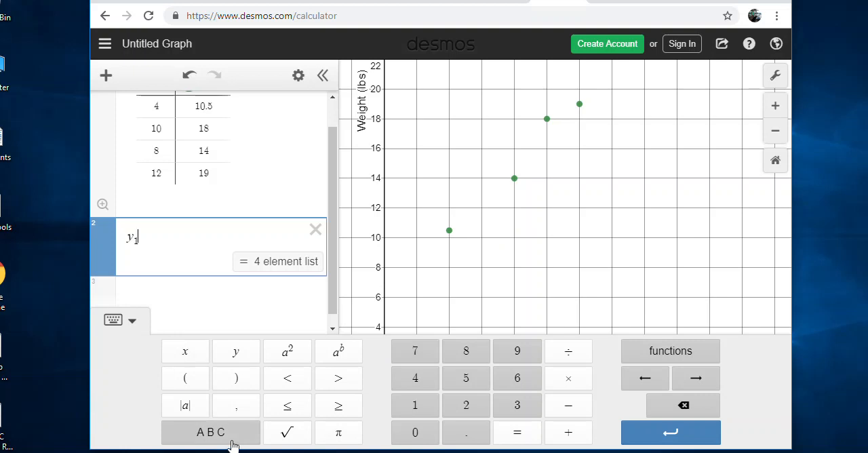
mouse_move(176, 412)
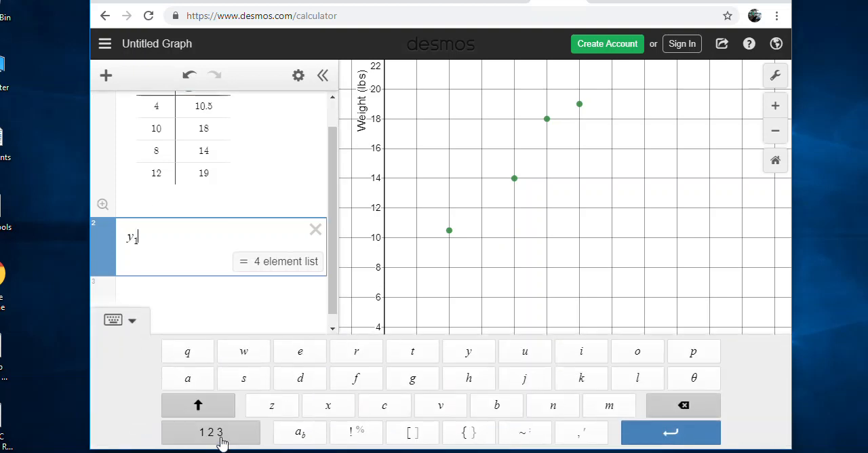
mouse_move(526, 441)
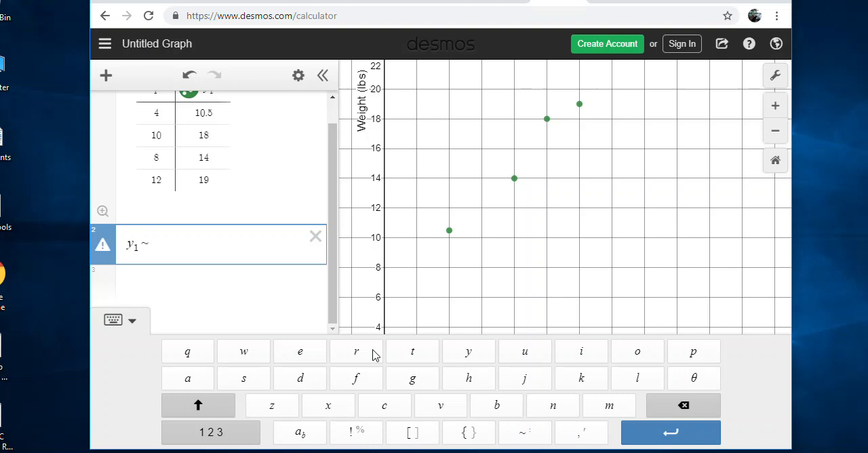
mouse_move(179, 241)
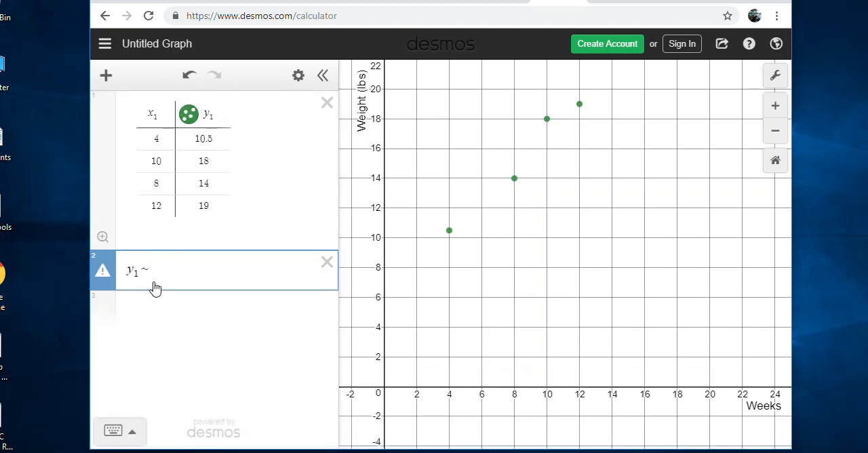
type("m")
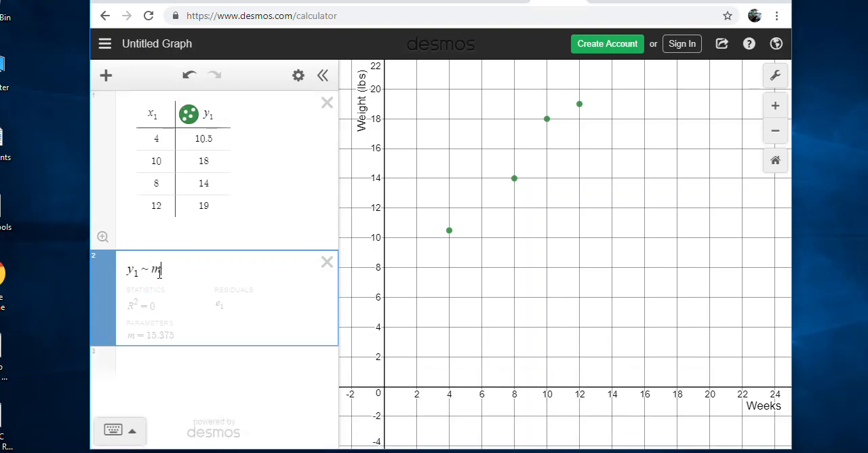
type("x_1 + b")
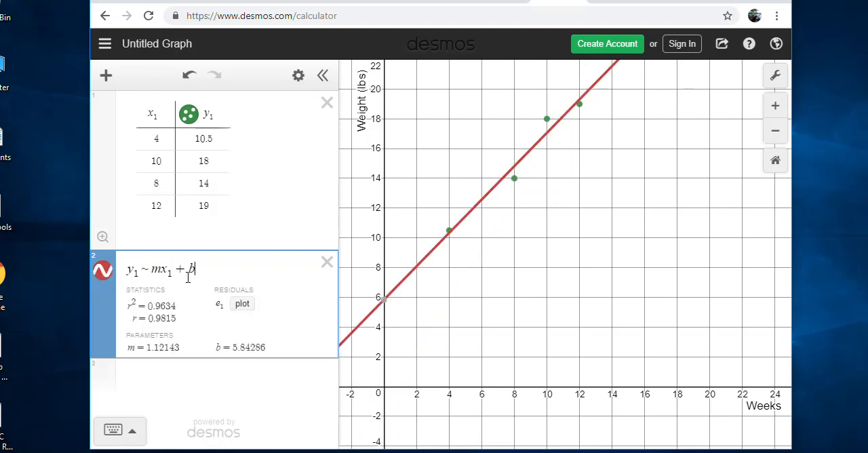
mouse_move(599, 301)
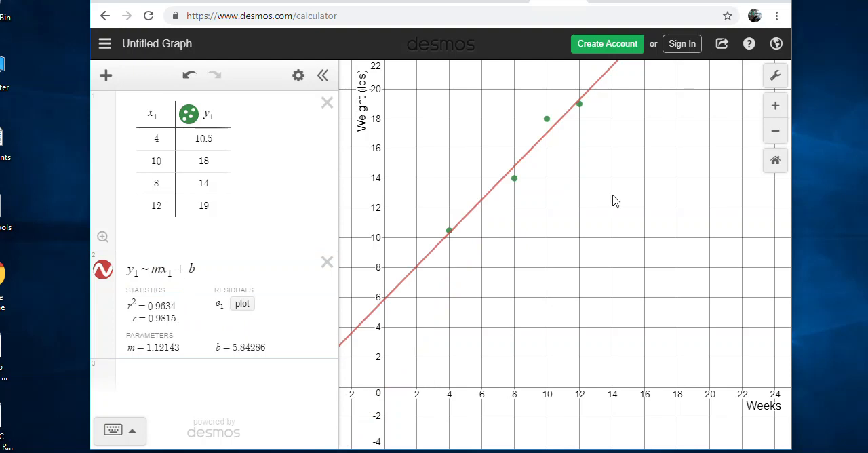
mouse_move(194, 375)
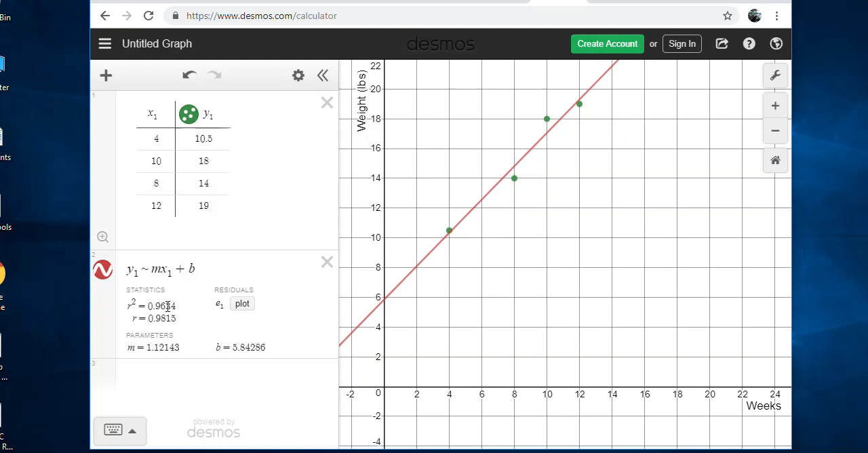
mouse_move(187, 328)
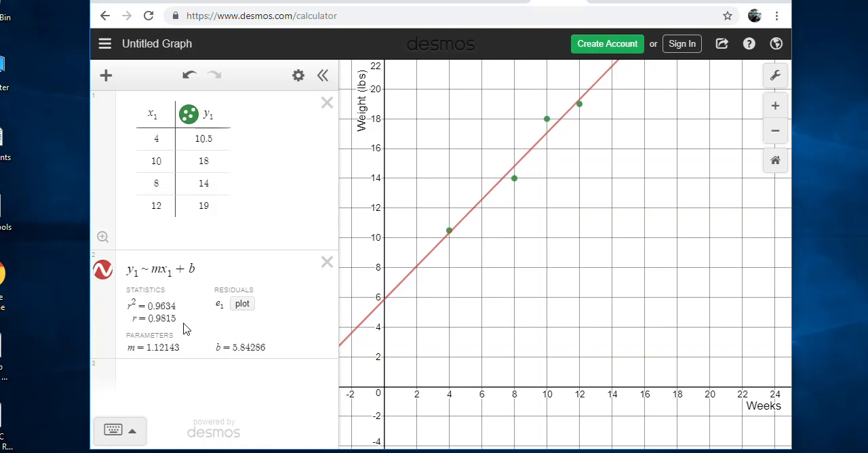
mouse_move(174, 324)
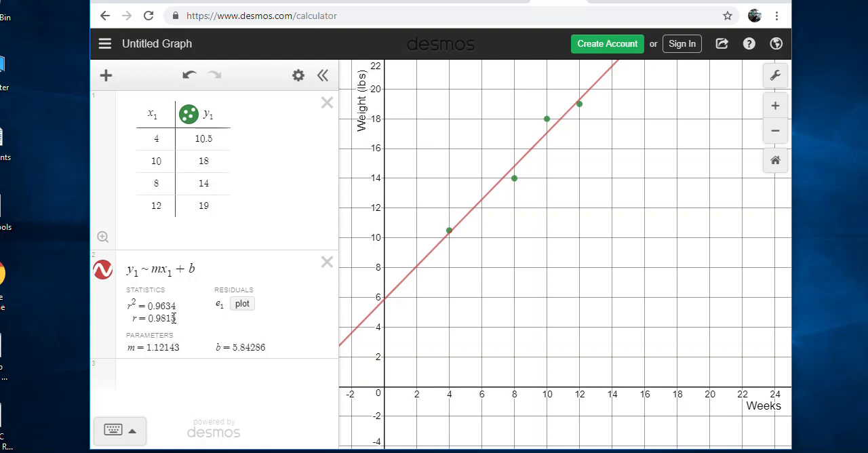
mouse_move(205, 339)
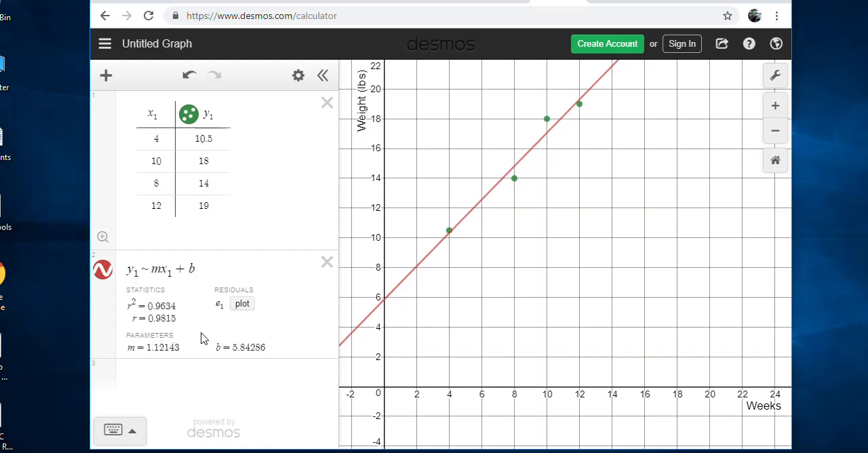
mouse_move(485, 205)
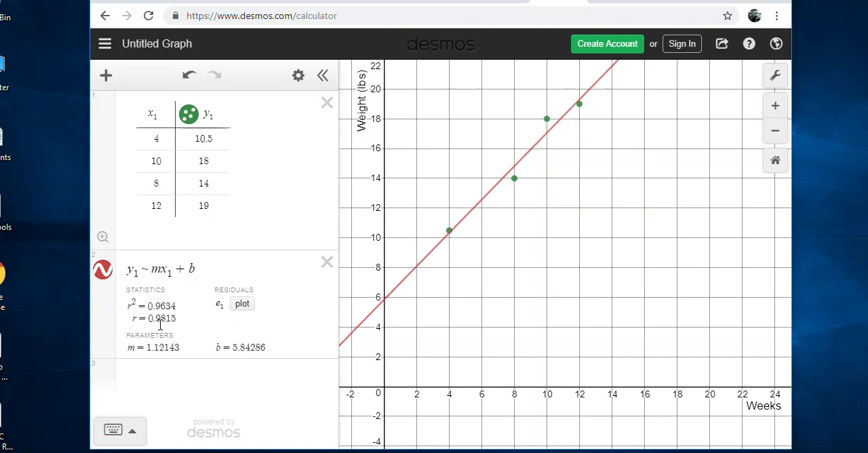
mouse_move(419, 303)
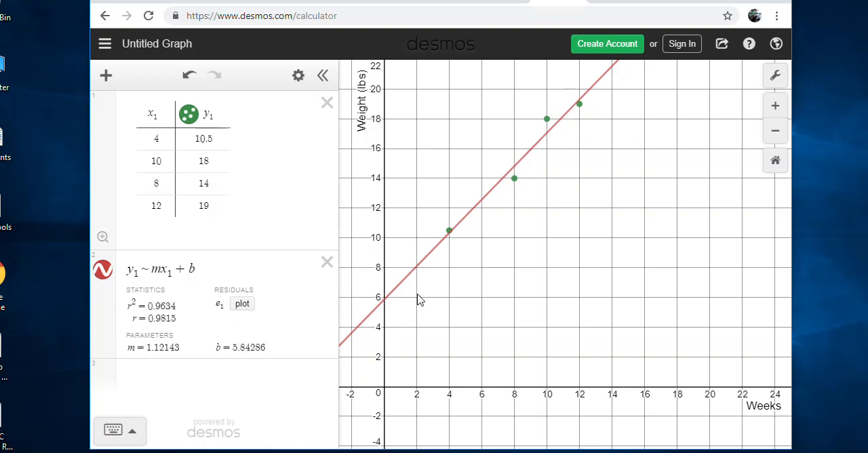
mouse_move(578, 106)
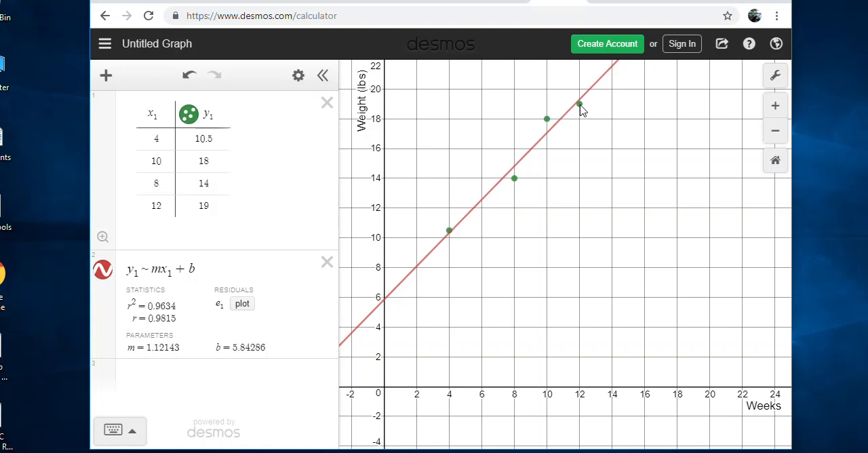
mouse_move(511, 294)
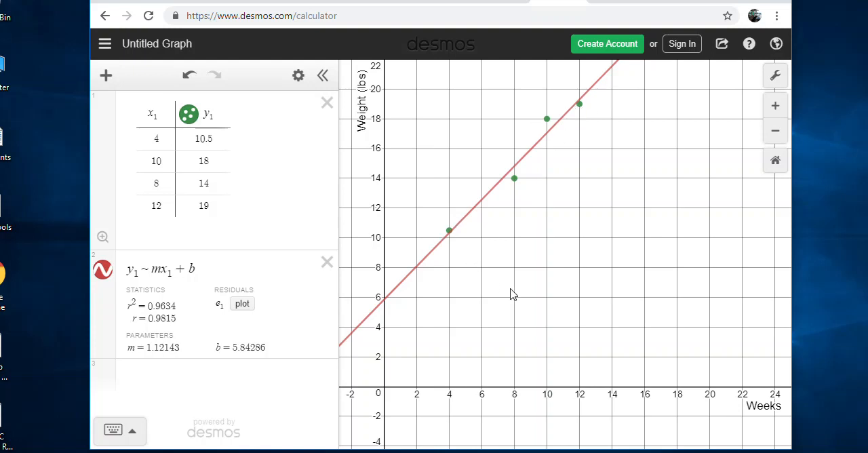
mouse_move(517, 233)
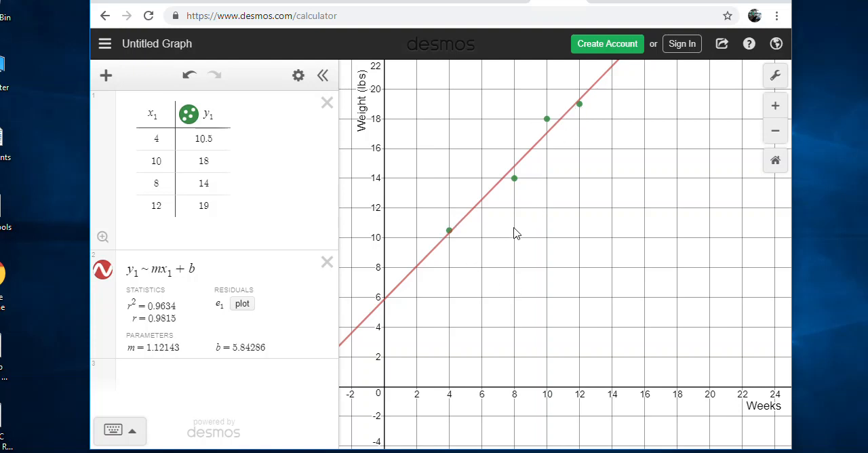
mouse_move(570, 114)
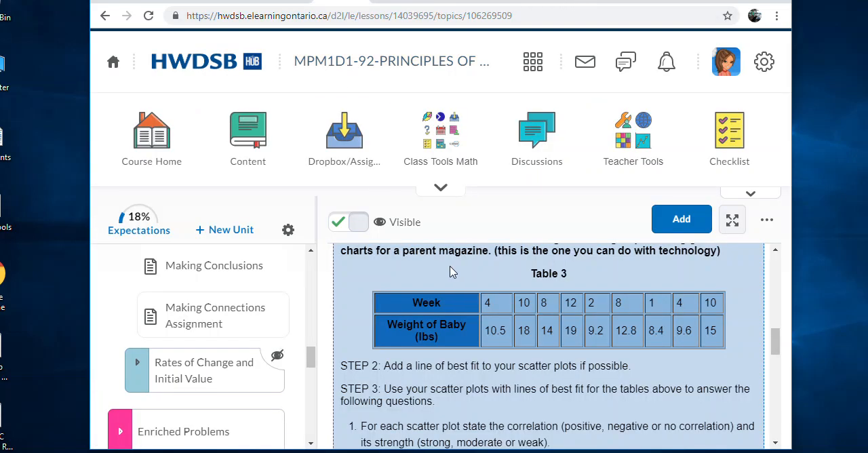
mouse_move(536, 370)
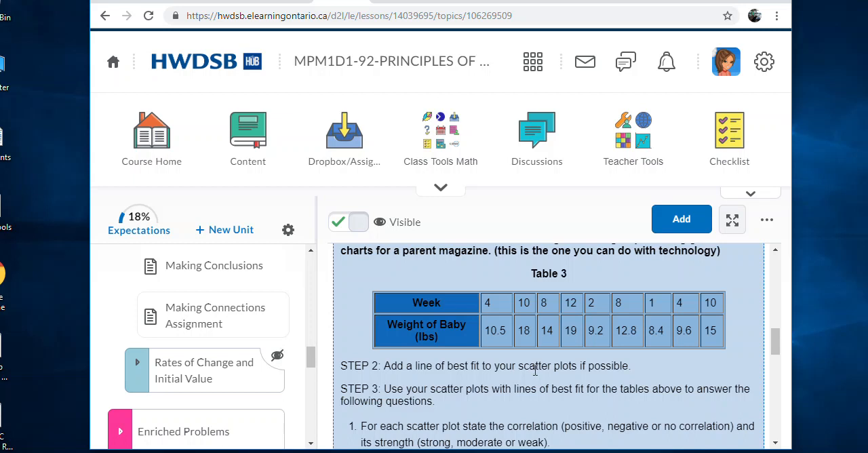
mouse_move(632, 361)
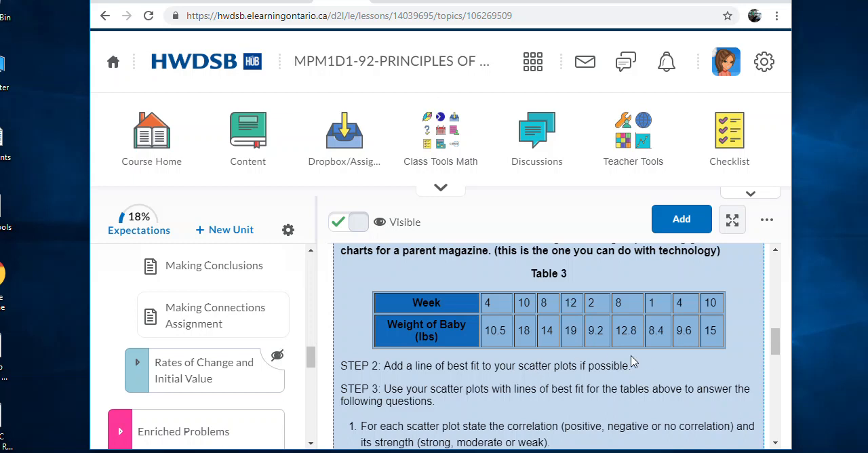
scroll("down", 3)
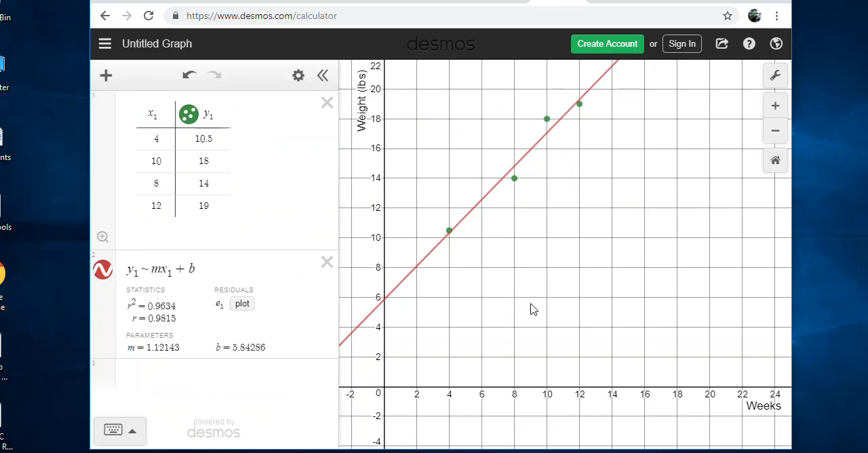
mouse_move(409, 162)
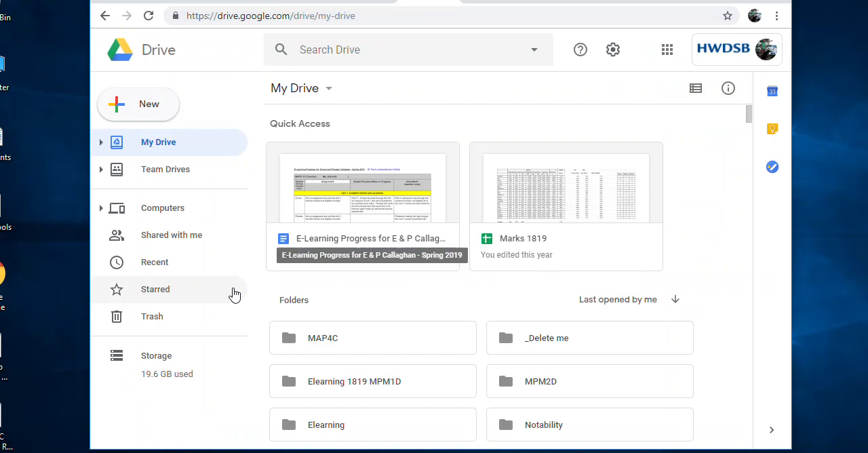
mouse_move(187, 68)
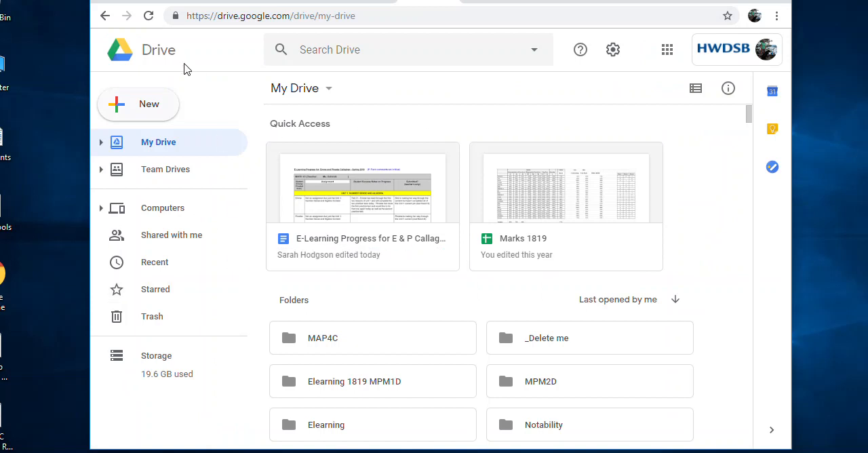
- Create a new blank Google Sheets spreadsheet from Drive's New menu
left_click(138, 103)
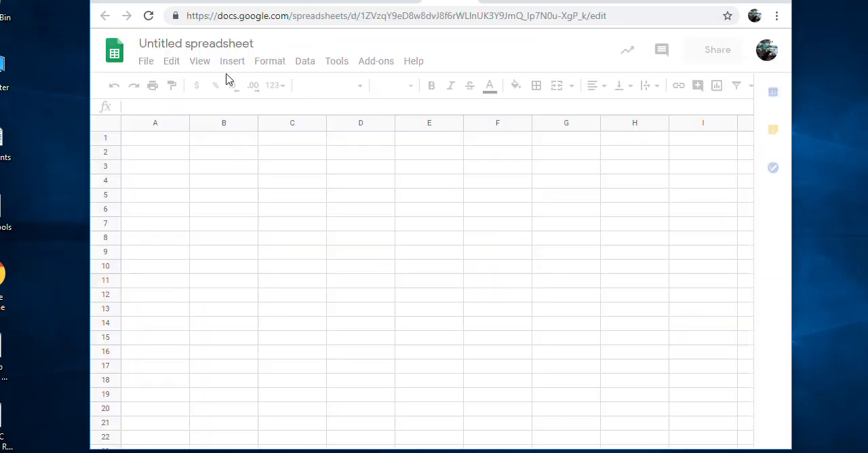
- Enter headers Weeks and Weight (lbs) in A2 and B2
left_click(154, 152)
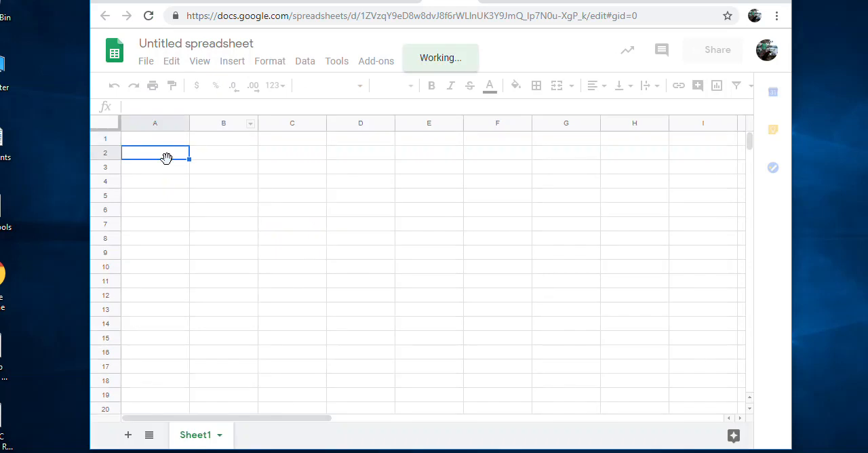
type("Week")
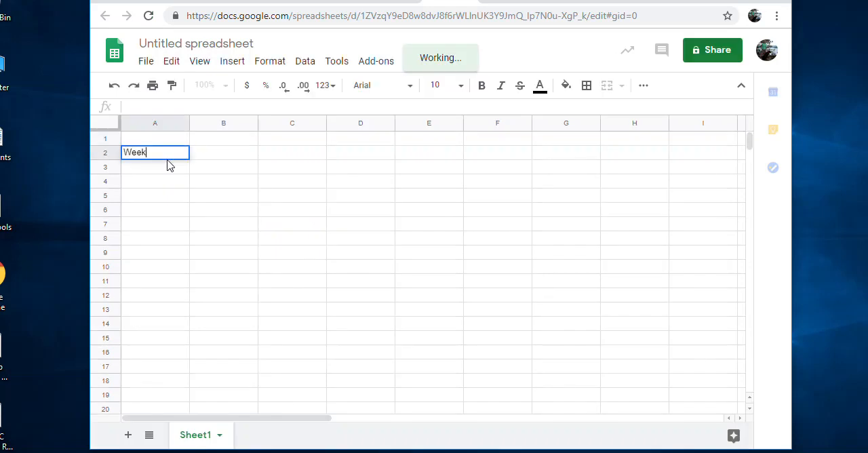
type("s")
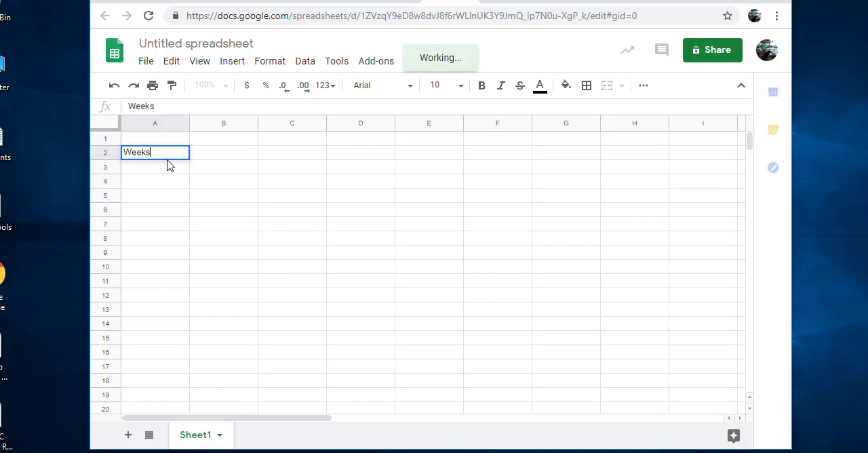
type("Wieg")
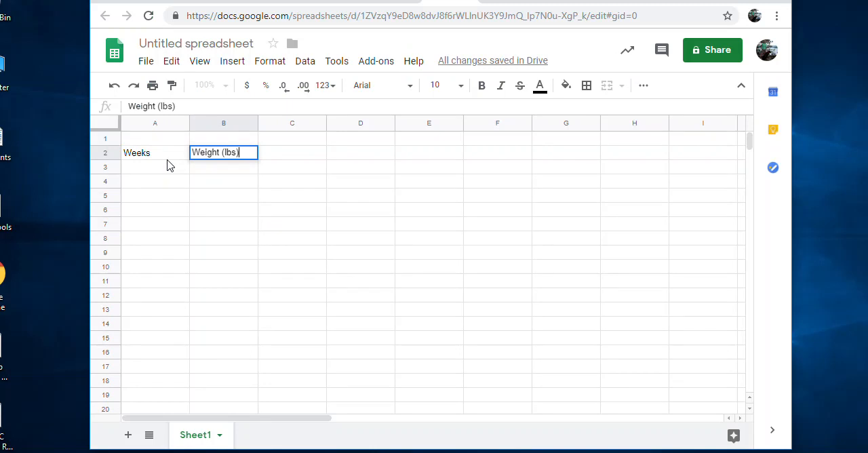
- Enter the data rows 4/9, 7/10, 12/15, 14/16 below the headers
left_click(154, 167)
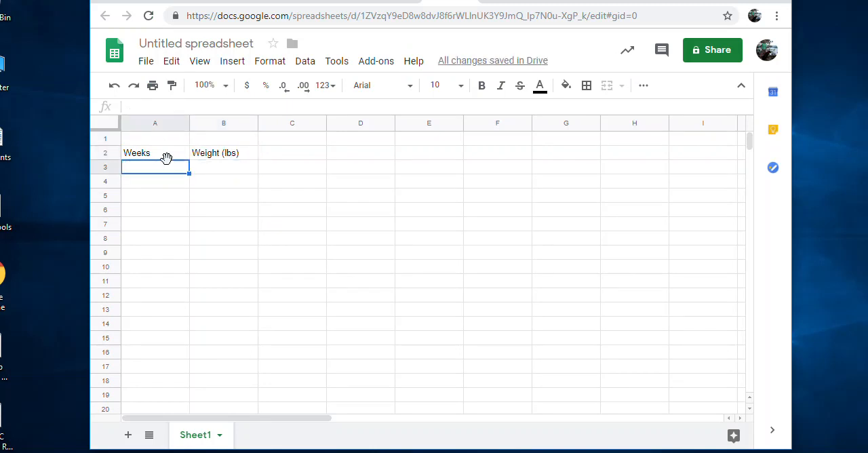
type("34")
left_click(223, 167)
type("9")
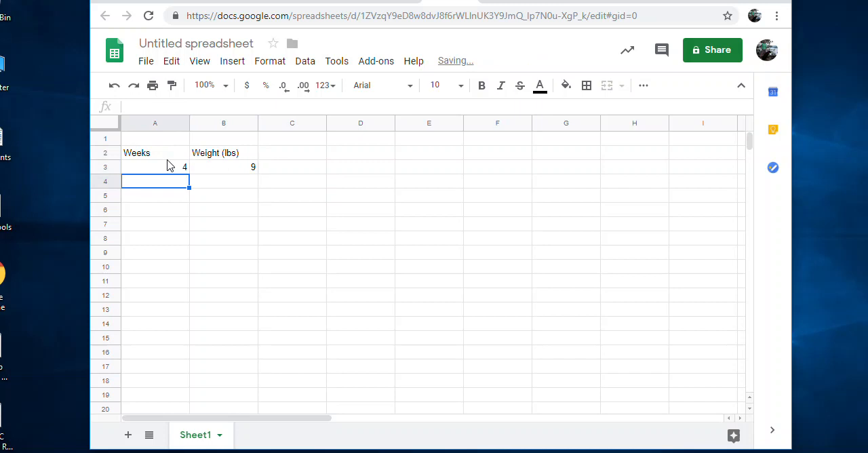
type("7")
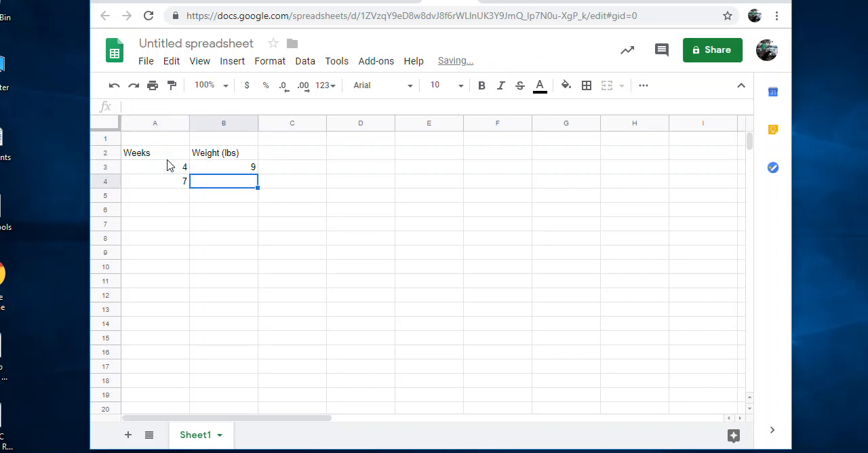
type("10")
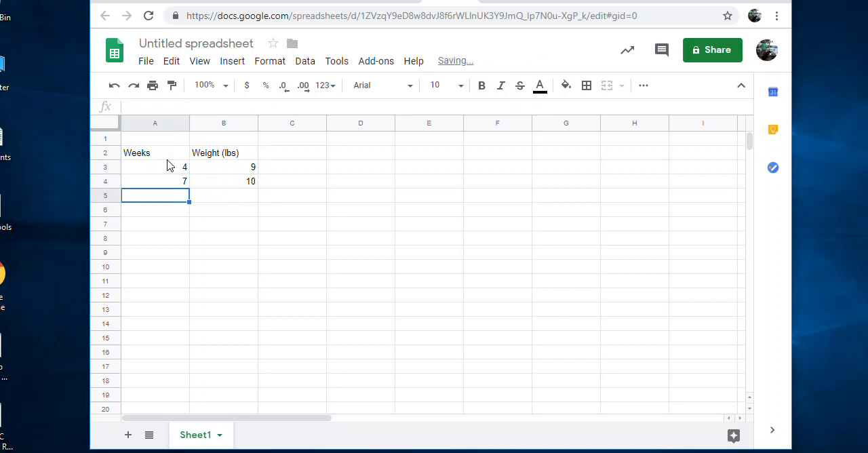
type("12")
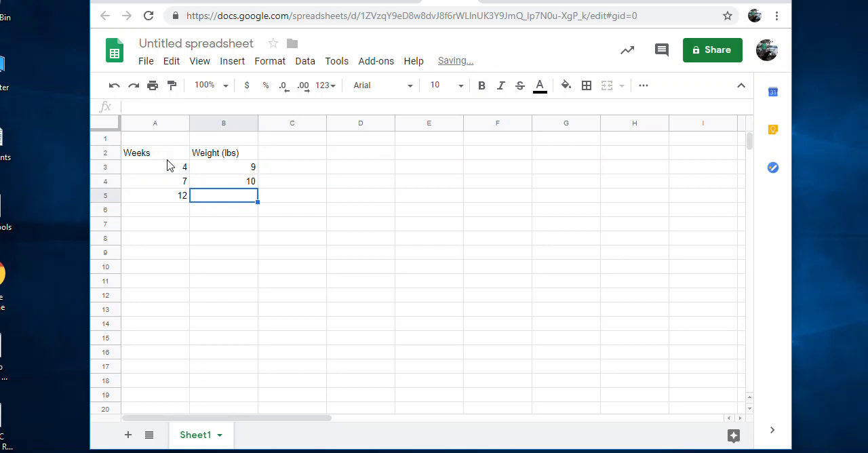
type("15")
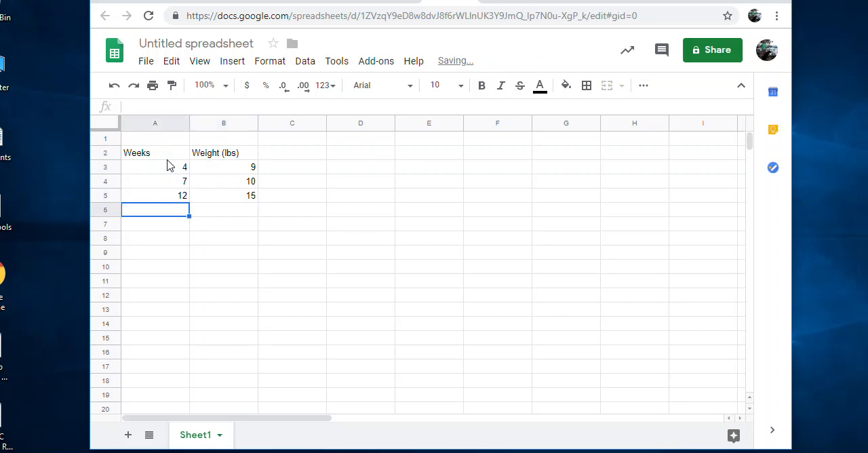
type("14")
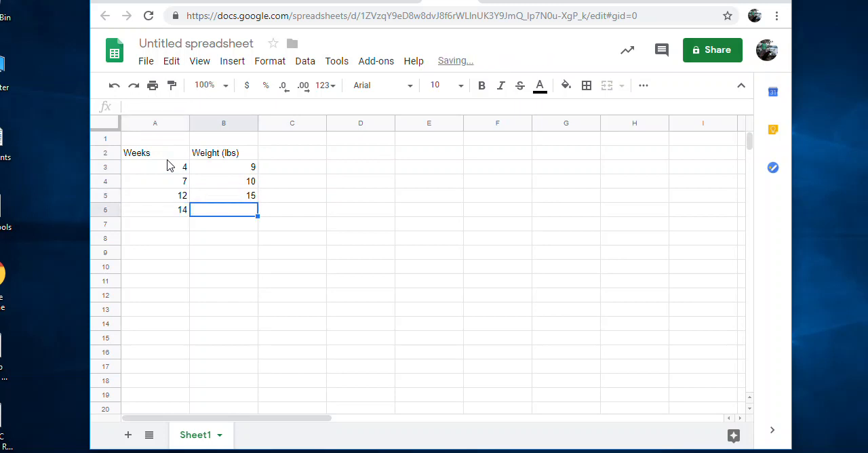
type("16")
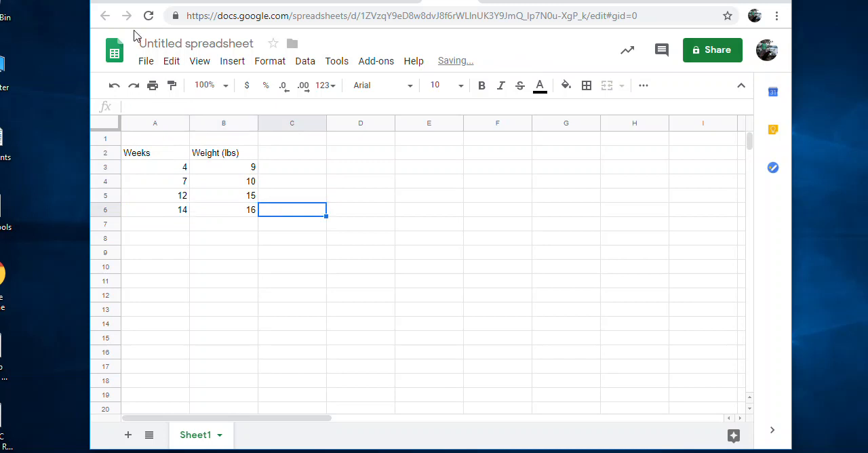
mouse_move(308, 158)
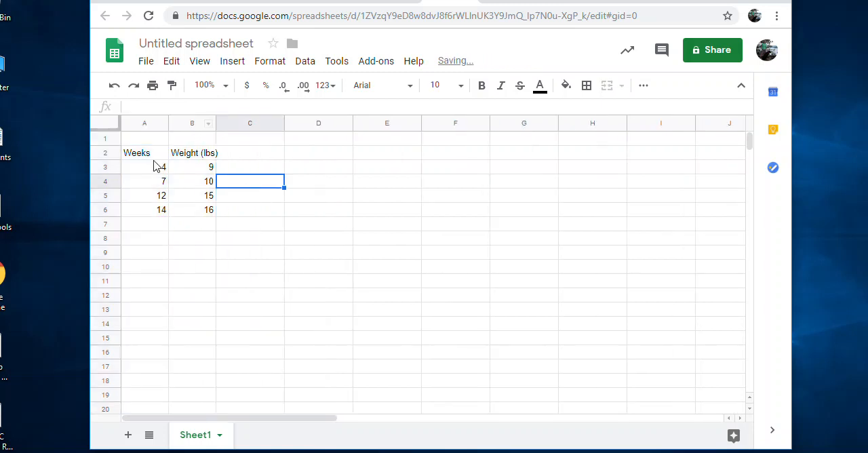
- Centre-align the text of the whole Weeks/Weight table A2:B6
left_click(144, 152)
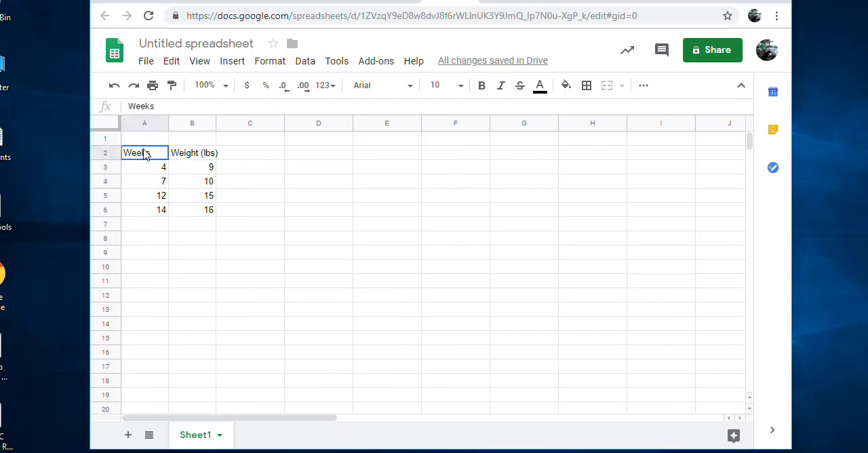
left_click_drag(144, 152, 209, 209)
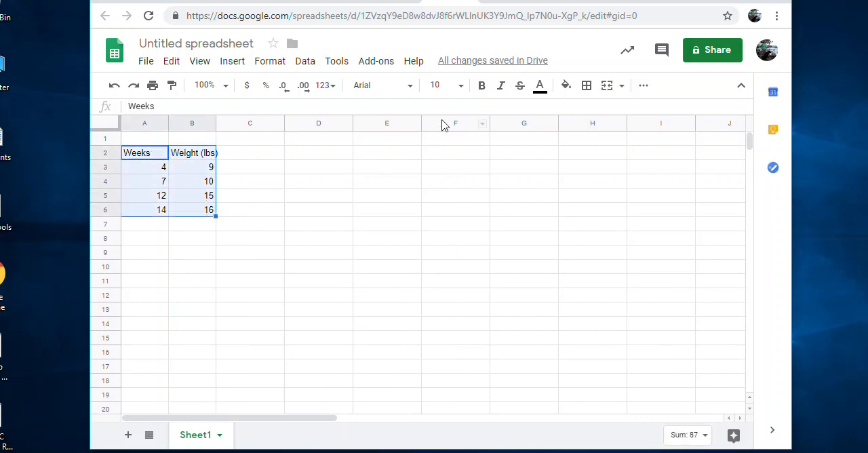
mouse_move(643, 84)
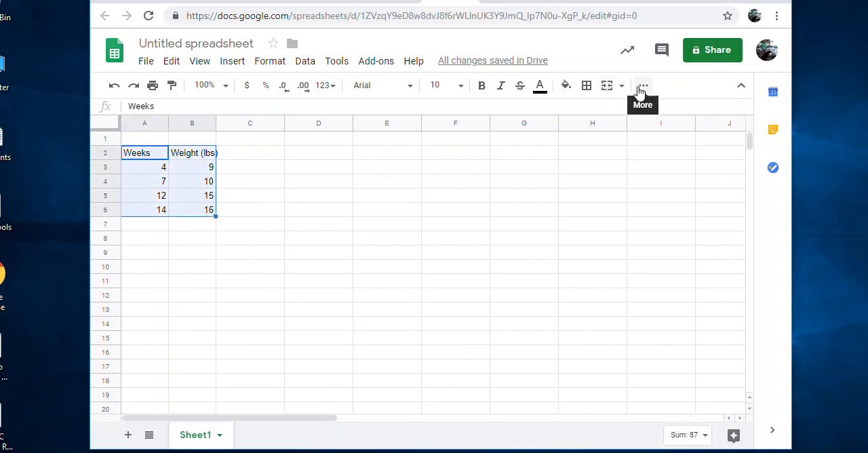
left_click(643, 84)
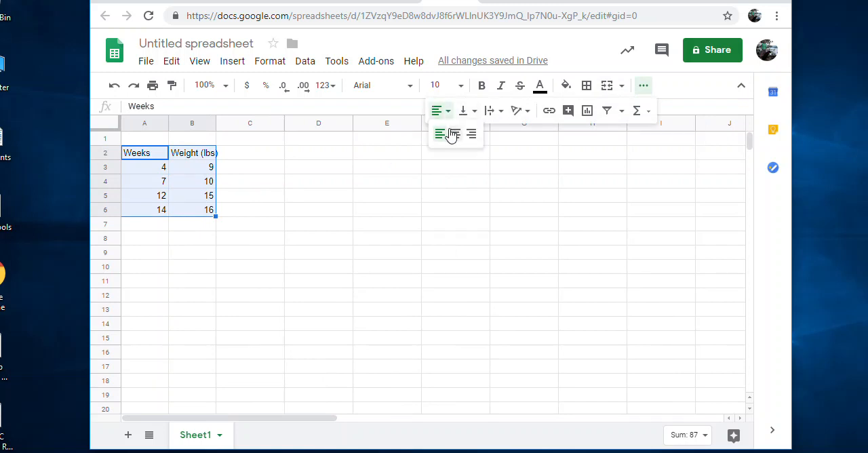
left_click(249, 252)
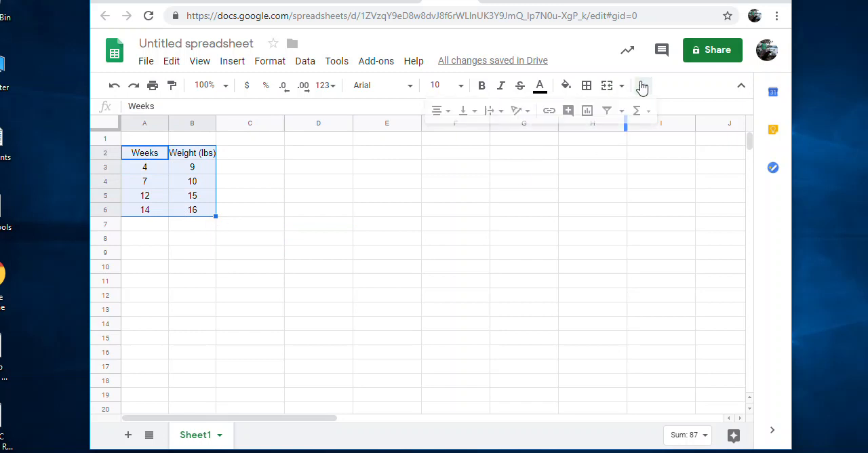
mouse_move(586, 110)
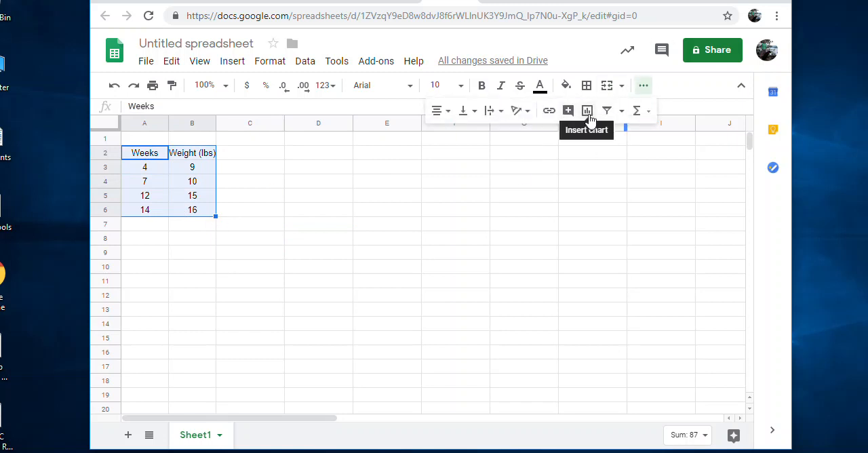
mouse_move(250, 68)
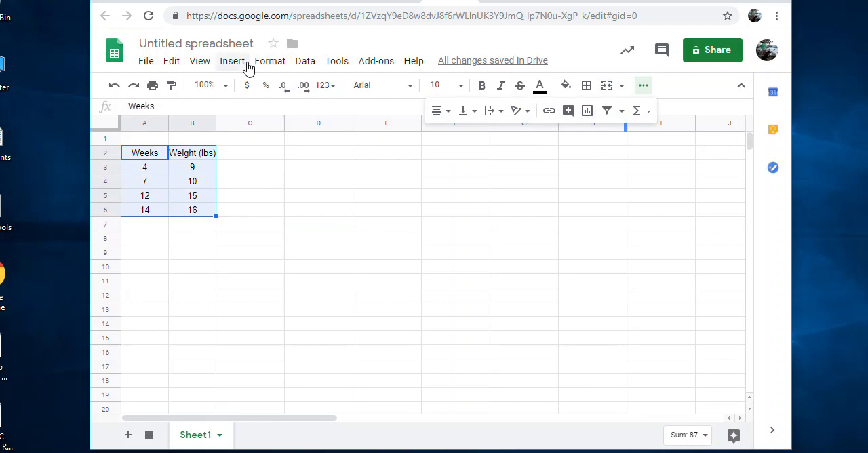
mouse_move(241, 66)
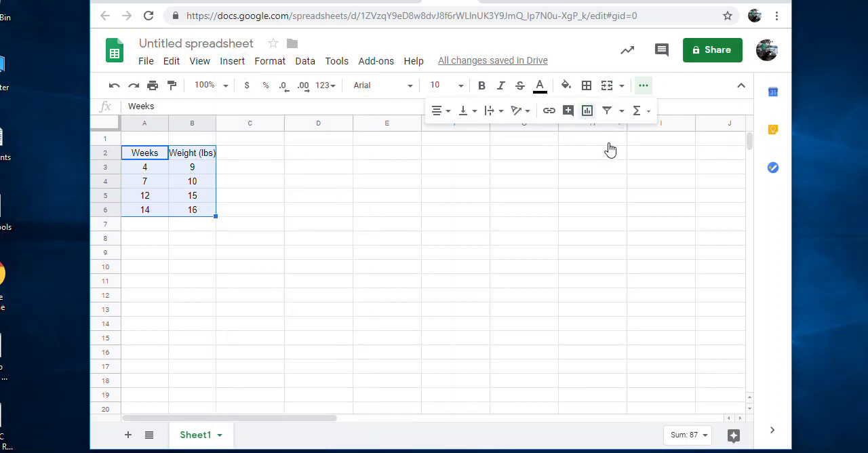
mouse_move(610, 153)
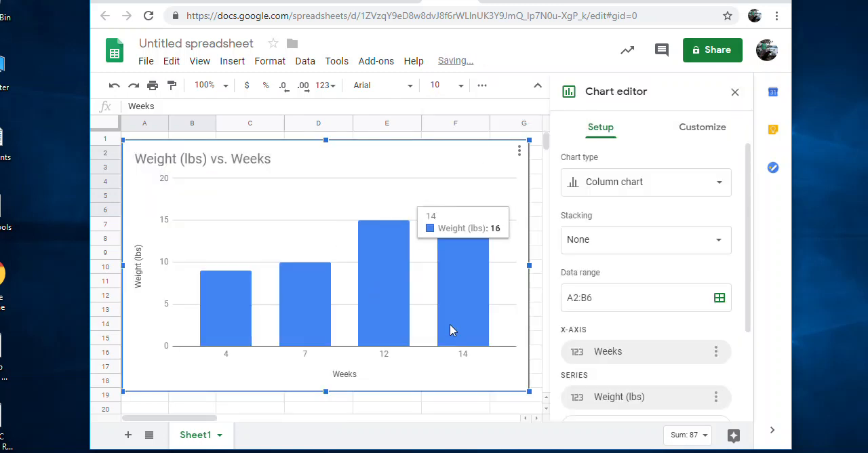
left_click(646, 181)
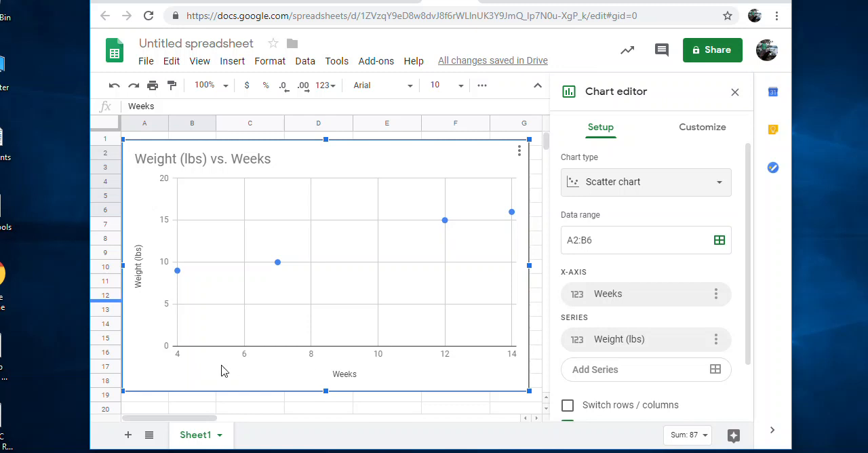
mouse_move(146, 334)
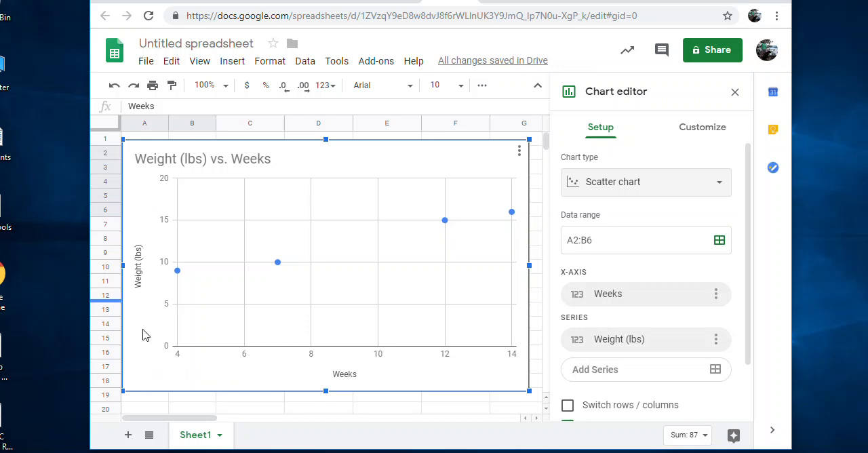
mouse_move(295, 377)
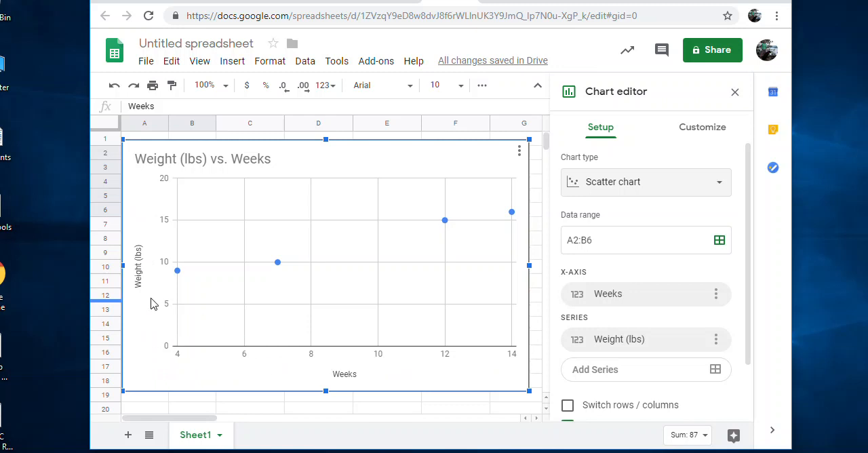
mouse_move(210, 307)
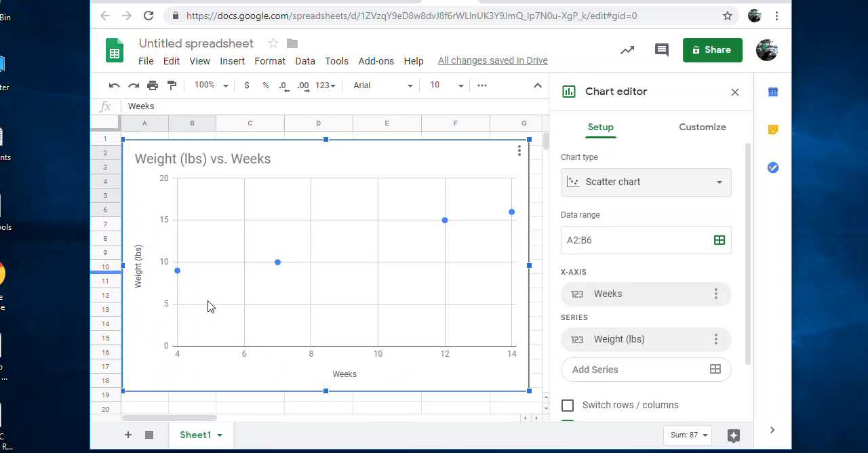
mouse_move(573, 354)
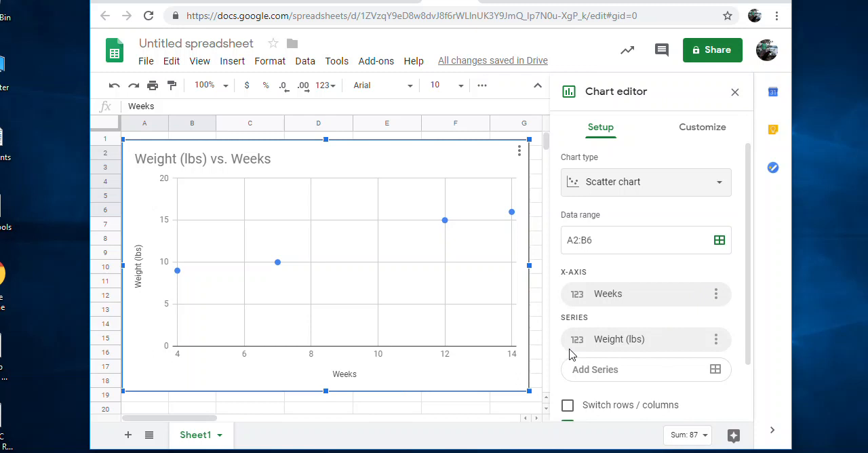
mouse_move(398, 290)
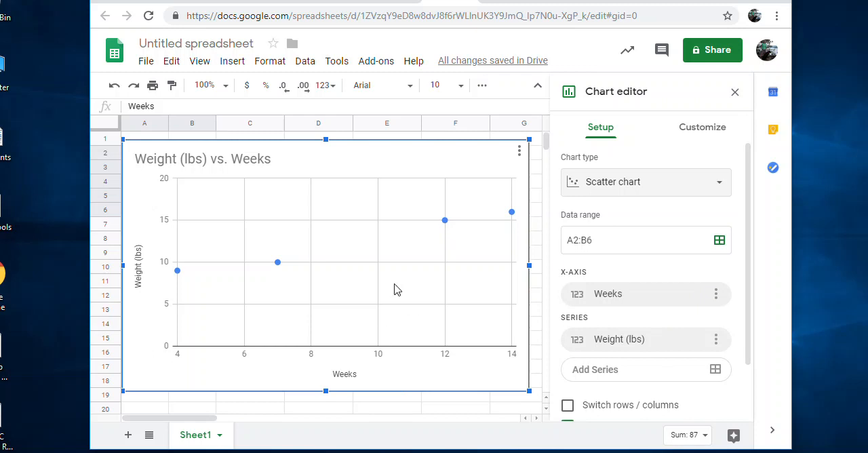
left_click(702, 127)
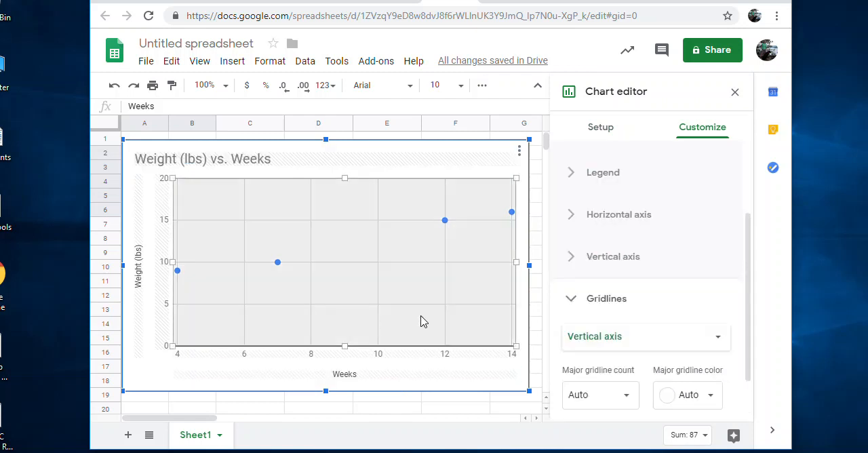
mouse_move(196, 290)
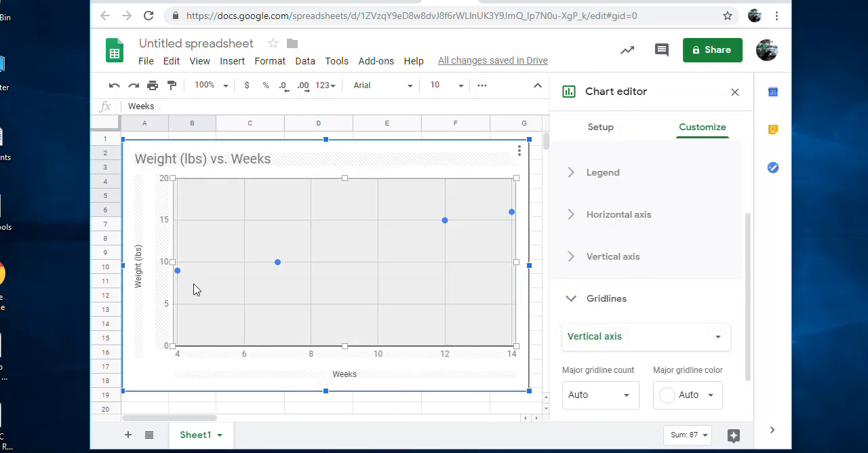
mouse_move(393, 236)
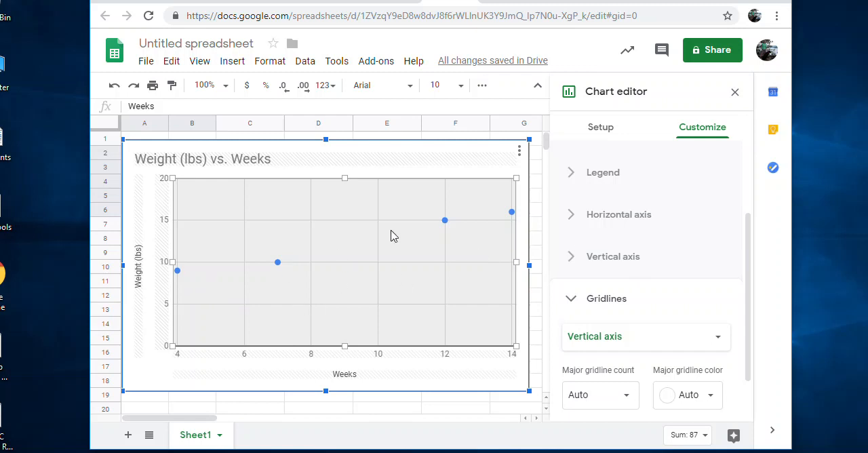
mouse_move(659, 315)
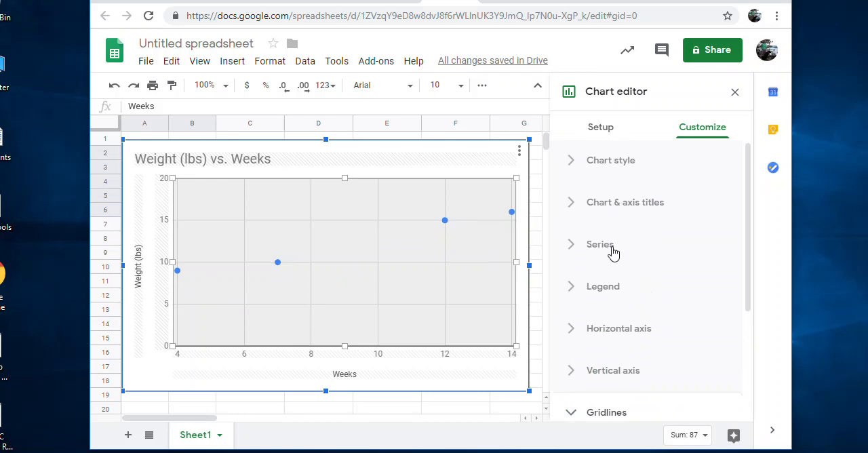
- Add a trendline to the series and keep its type Linear after trying exponential
left_click(599, 244)
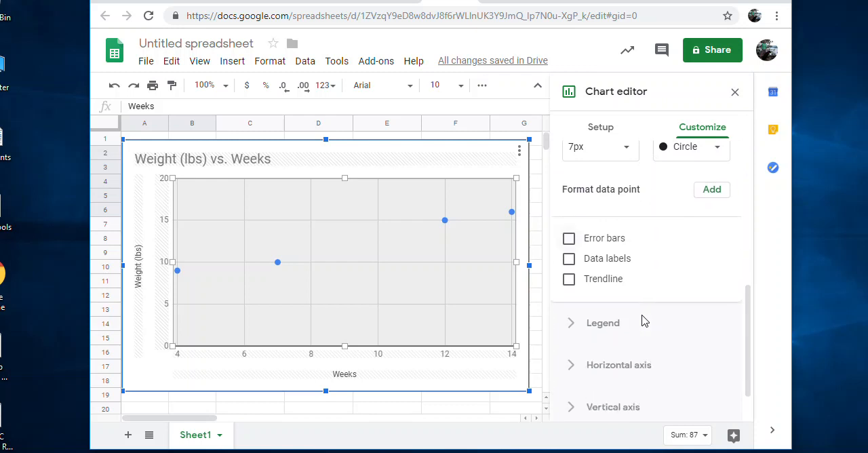
left_click(569, 280)
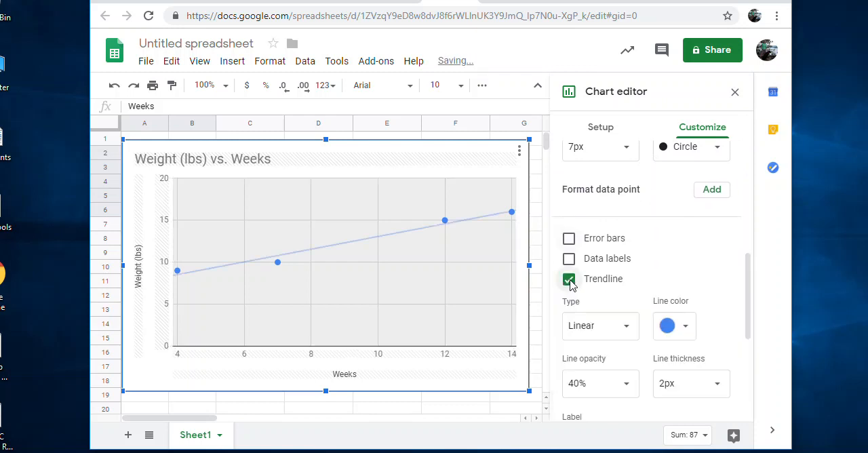
left_click(599, 326)
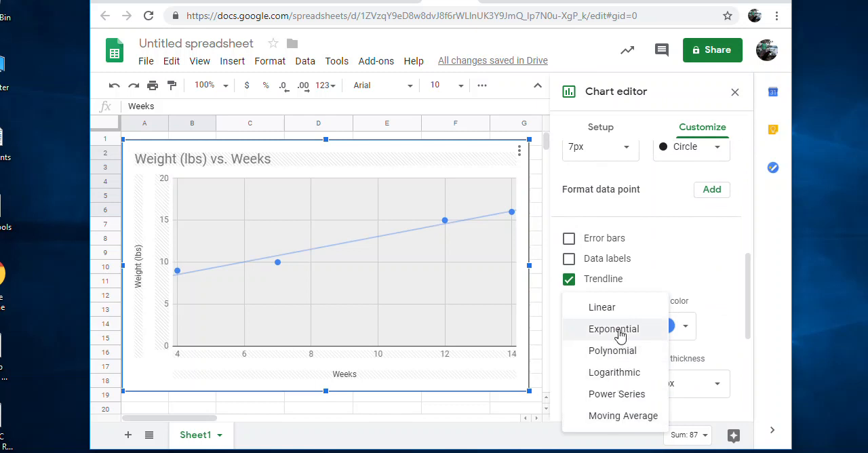
left_click(613, 328)
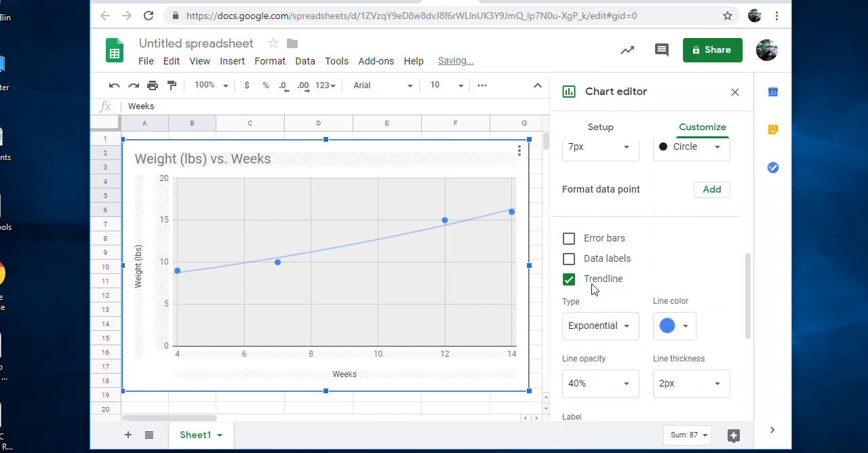
left_click(599, 326)
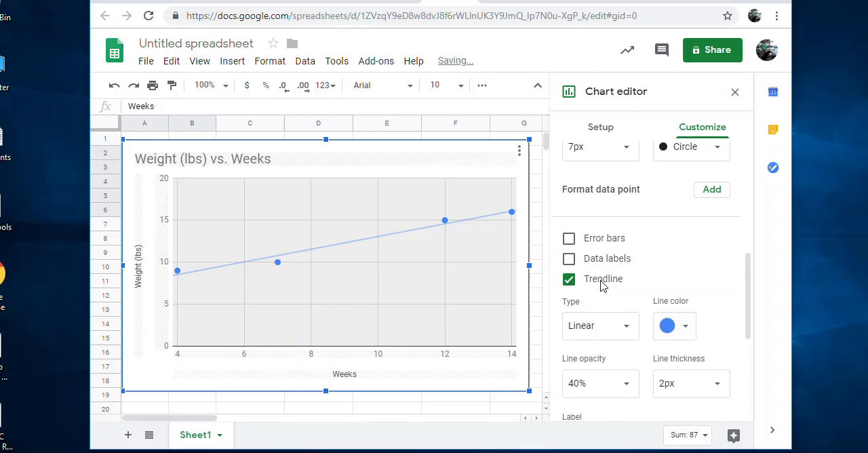
- Toggle the R² display on then off and close the chart editor
scroll("down", 3)
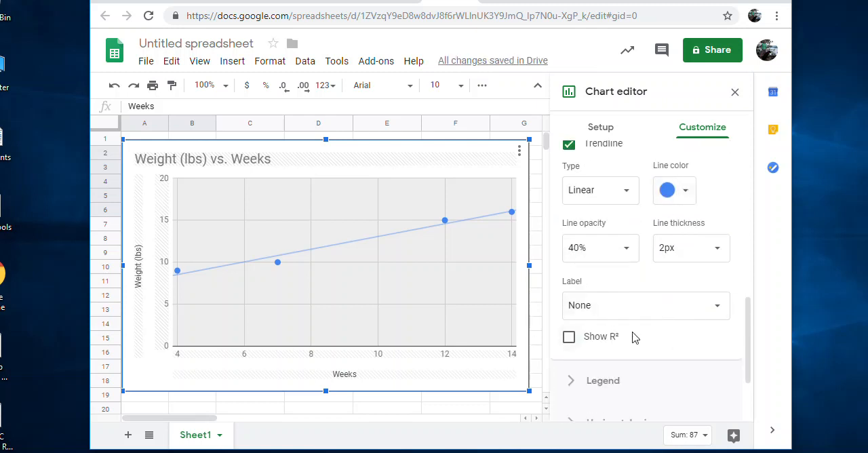
left_click(569, 336)
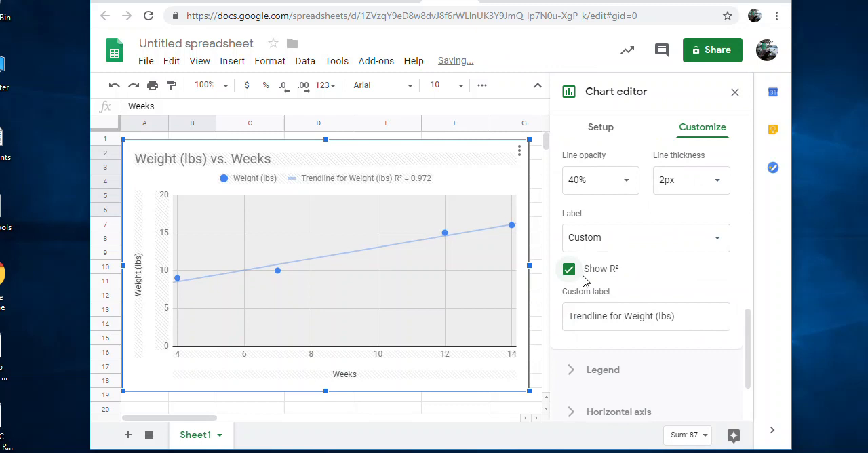
mouse_move(455, 190)
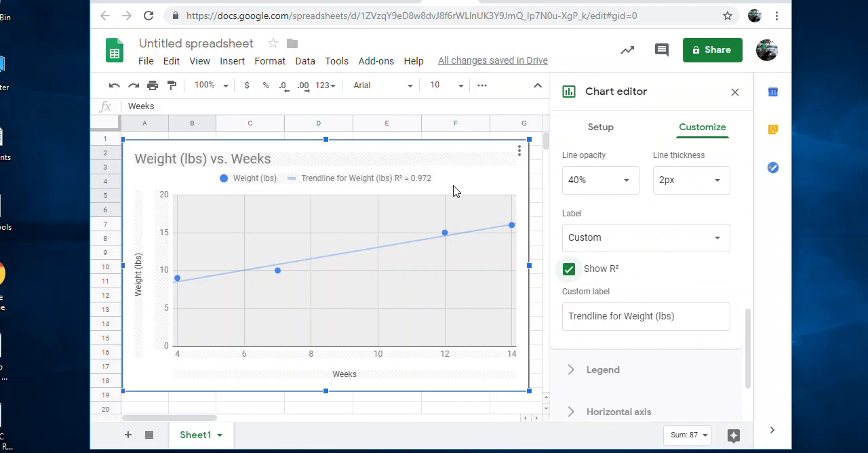
left_click(568, 269)
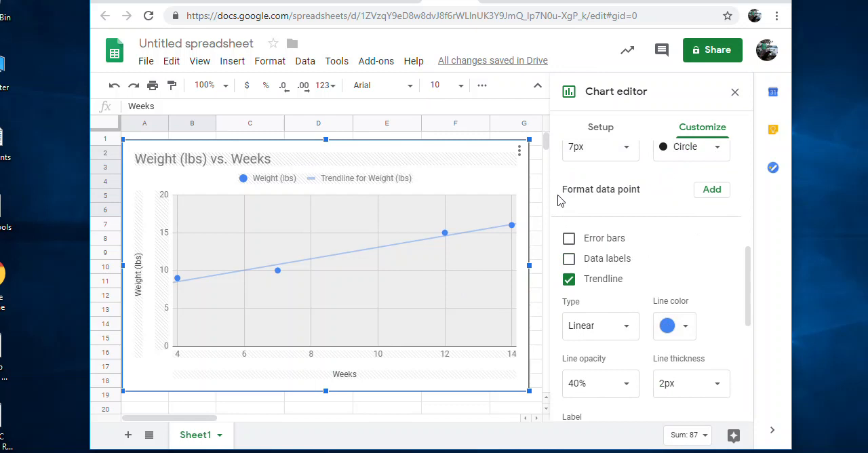
mouse_move(410, 252)
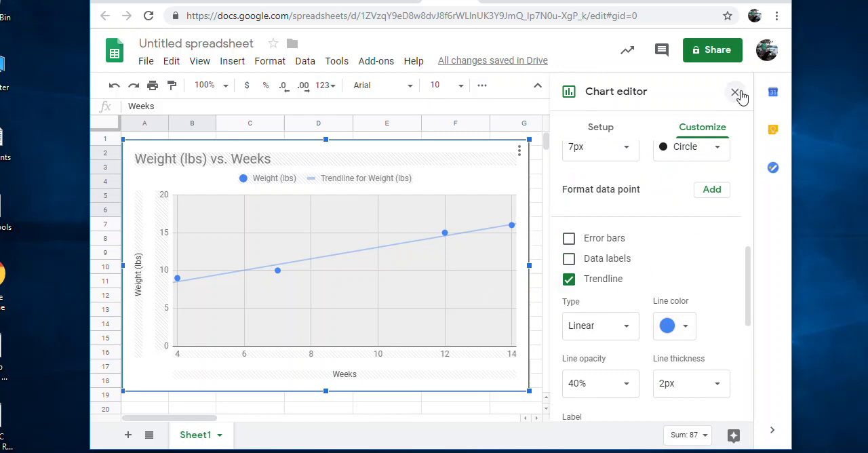
left_click(735, 93)
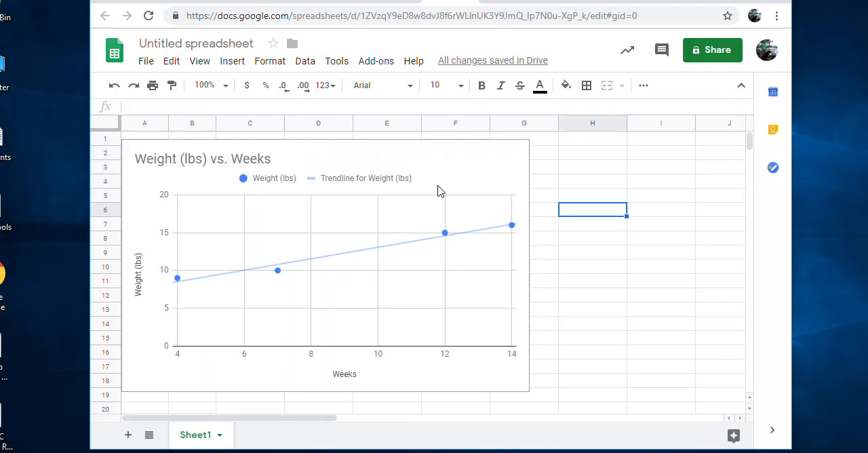
mouse_move(522, 160)
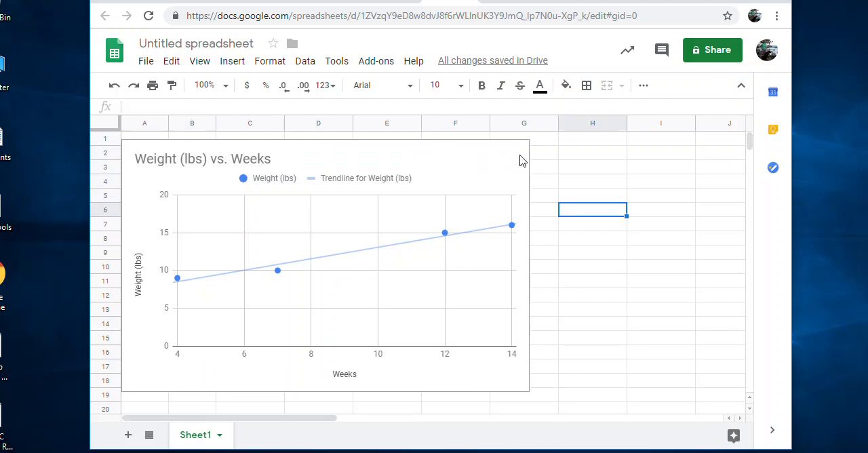
mouse_move(505, 195)
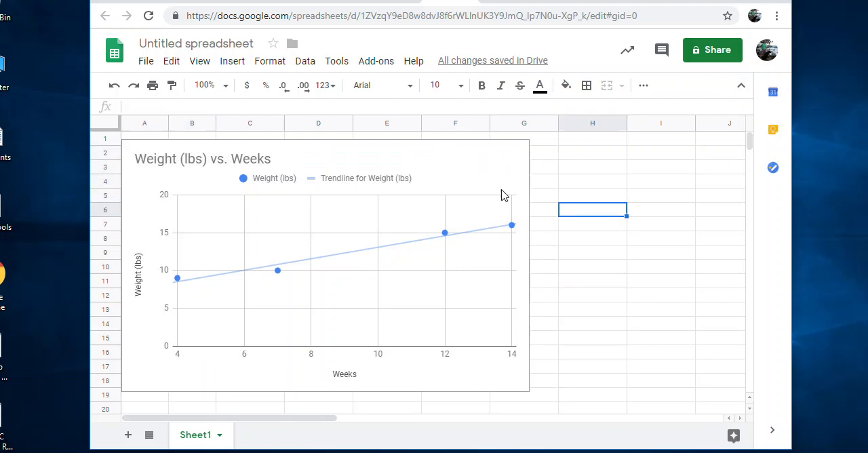
mouse_move(504, 195)
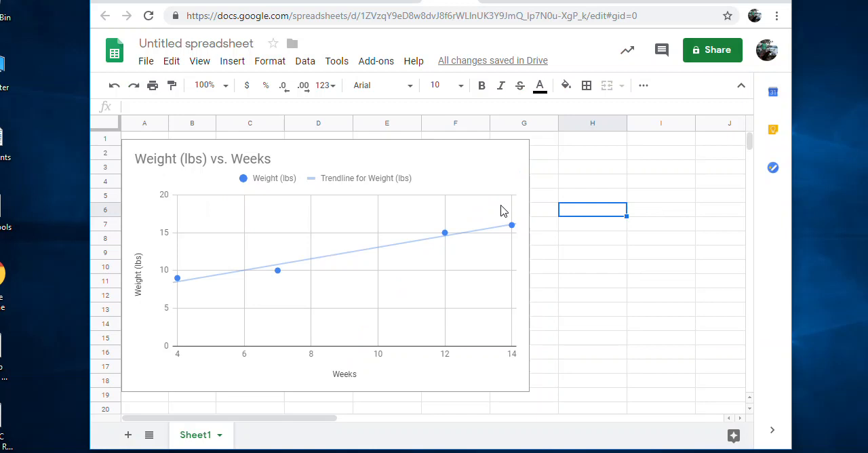
mouse_move(396, 150)
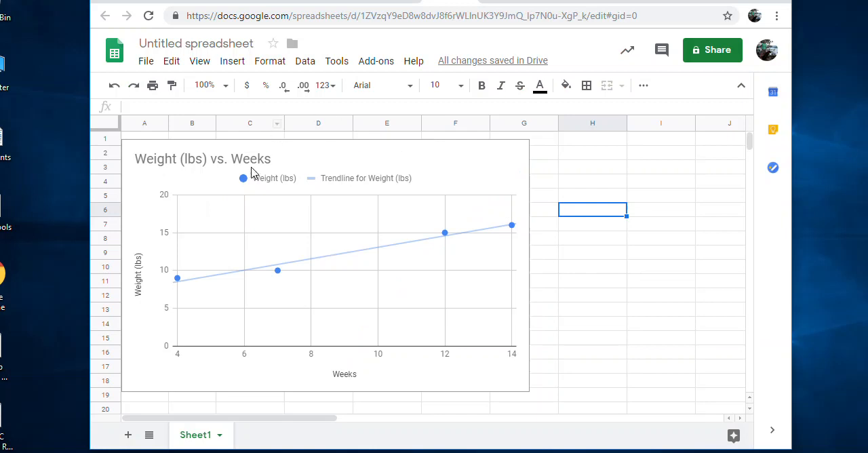
mouse_move(377, 201)
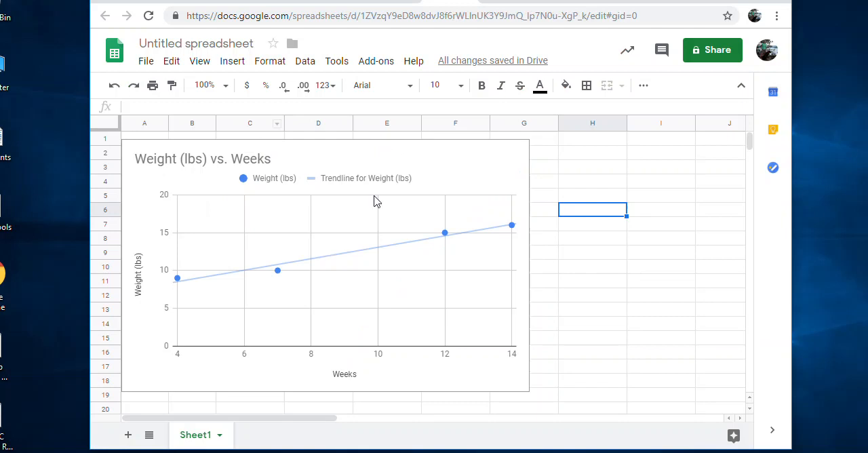
mouse_move(547, 391)
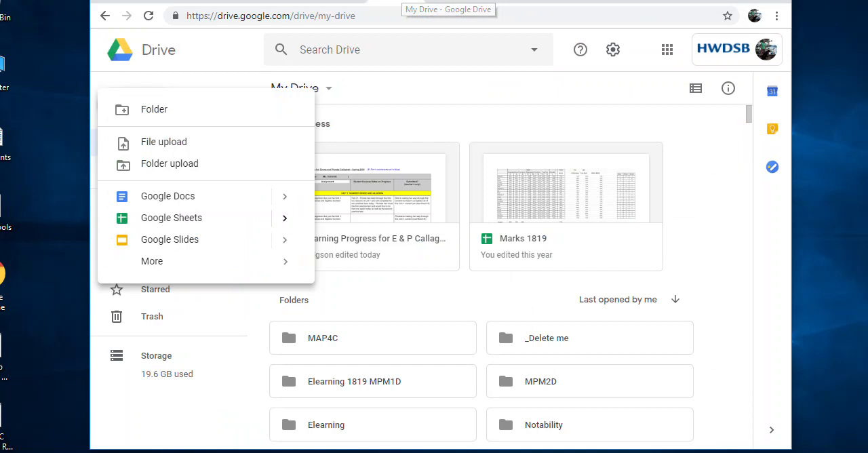
- Insert the wave graph image from Google Drive into the new document
left_click(138, 103)
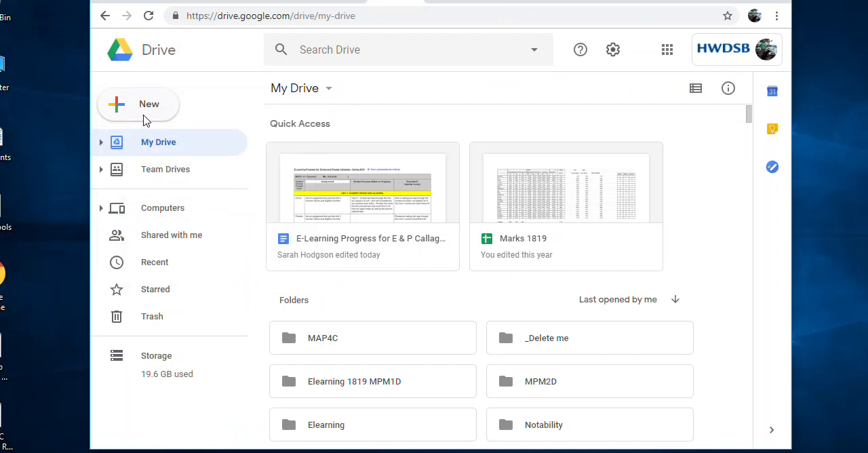
mouse_move(128, 110)
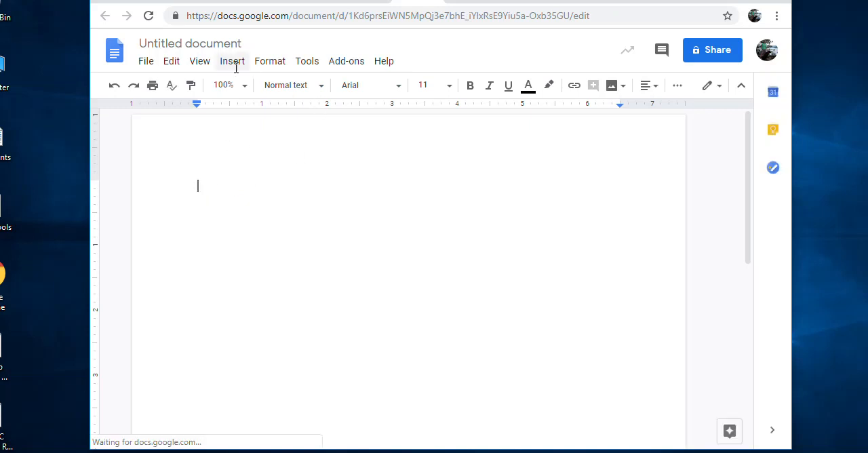
left_click(232, 59)
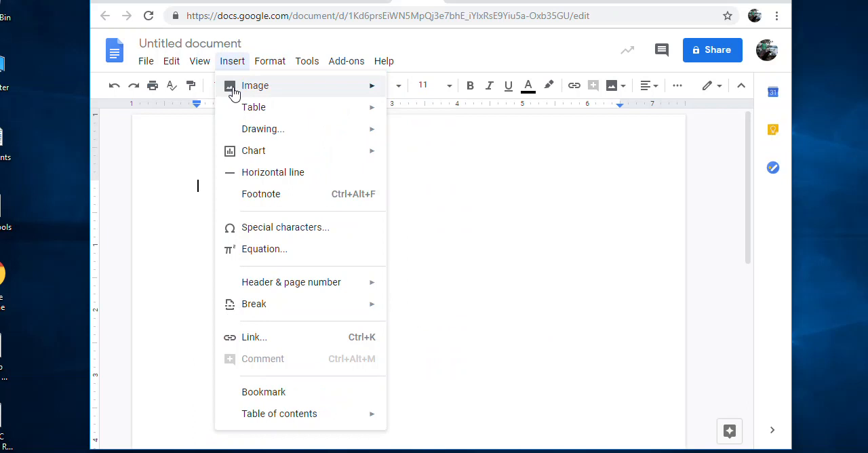
left_click(255, 85)
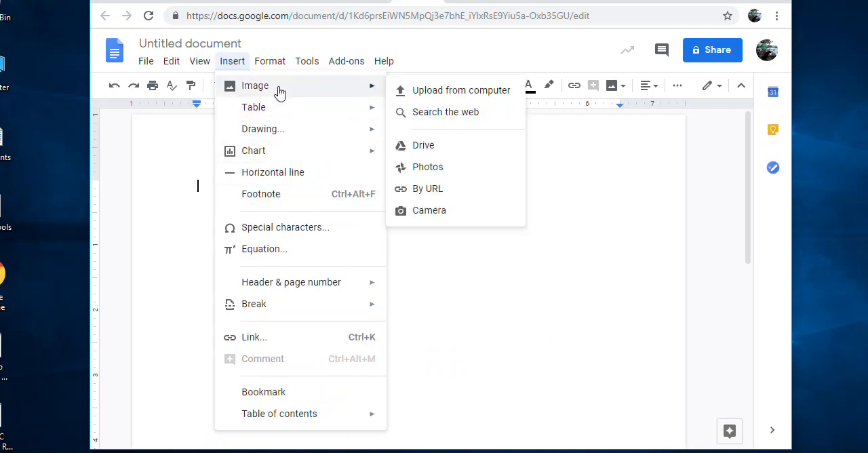
left_click(423, 143)
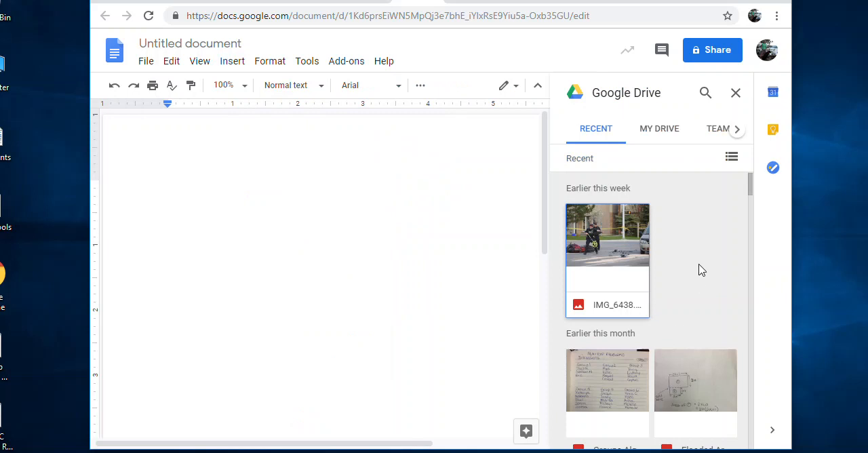
scroll("down", 3)
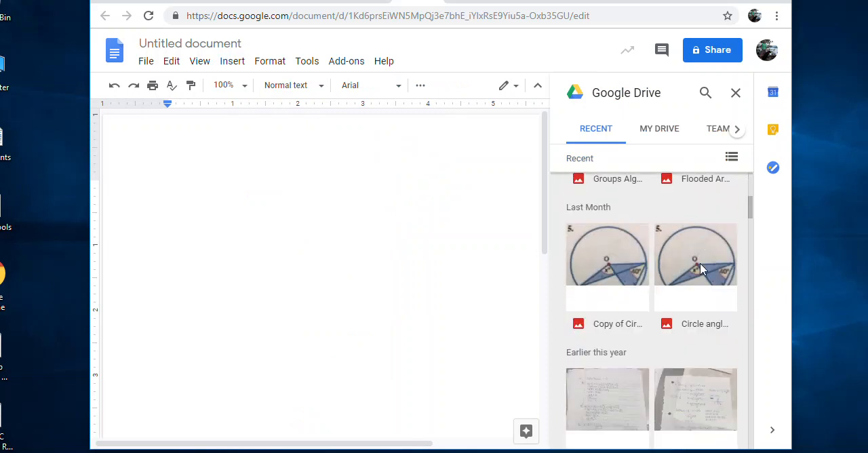
scroll("down", 3)
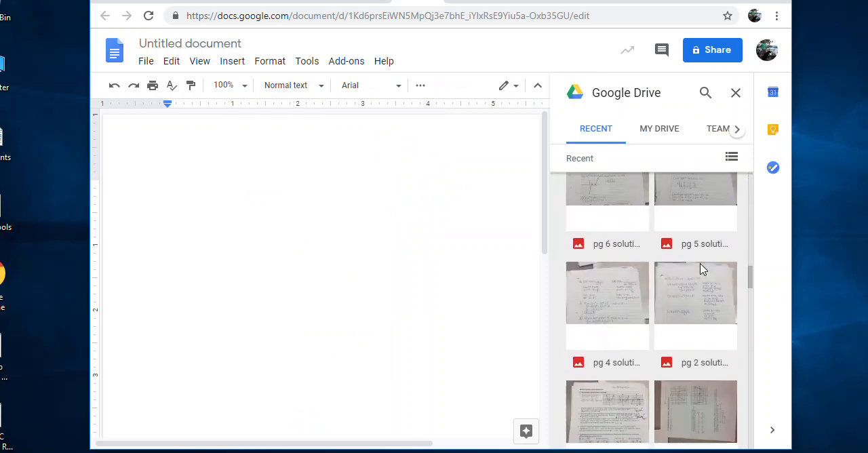
scroll("down", 3)
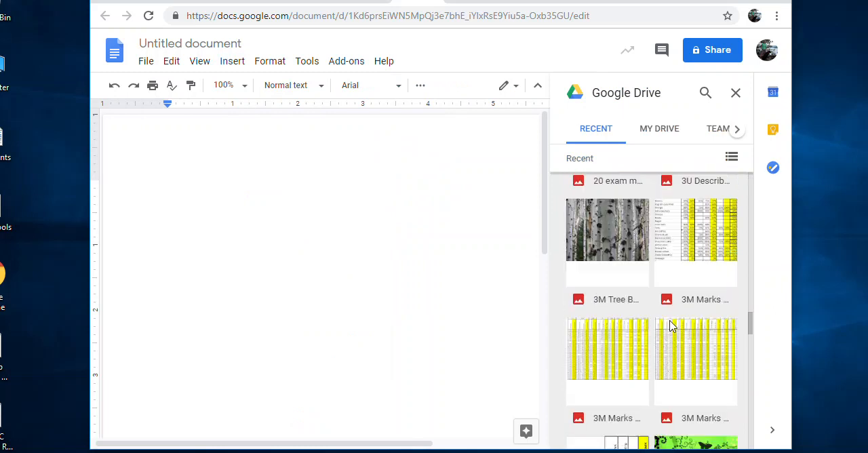
scroll("down", 3)
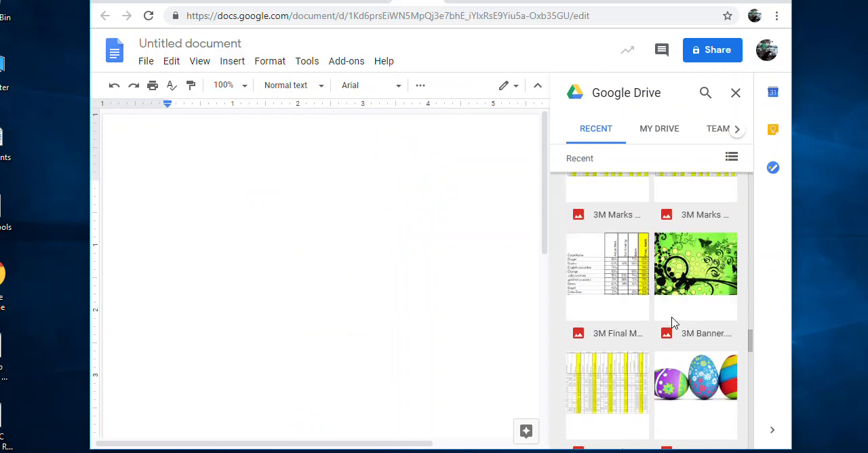
scroll("down", 3)
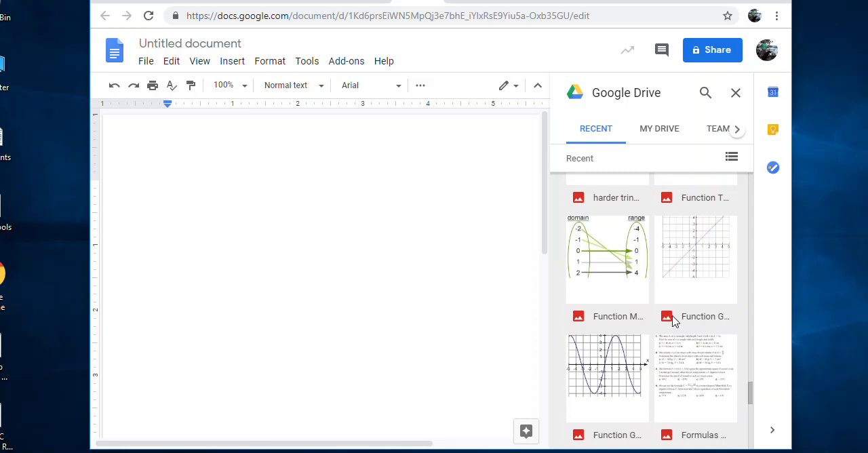
left_click(608, 377)
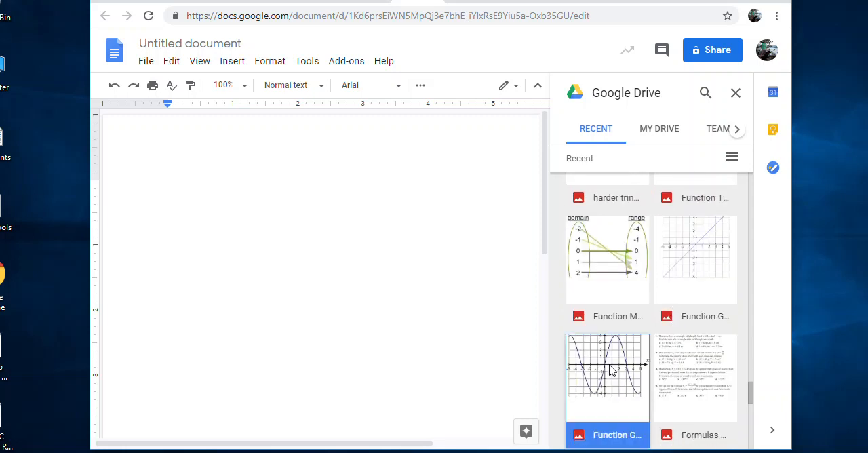
left_click(608, 373)
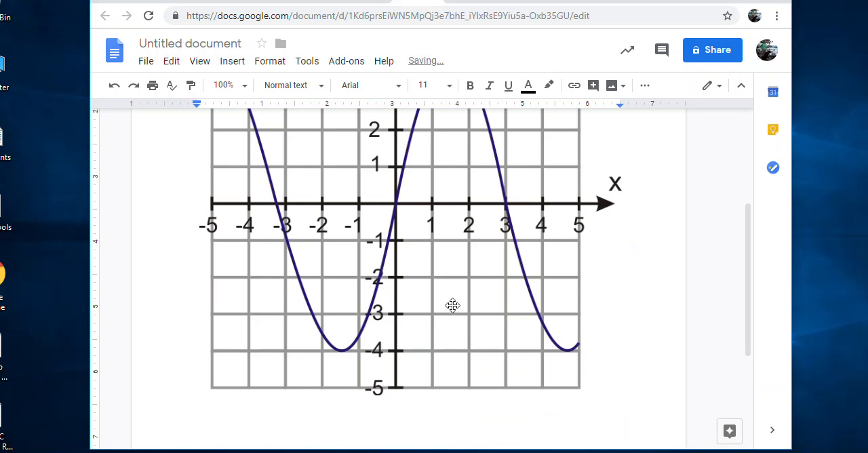
- Shrink the graph image to about two thirds size, then delete it
left_click(452, 306)
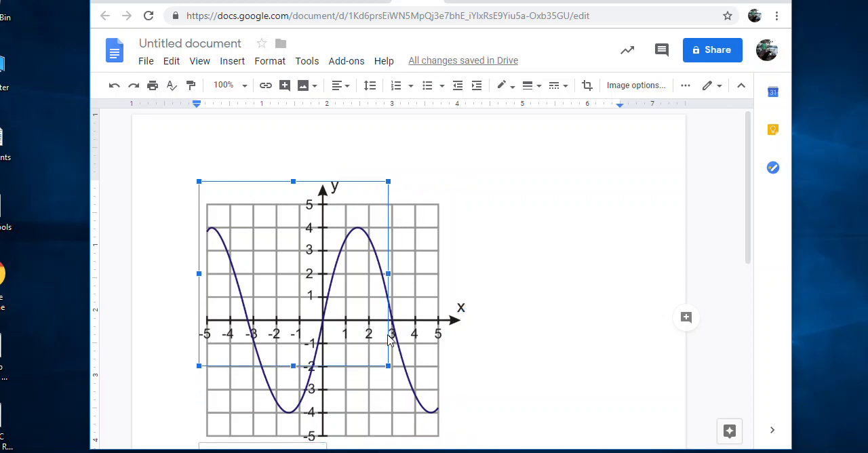
left_click_drag(388, 366, 381, 358)
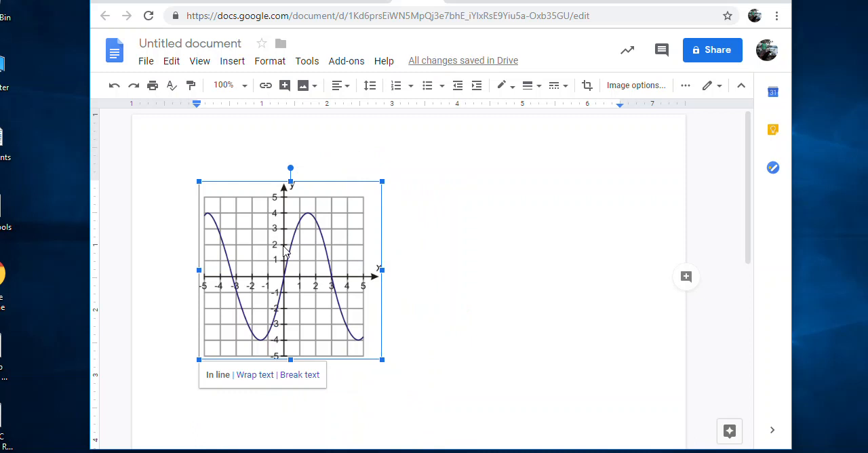
right_click(284, 251)
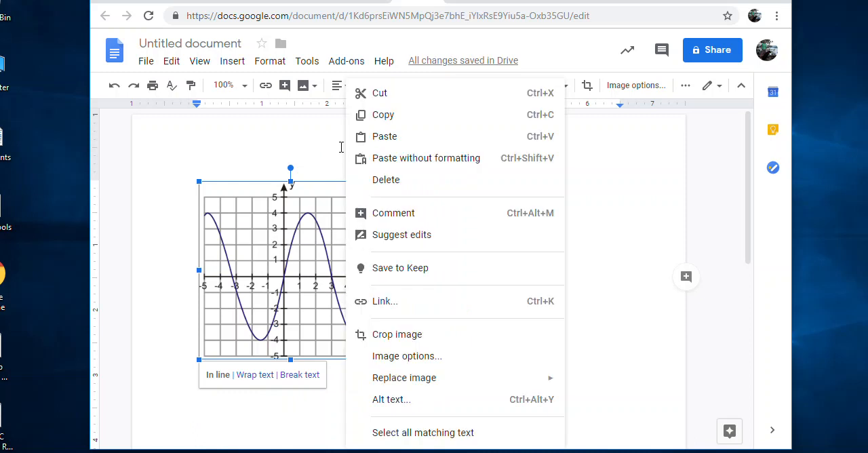
left_click(385, 179)
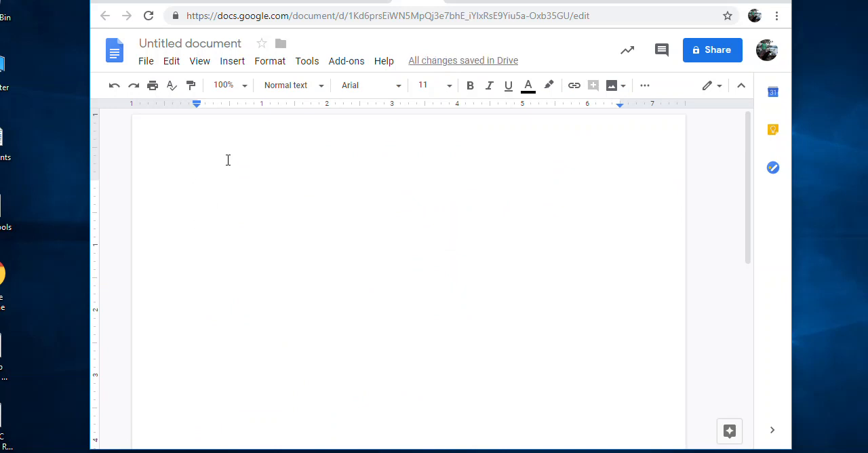
- Write the title line 'Making Conclusions Assignment' with the author name Mrs. Schmidt
type("Making Conc")
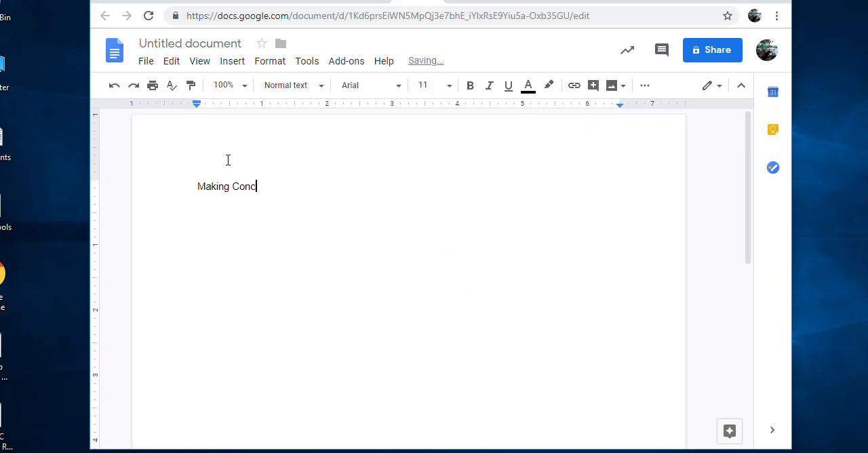
type("lusions")
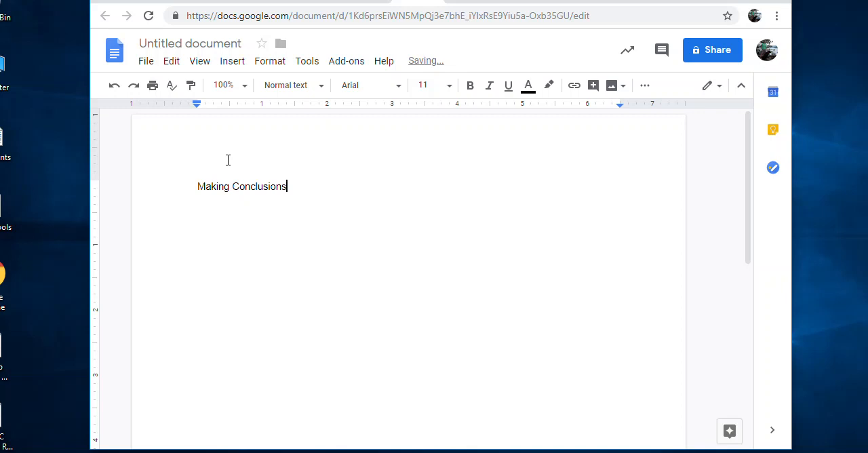
type("Assignment - by")
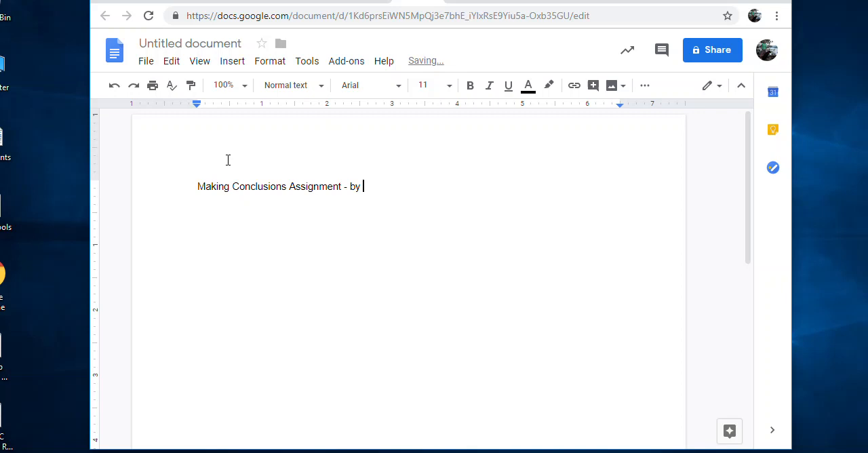
type("Mrs. SChmidt")
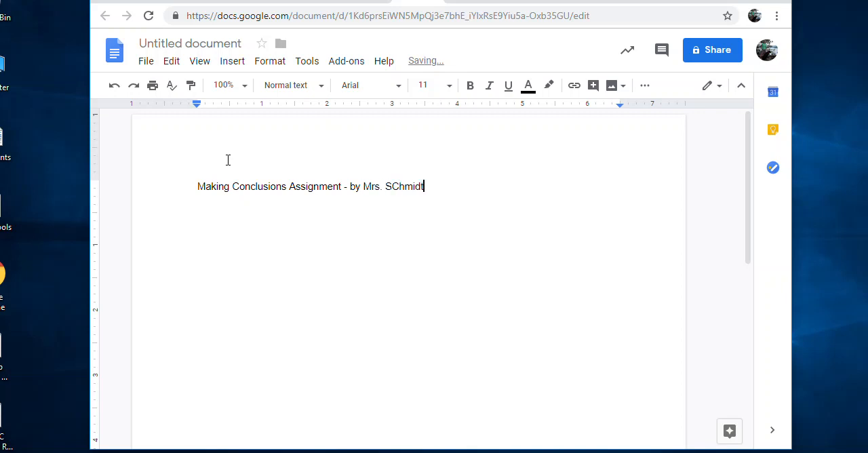
type("Schmidt")
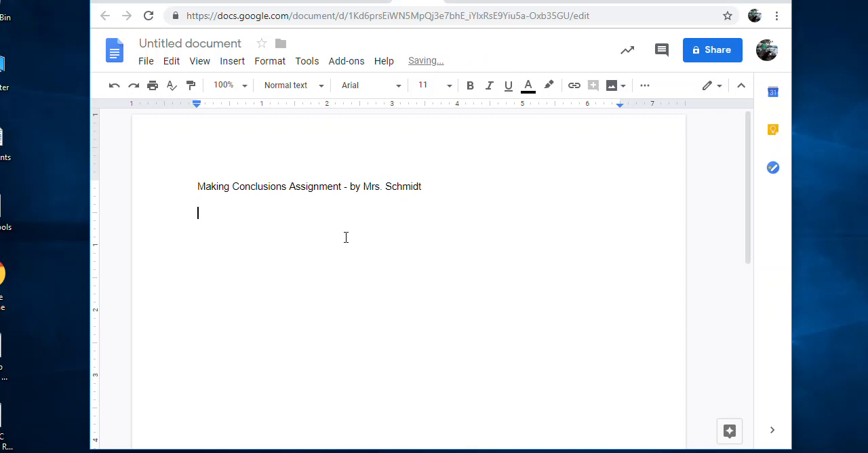
- Add the heading 'Table 1 and 2' on the line below the title
left_click(232, 60)
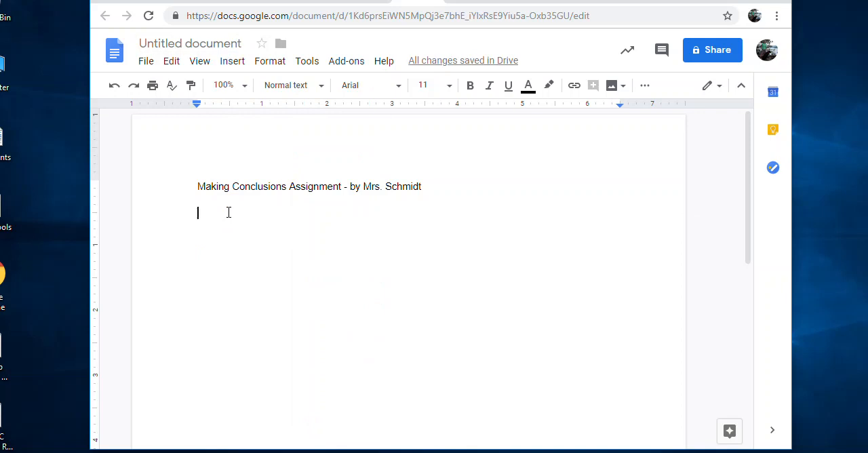
type("Table 1 and 2")
left_click(214, 389)
type("Table 3")
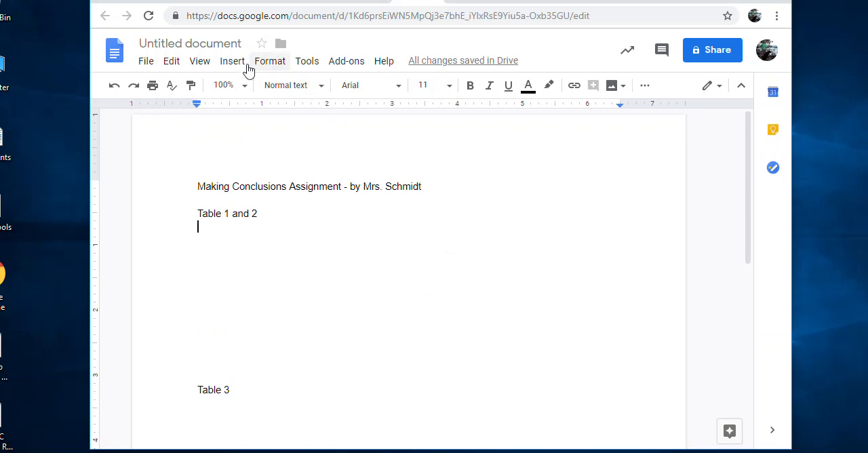
- Insert the y = x line graph image from Drive under Table 1 and 2
left_click(232, 60)
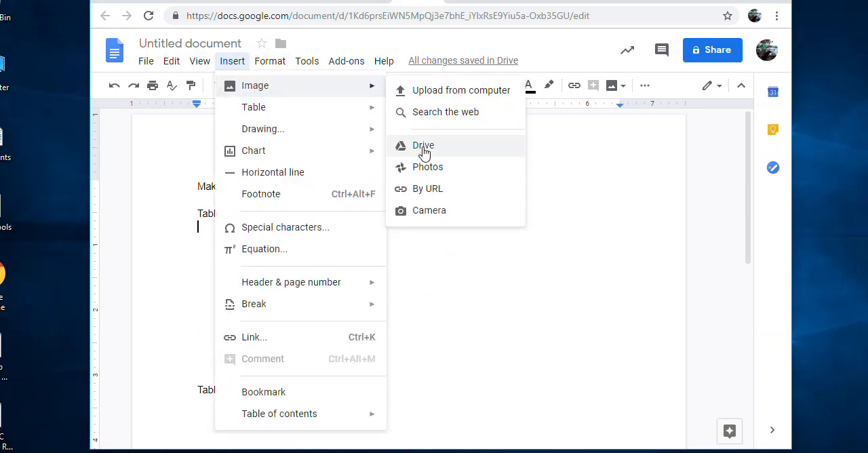
left_click(424, 145)
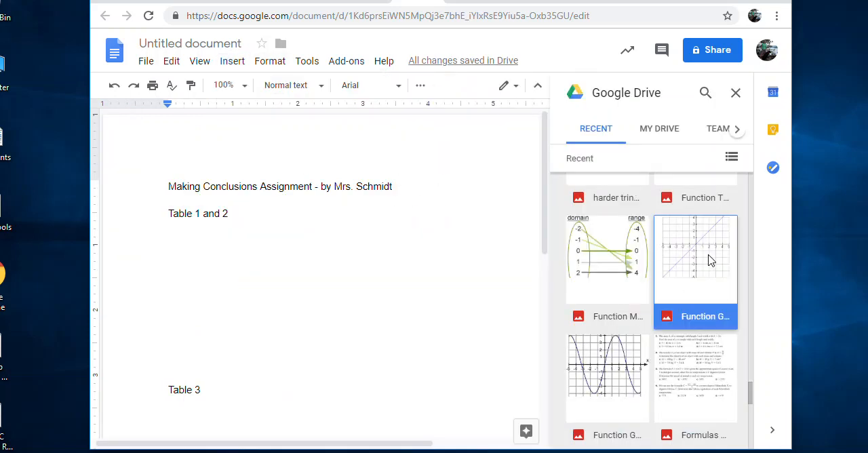
left_click(735, 92)
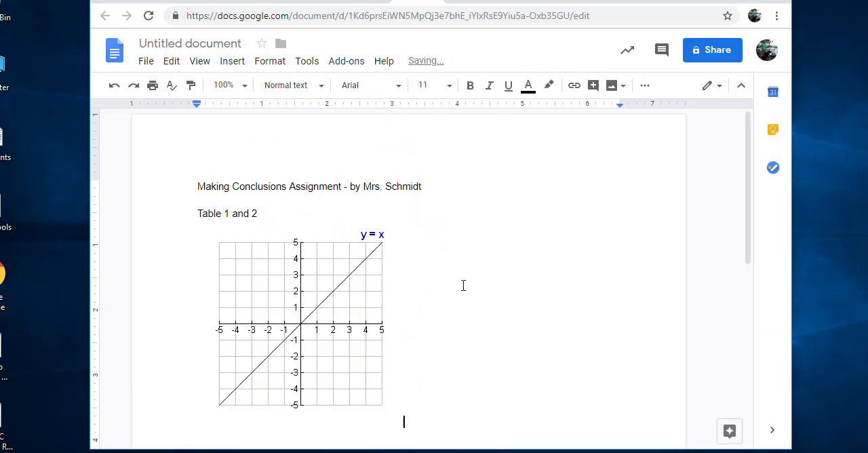
- Insert the wave graph from Drive beside the line graph and size both to one row
left_click(232, 60)
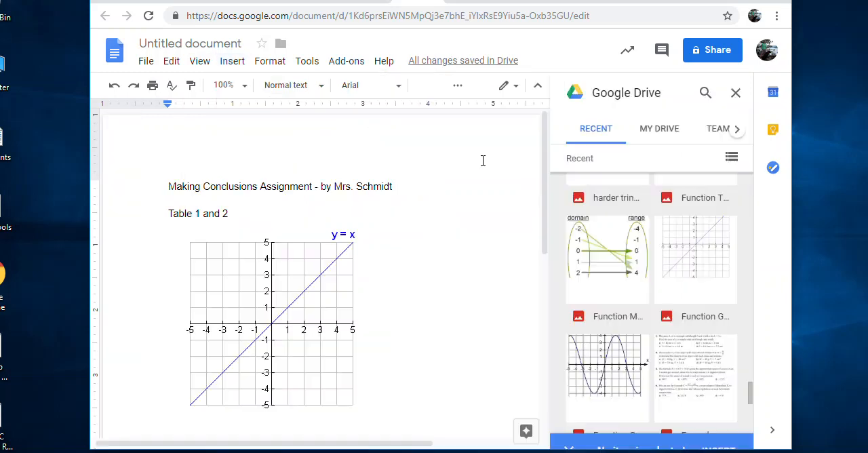
left_click(608, 377)
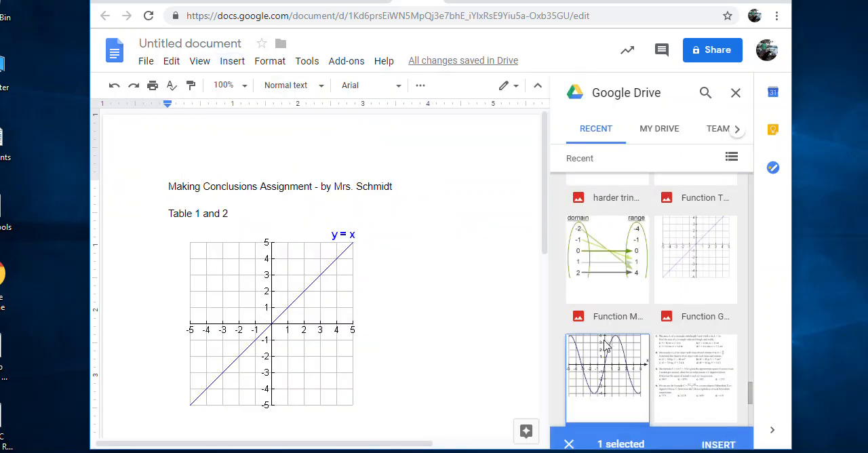
left_click(717, 445)
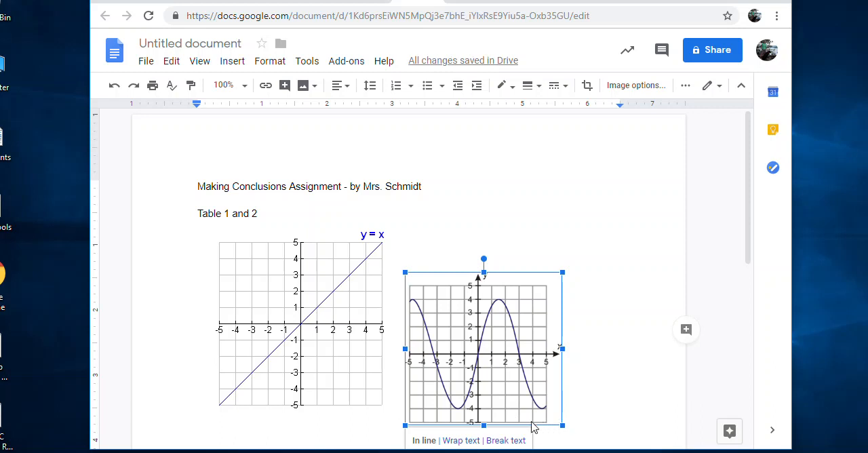
right_click(509, 339)
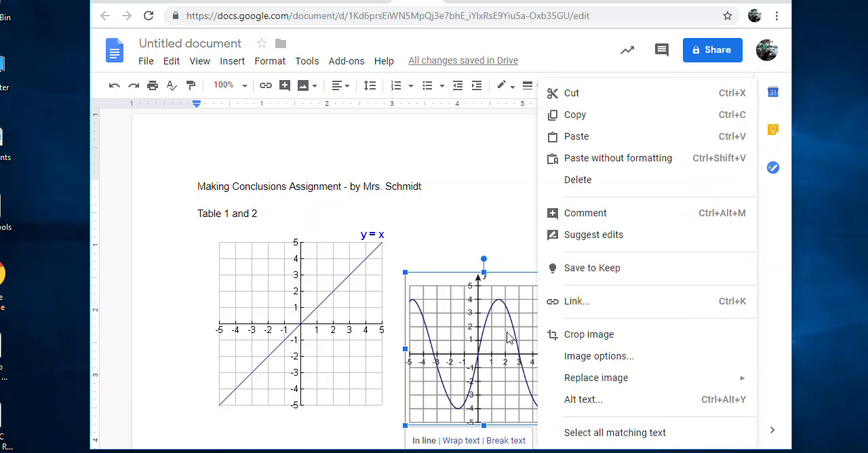
mouse_move(613, 369)
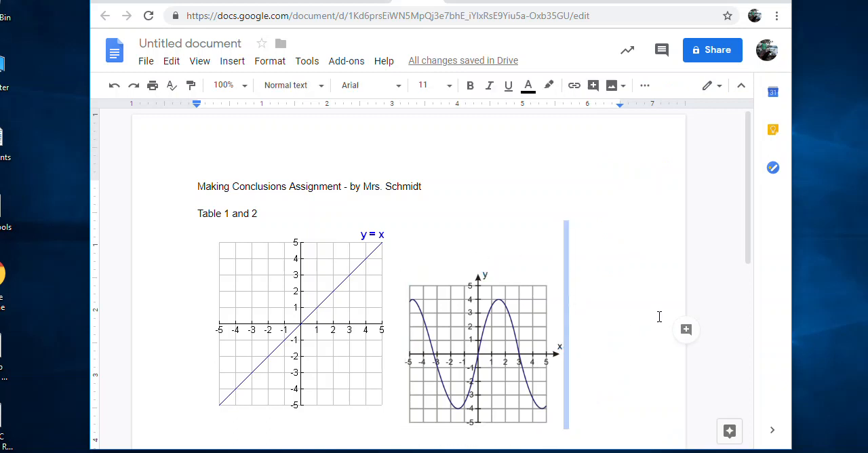
mouse_move(328, 250)
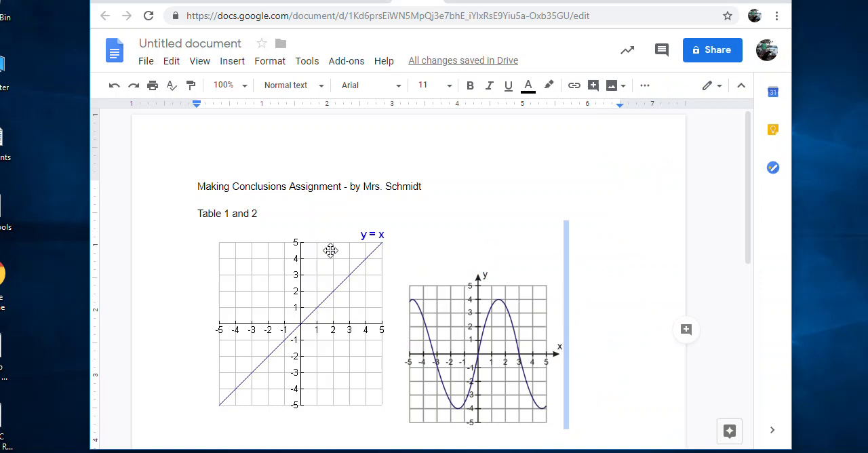
mouse_move(144, 244)
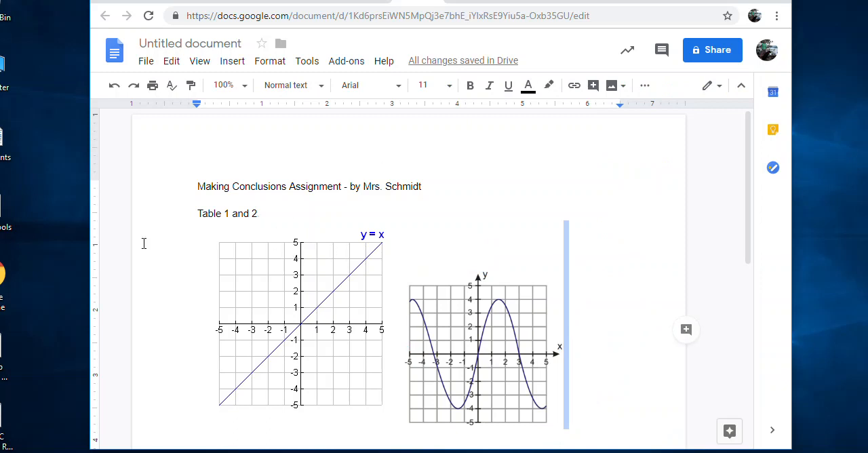
mouse_move(626, 301)
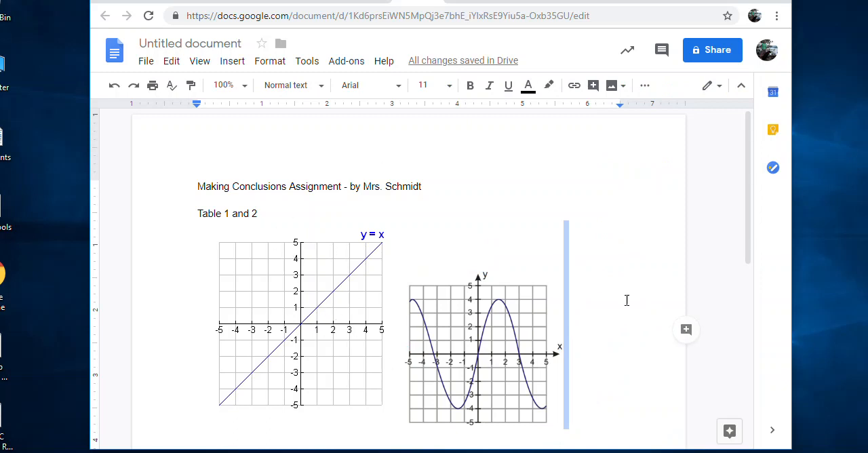
scroll("down", 3)
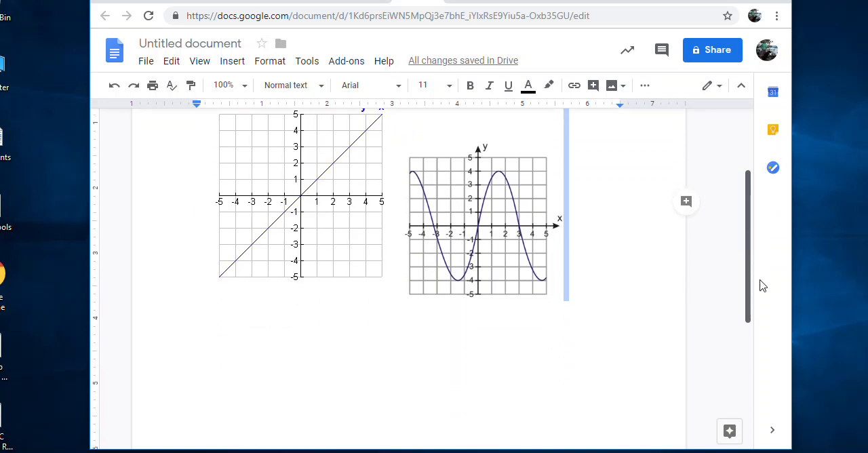
scroll("down", 3)
type("Table 3")
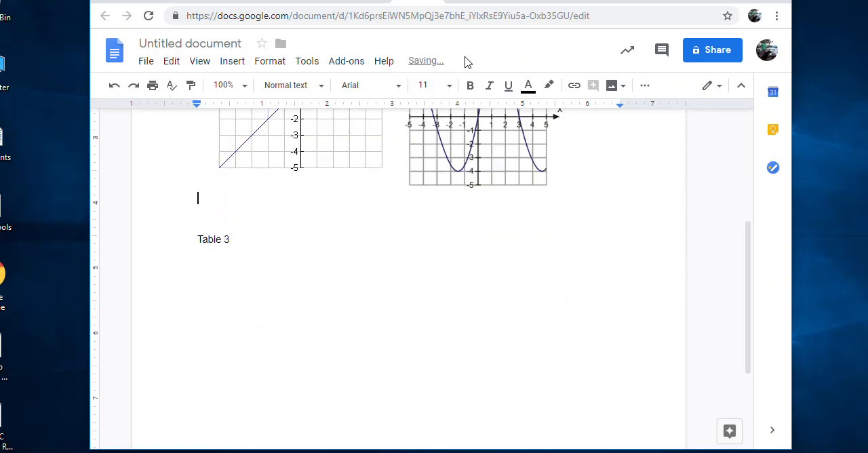
scroll("down", 3)
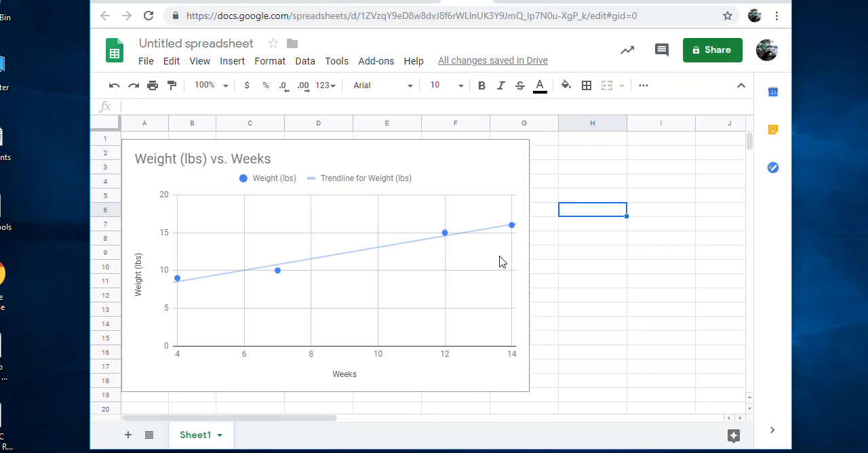
mouse_move(443, 187)
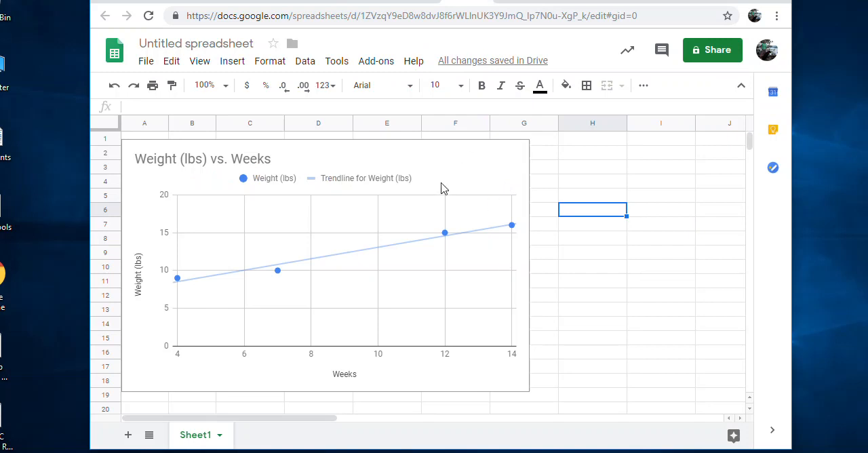
mouse_move(410, 229)
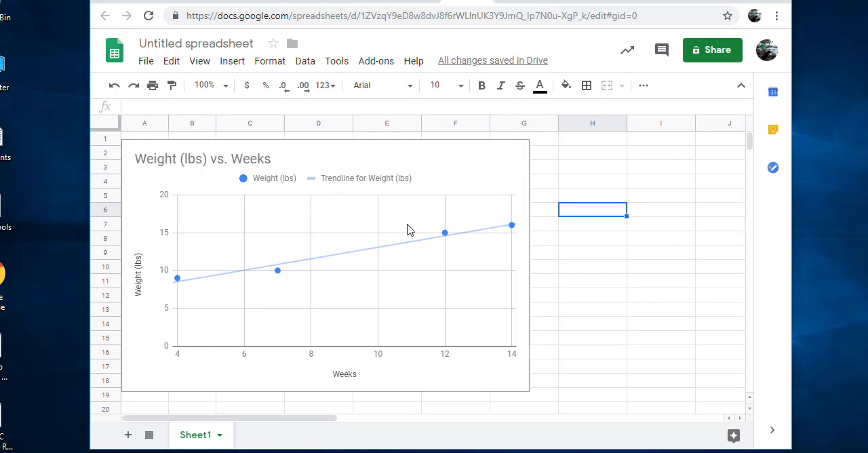